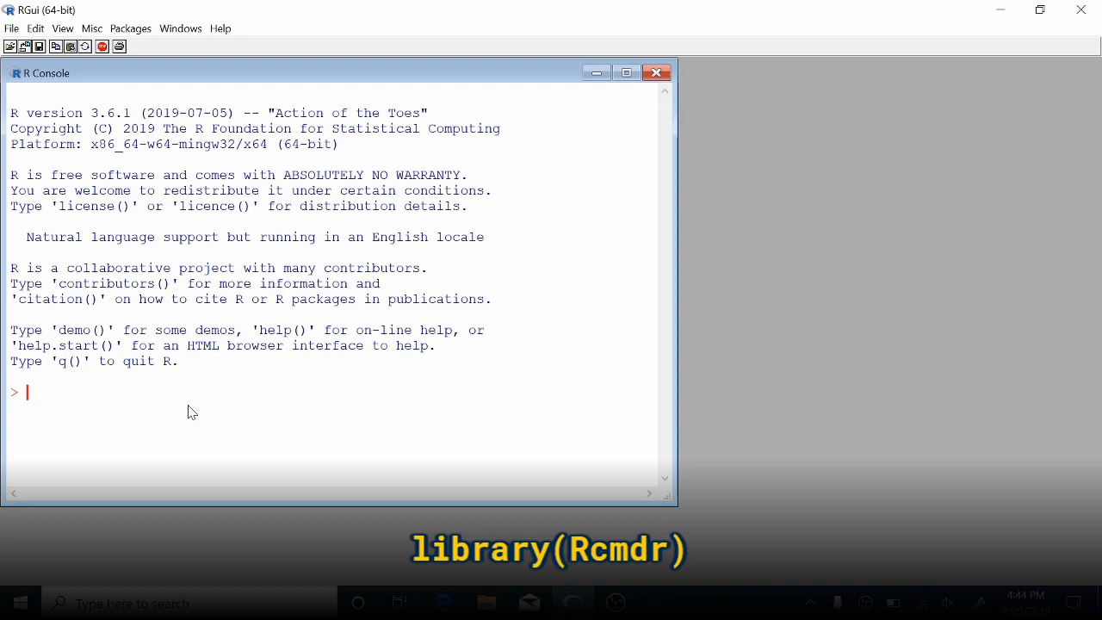
# - Run library(Rcmdr) in the R console to launch R Commander
pyautogui.write('libryary(')
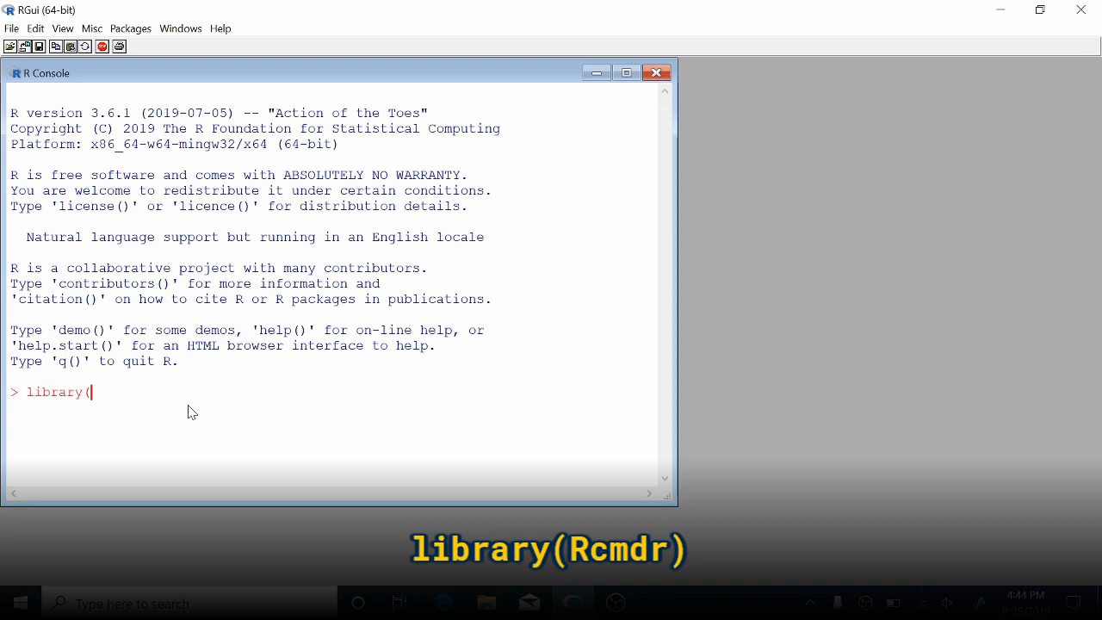
pyautogui.write('Rc')
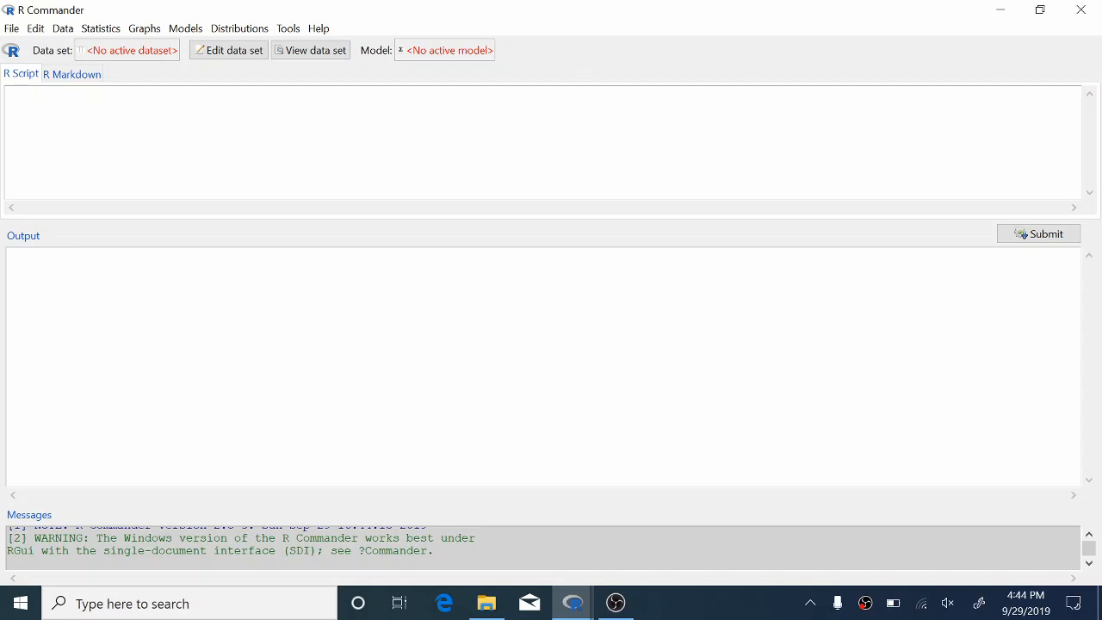
# - Inspect the SleepDeprived CSV in Notepad from the Prelab 5 folder, then close it
pyautogui.click(486, 603)
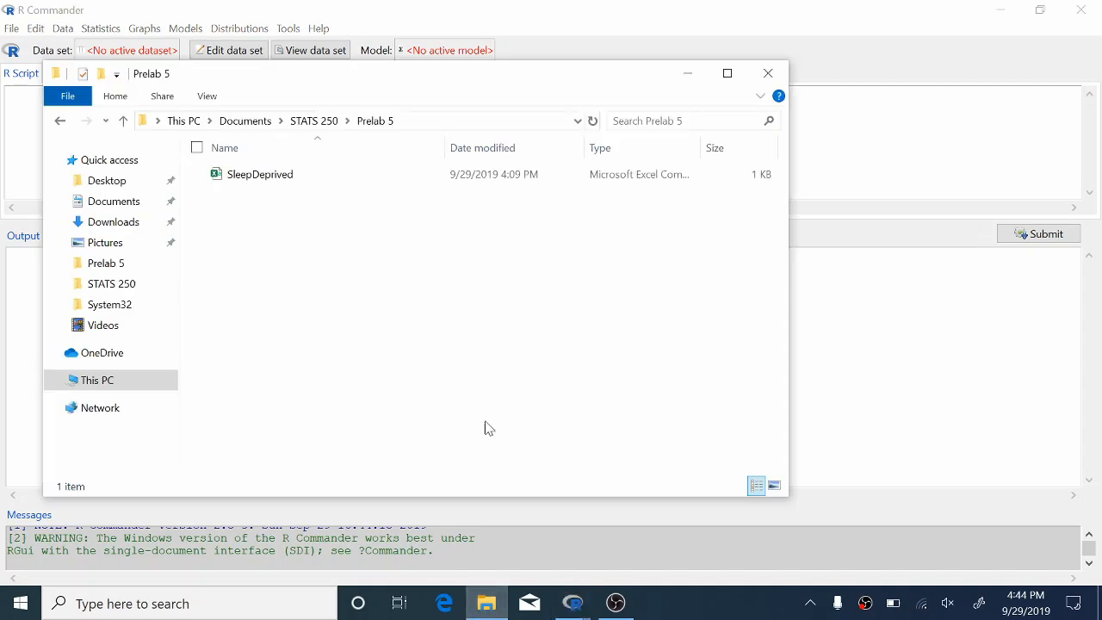
pyautogui.moveTo(272, 204)
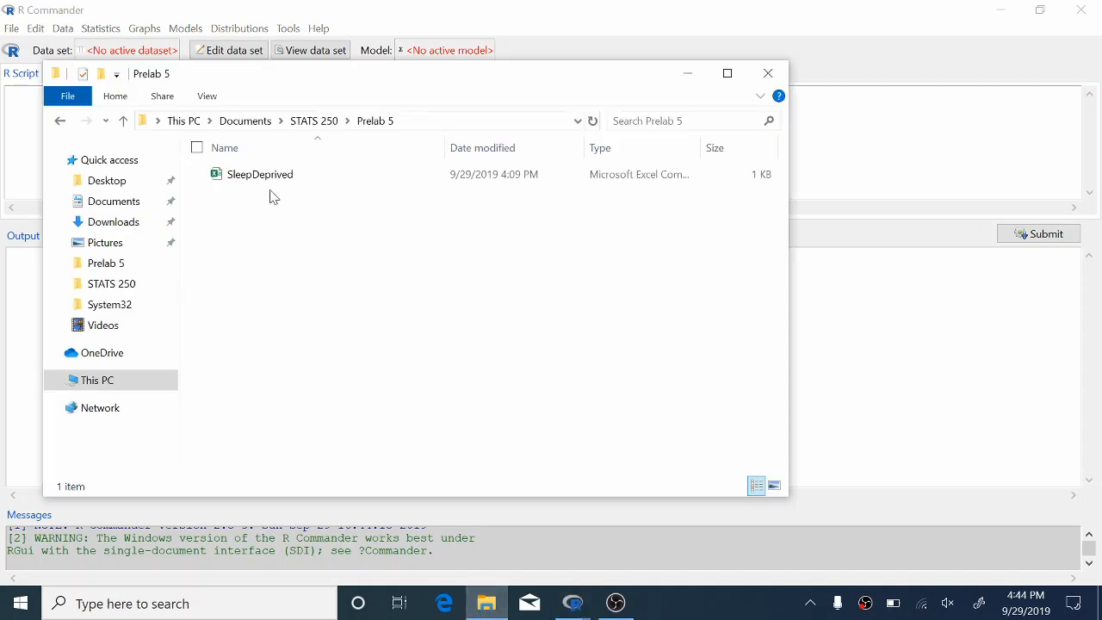
pyautogui.rightClick(259, 174)
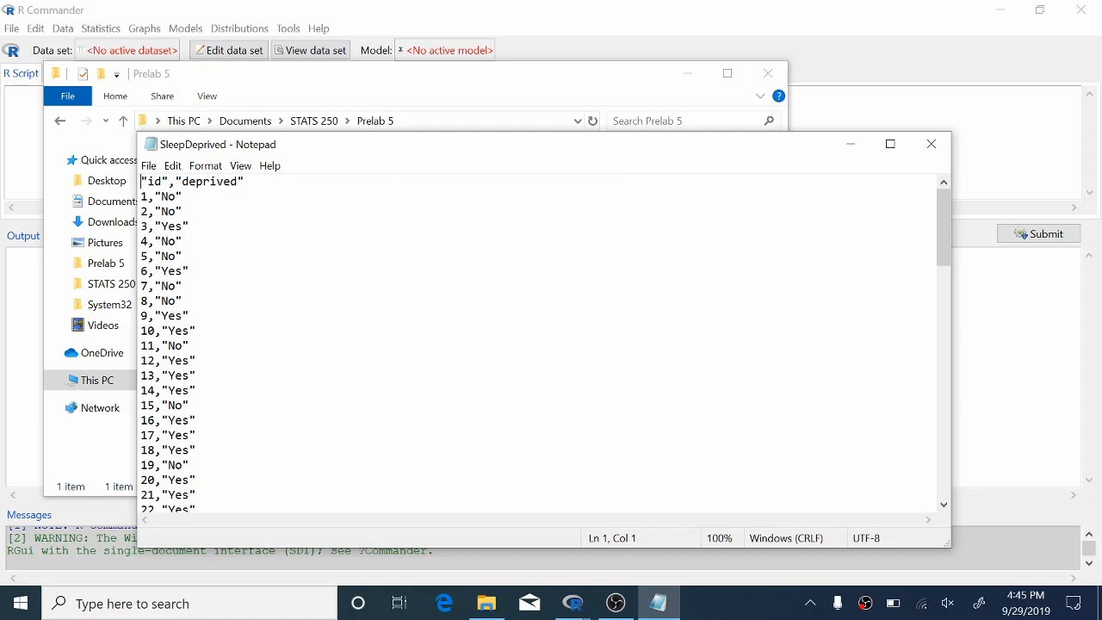
pyautogui.scroll(-3)
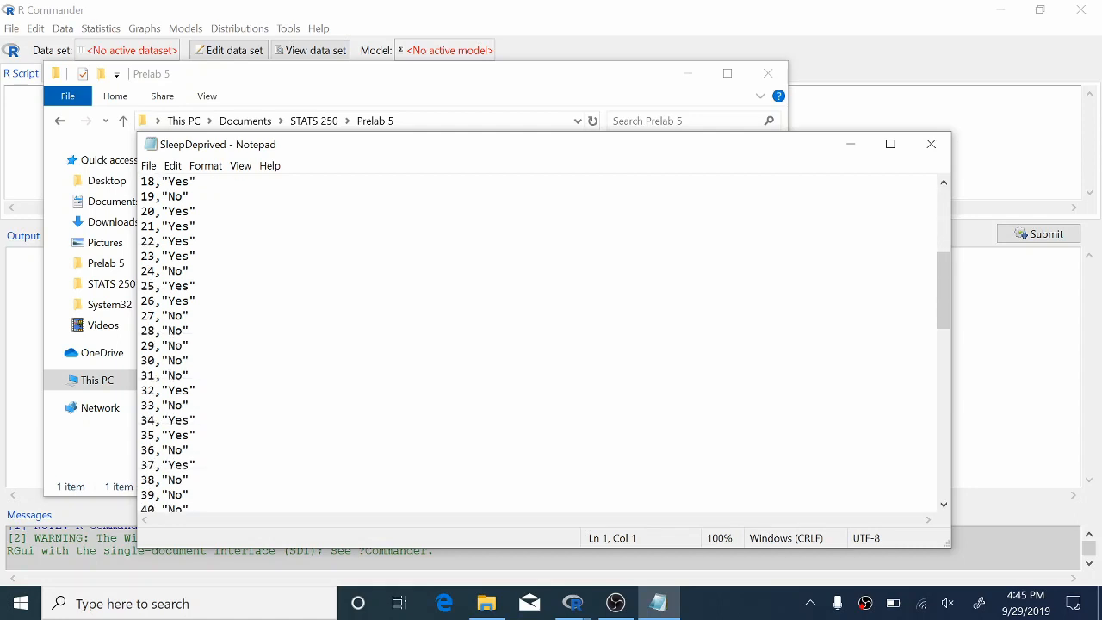
pyautogui.scroll(-3)
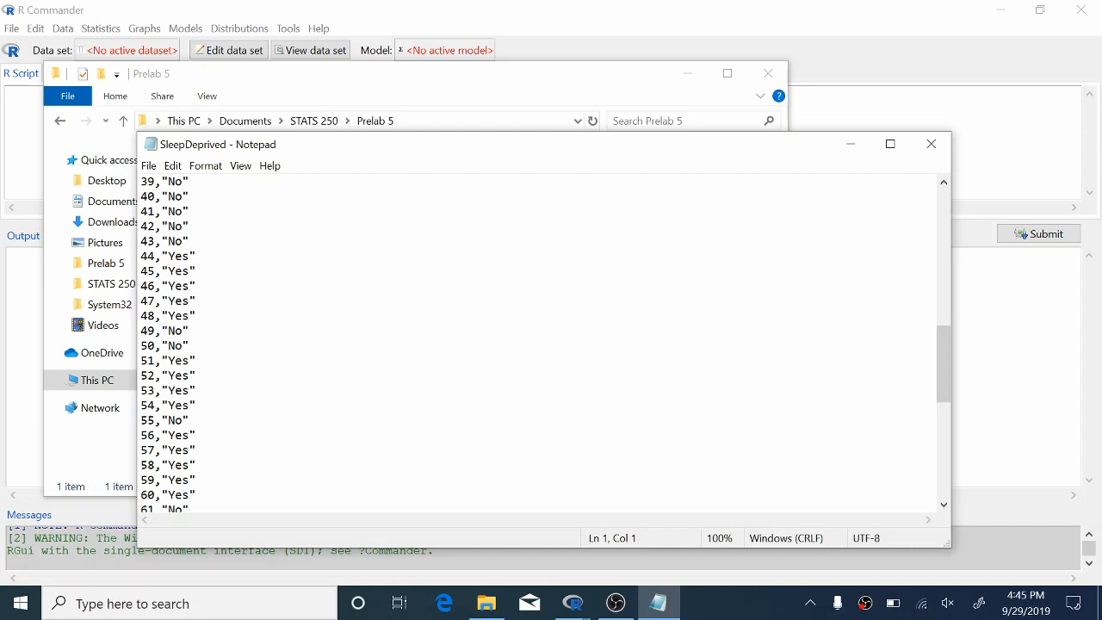
pyautogui.moveTo(930, 145)
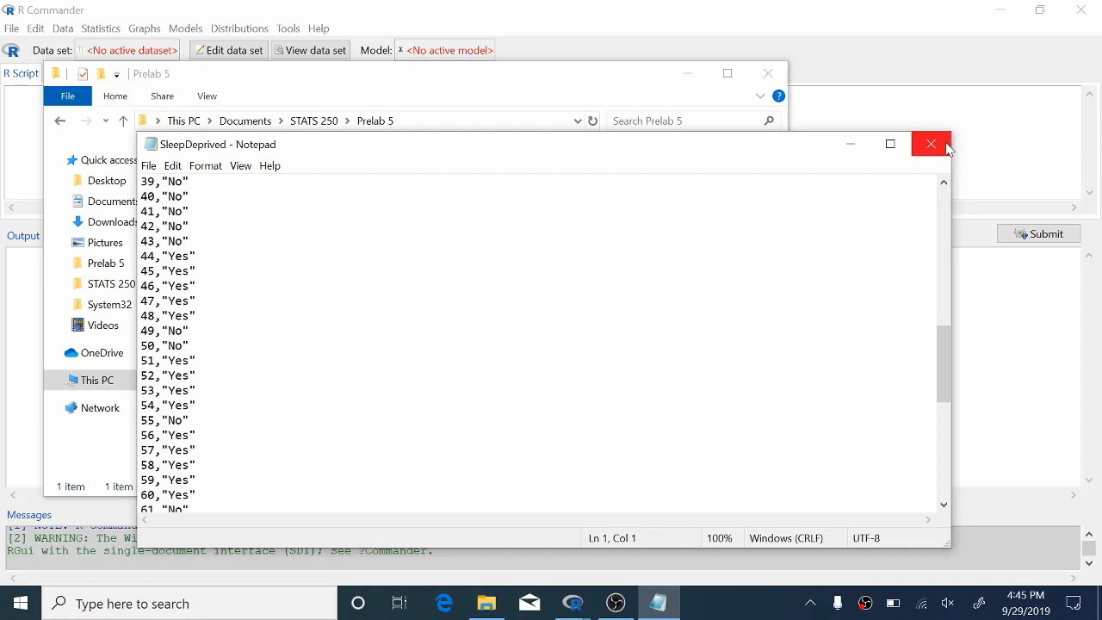
pyautogui.click(930, 145)
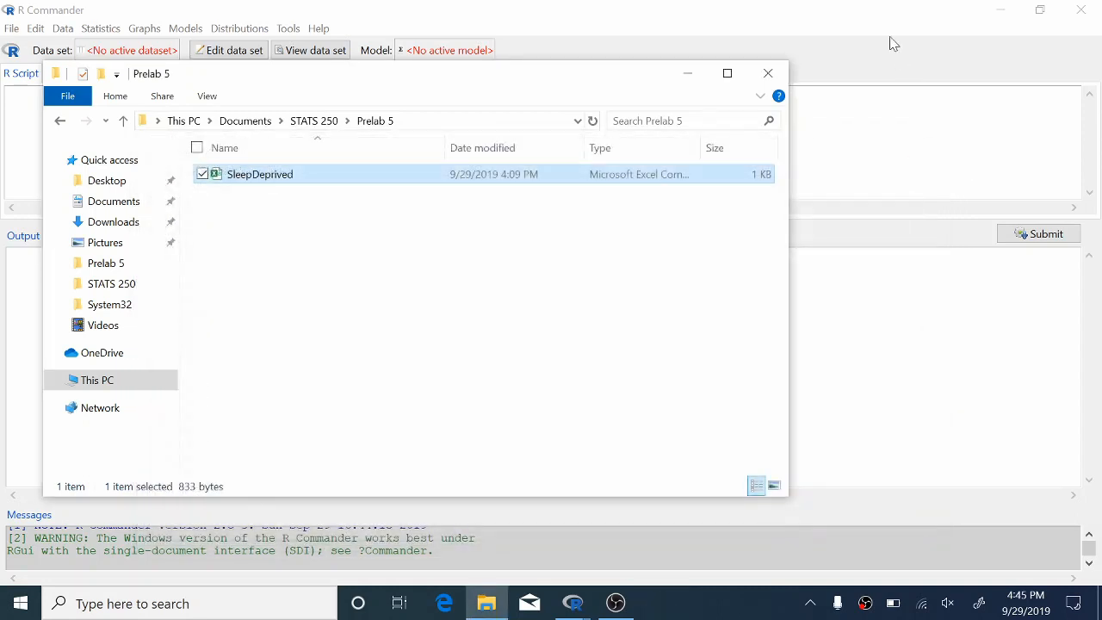
# - Start a text-file data import from R Commander's Data menu
pyautogui.click(768, 72)
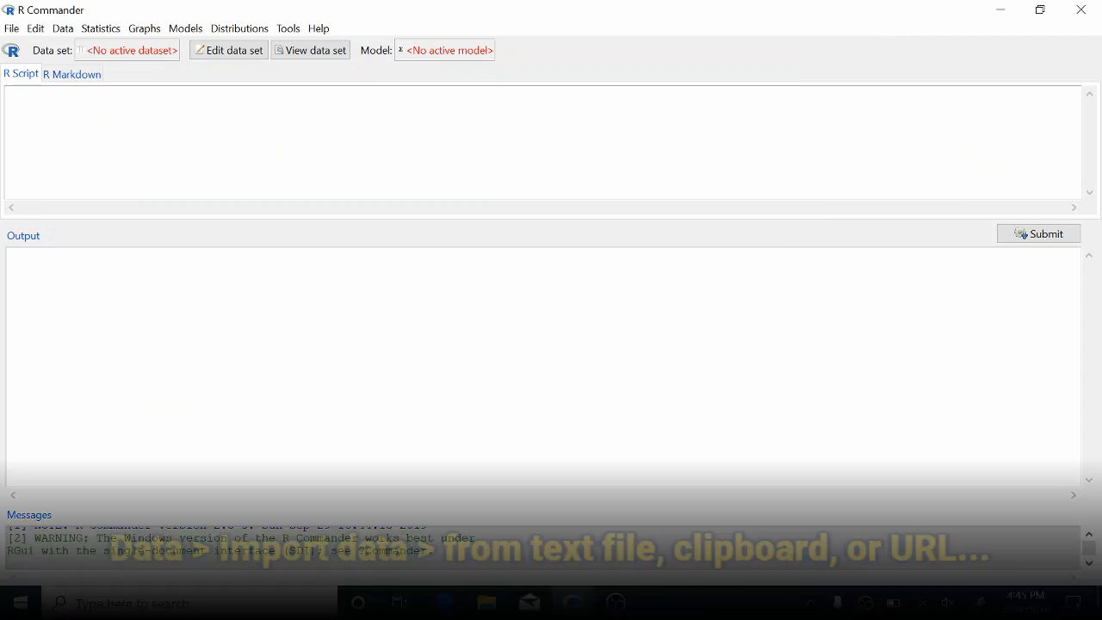
pyautogui.click(62, 27)
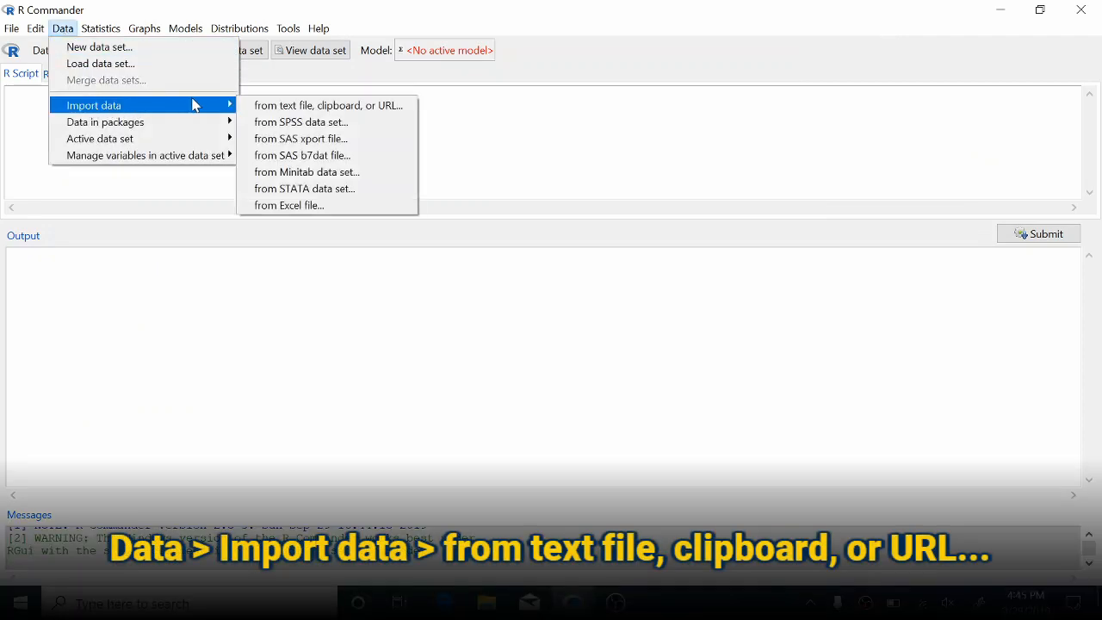
pyautogui.moveTo(331, 105)
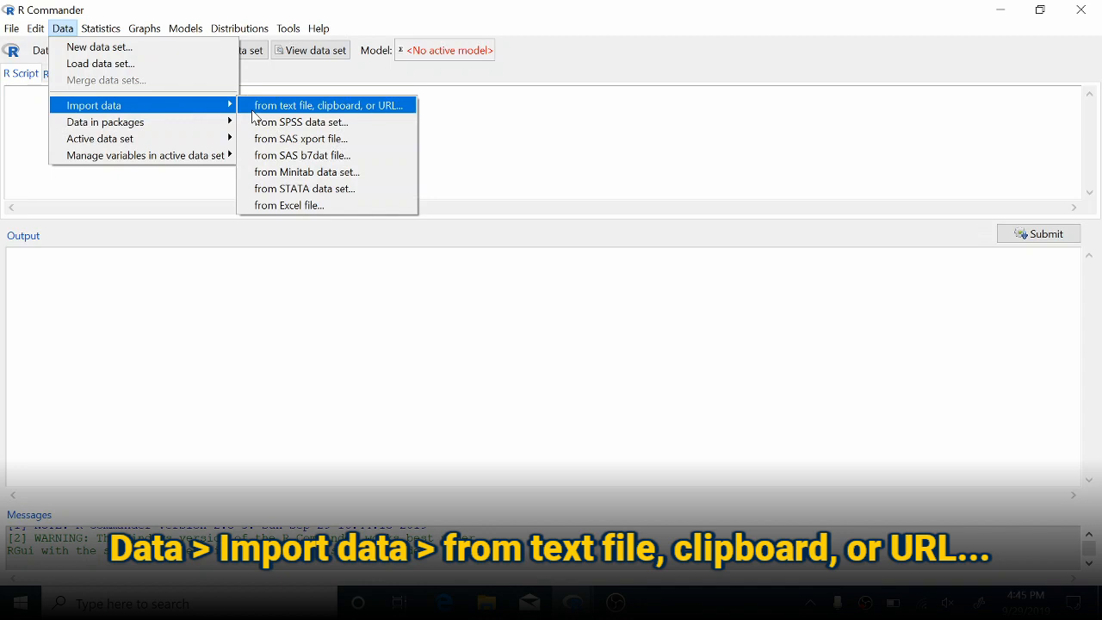
pyautogui.click(330, 105)
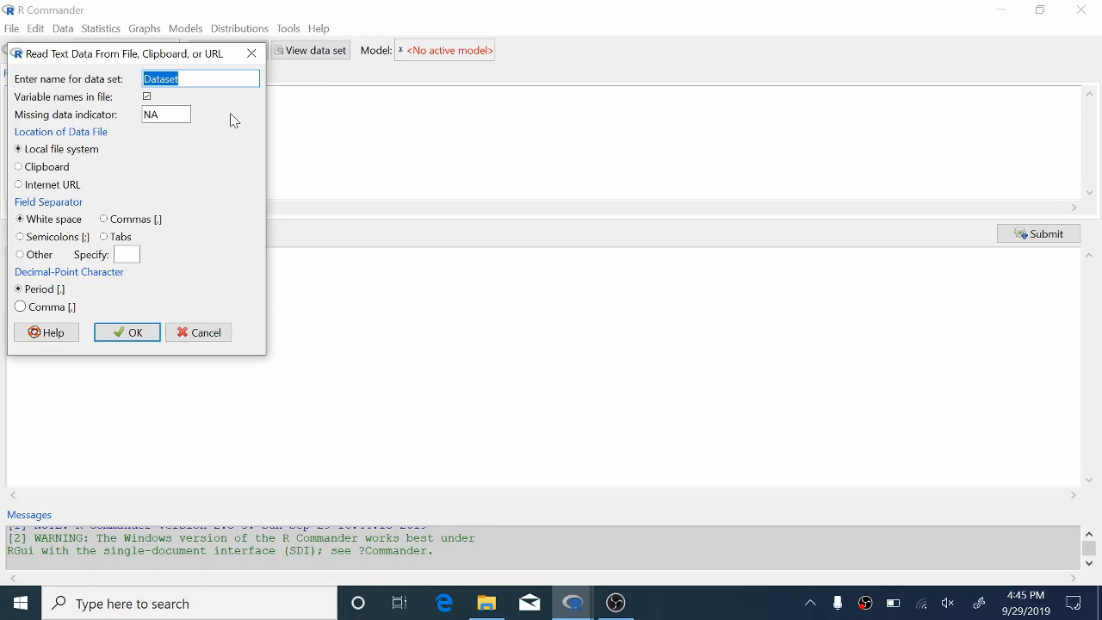
# - Name the data set SleepDeprived and set commas as the field separator
pyautogui.write('SleepDepr')
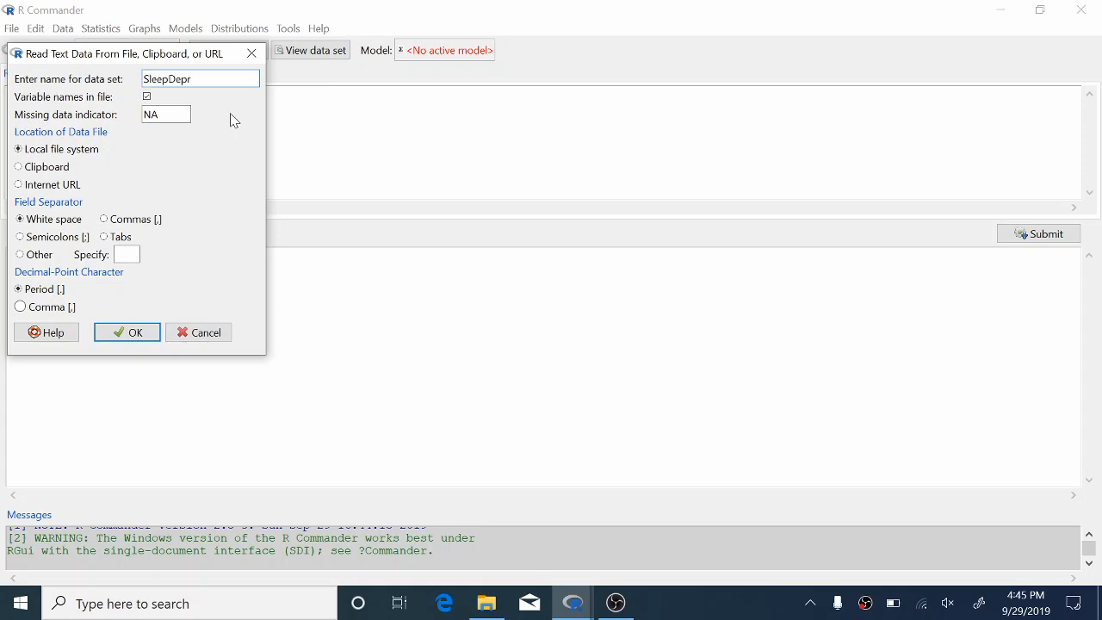
pyautogui.write('ived')
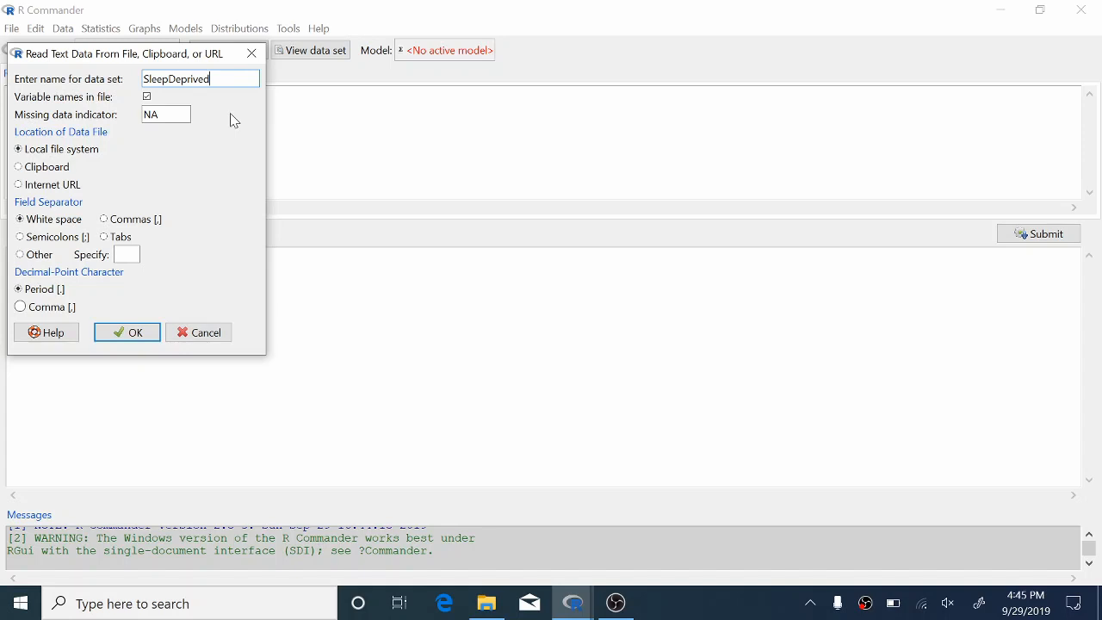
pyautogui.moveTo(217, 131)
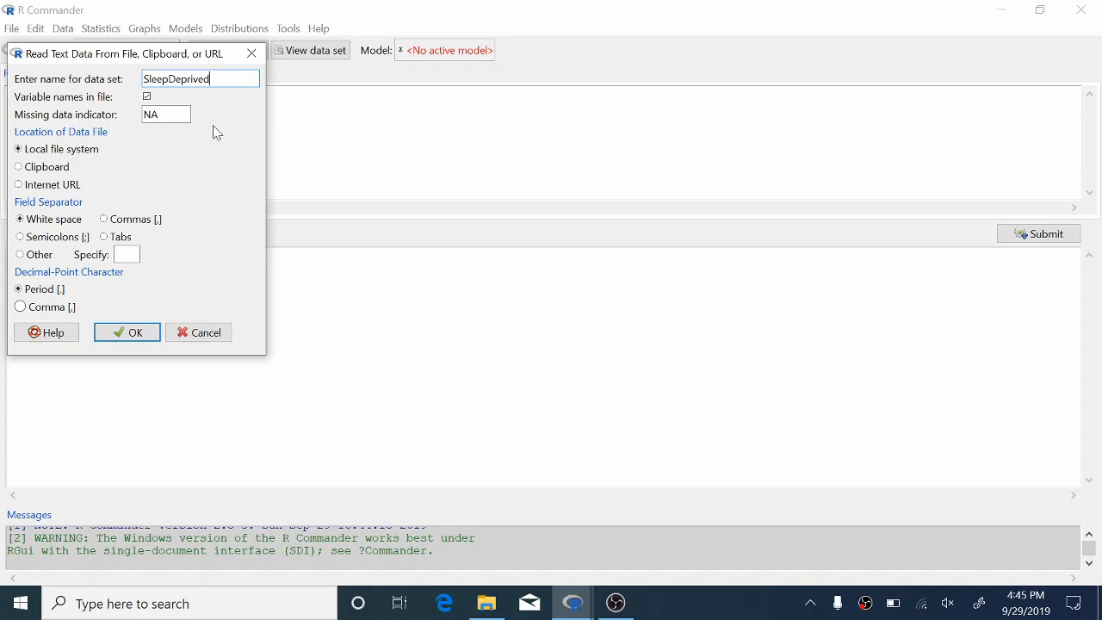
pyautogui.moveTo(77, 207)
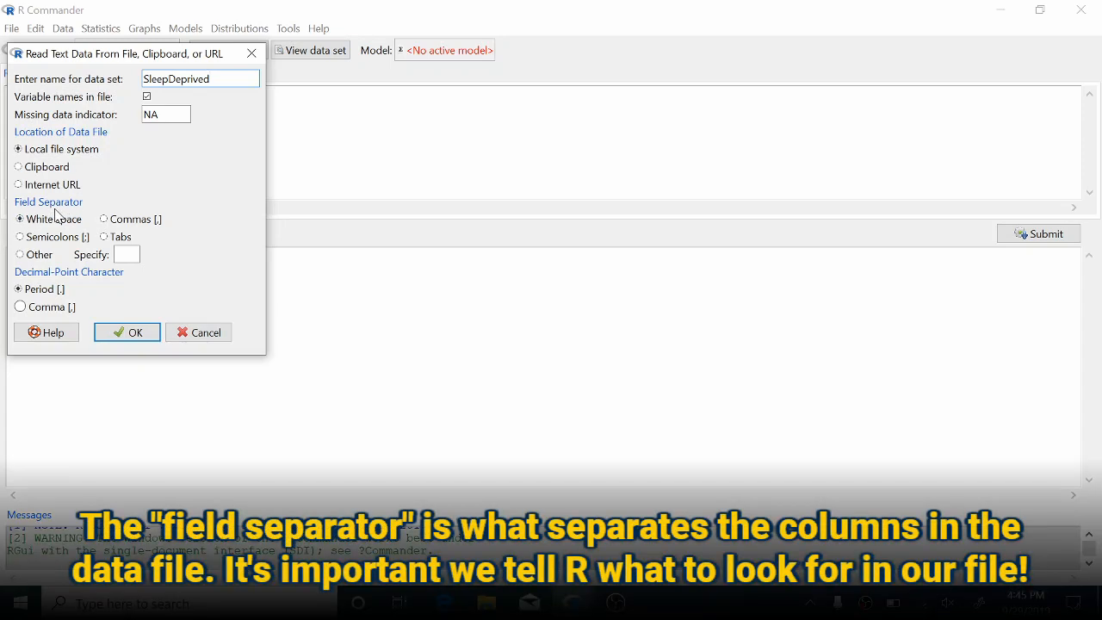
pyautogui.moveTo(62, 213)
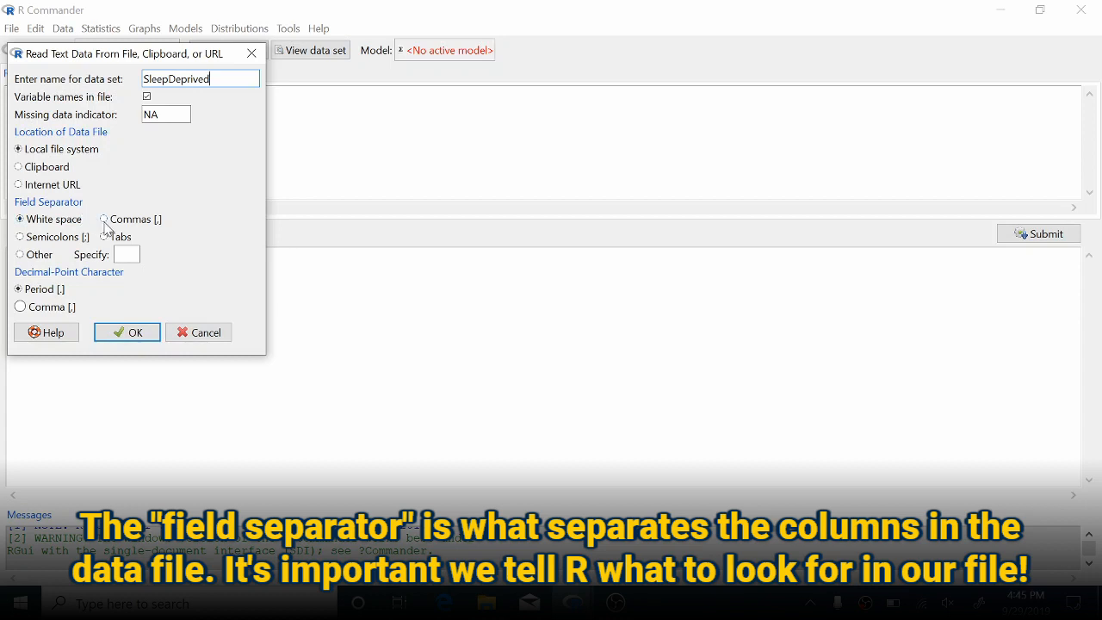
pyautogui.click(104, 219)
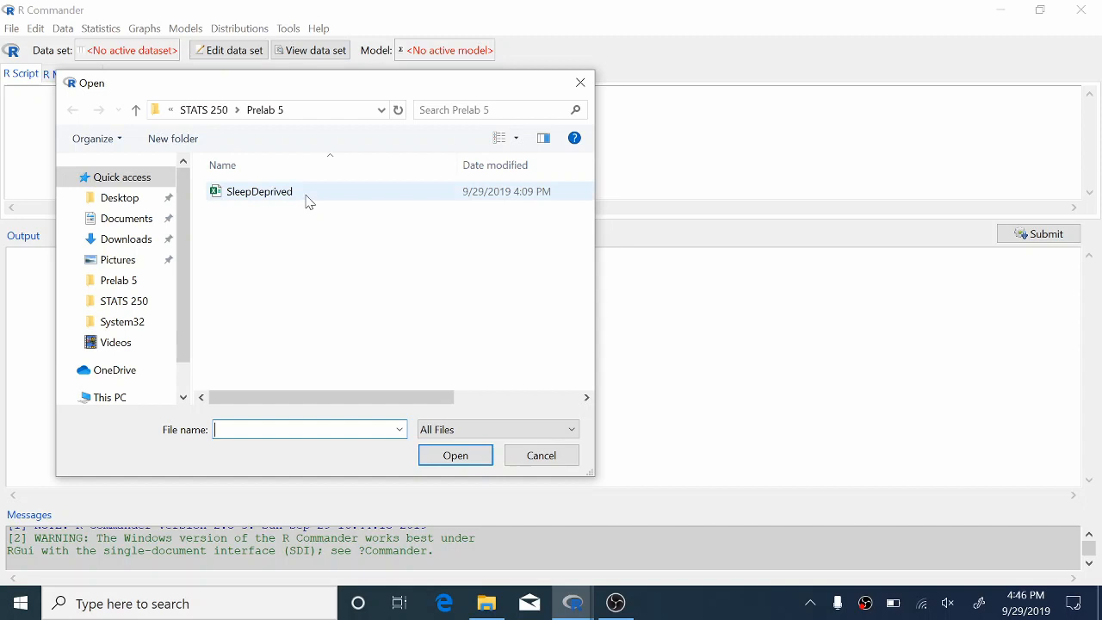
# - Load the SleepDeprived file from Prelab 5 as the active data set
pyautogui.click(258, 191)
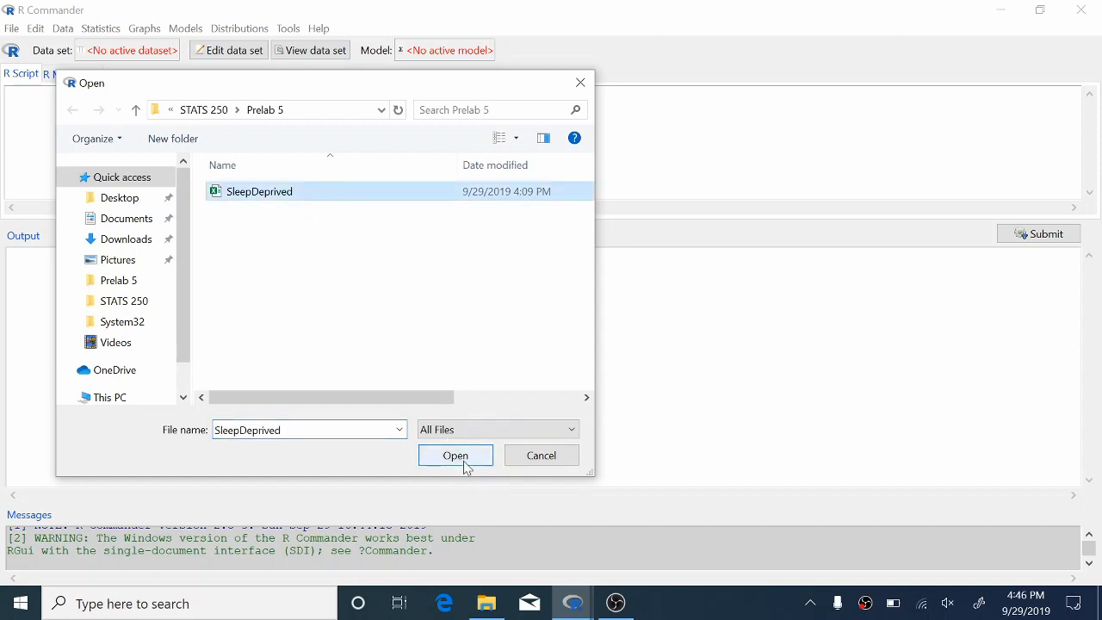
pyautogui.click(455, 455)
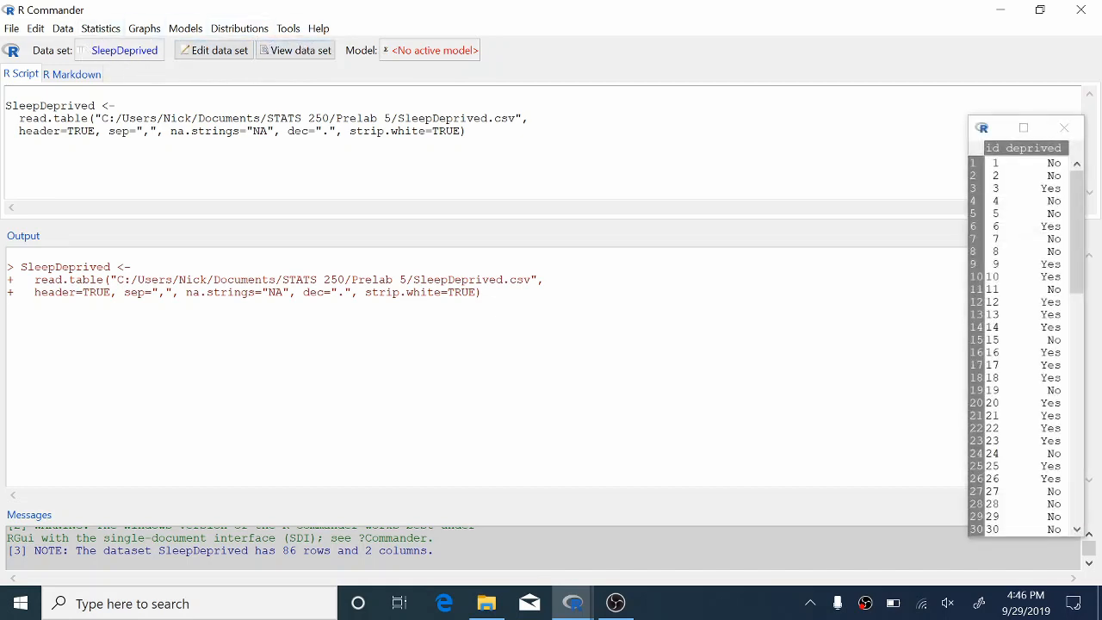
# - Scroll through the SleepDeprived viewer's 86 rows of Yes/No values
pyautogui.scroll(-3)
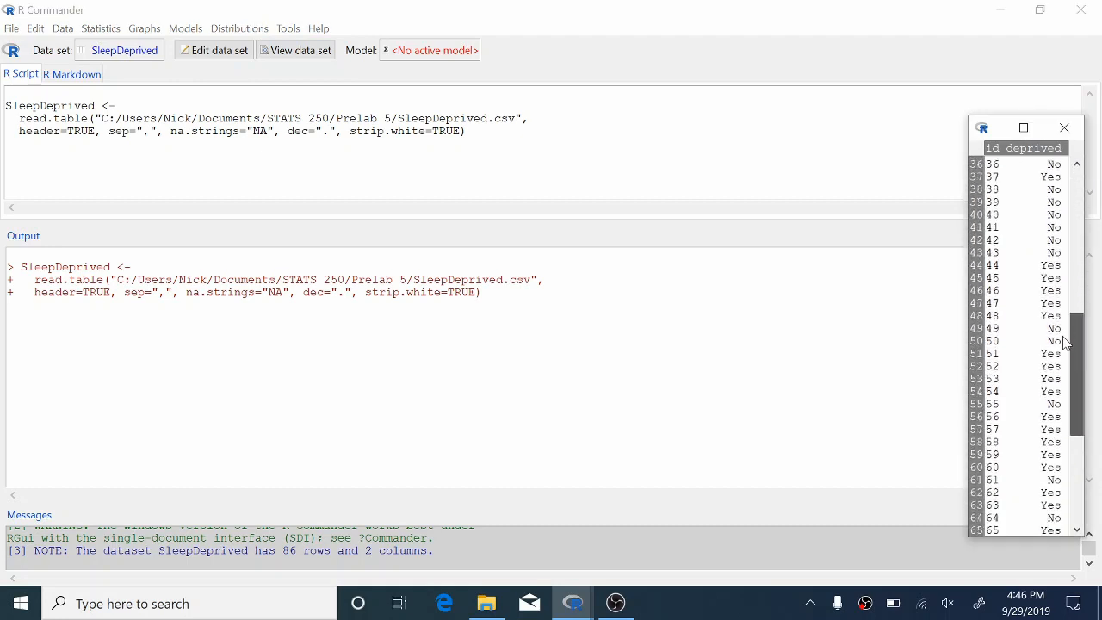
pyautogui.scroll(3)
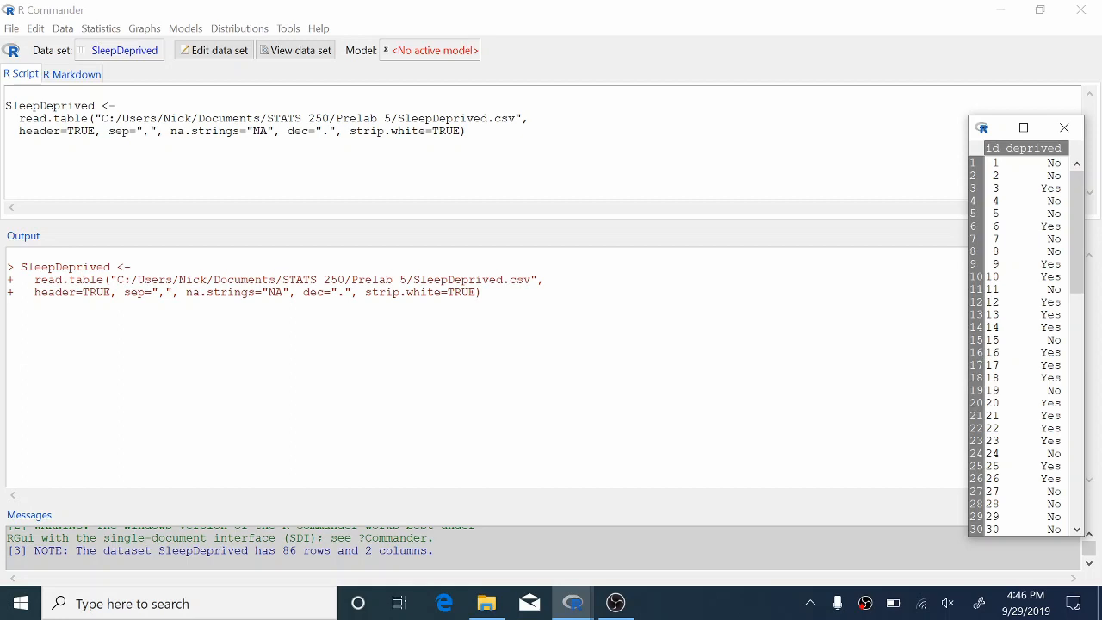
pyautogui.scroll(-3)
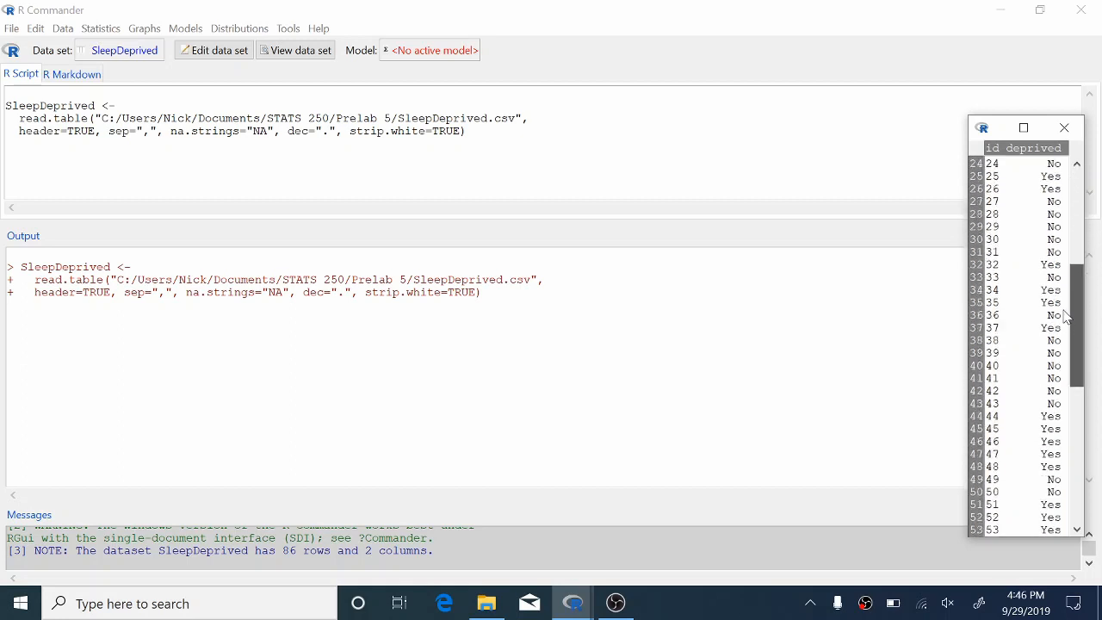
pyautogui.scroll(-3)
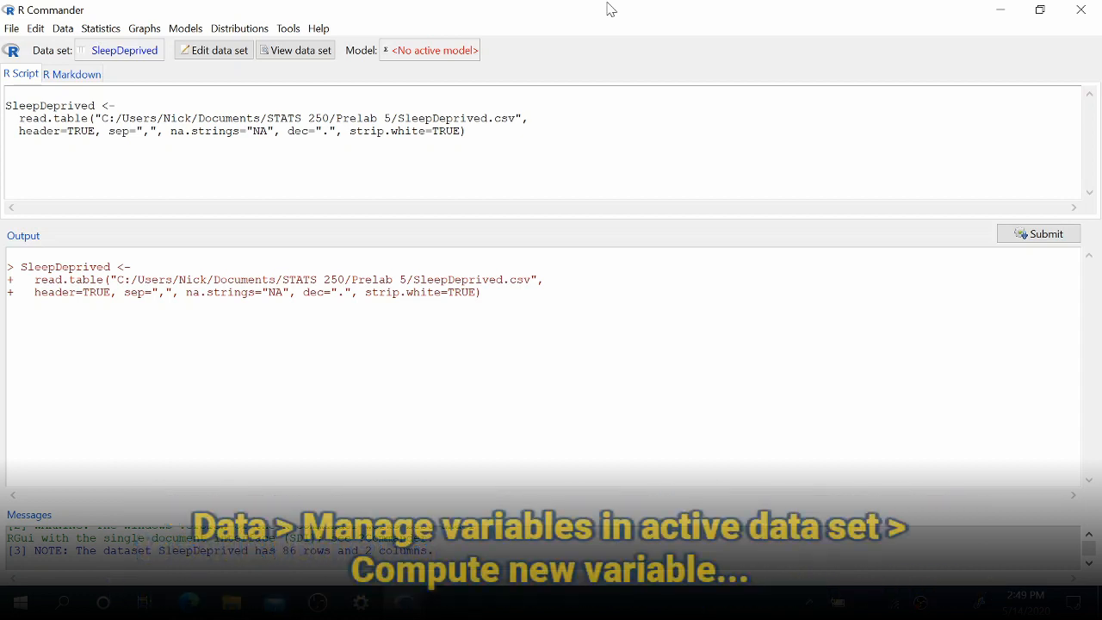
# - Start Compute New Variable for the active data set
pyautogui.click(62, 28)
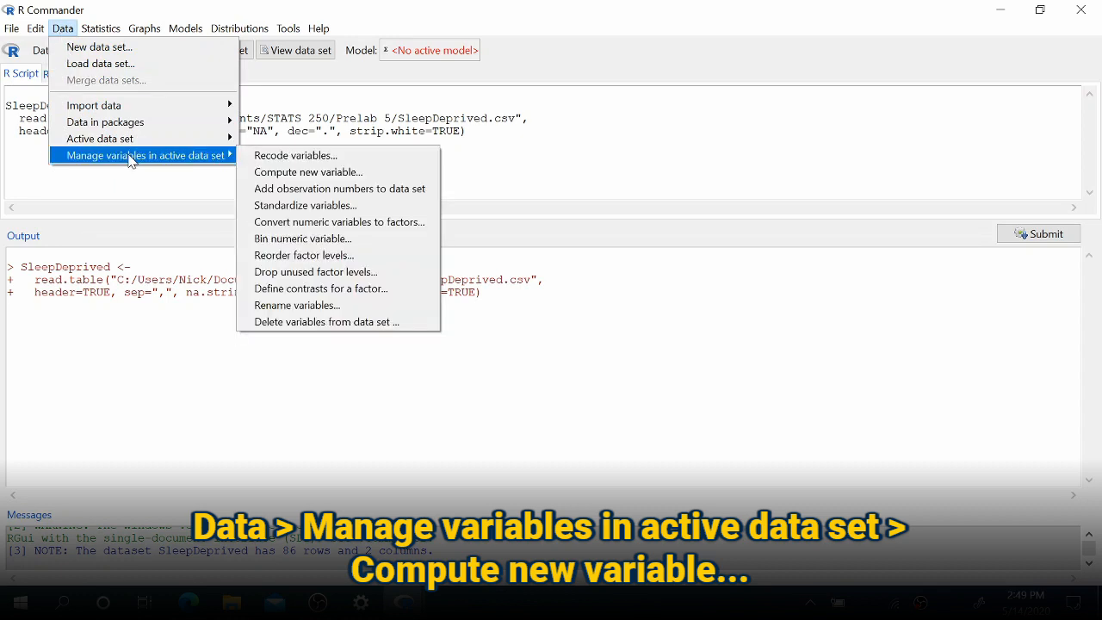
pyautogui.moveTo(241, 163)
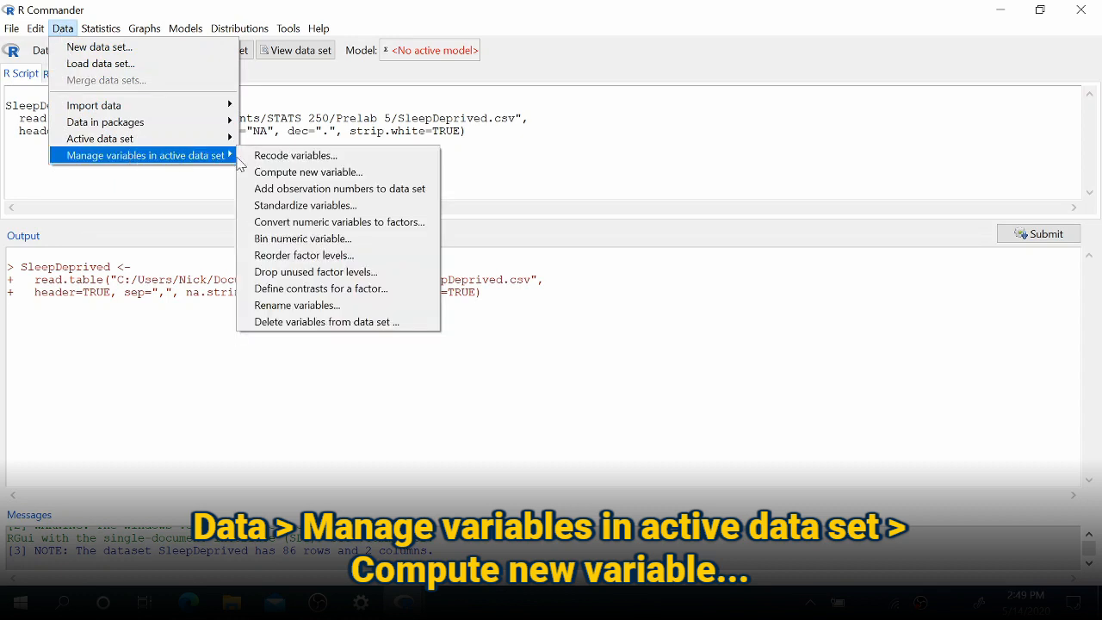
pyautogui.moveTo(306, 172)
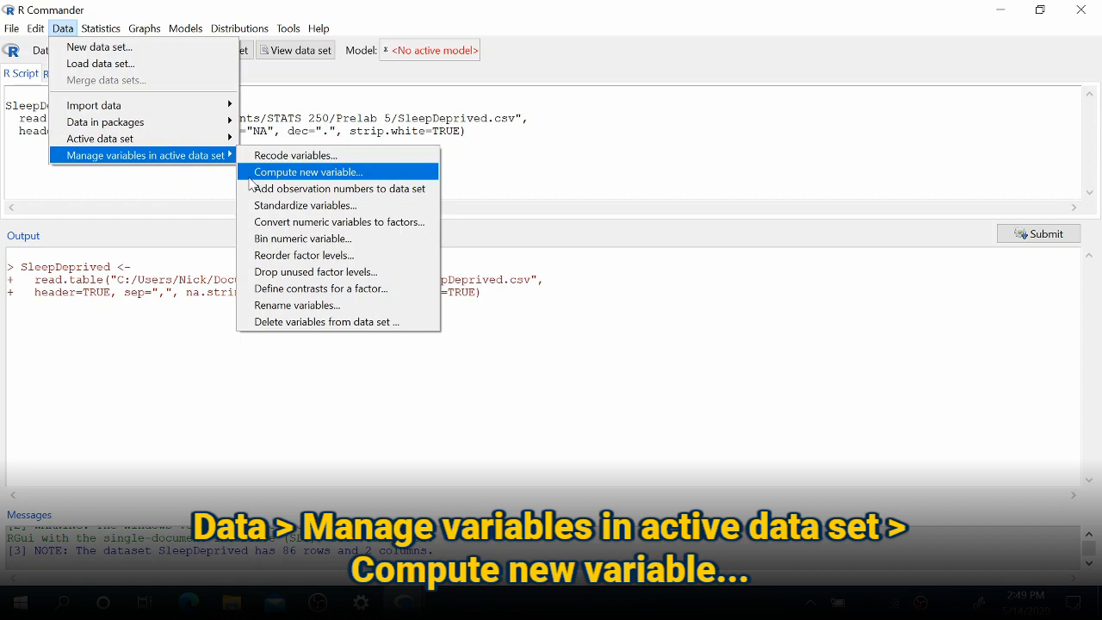
pyautogui.click(306, 172)
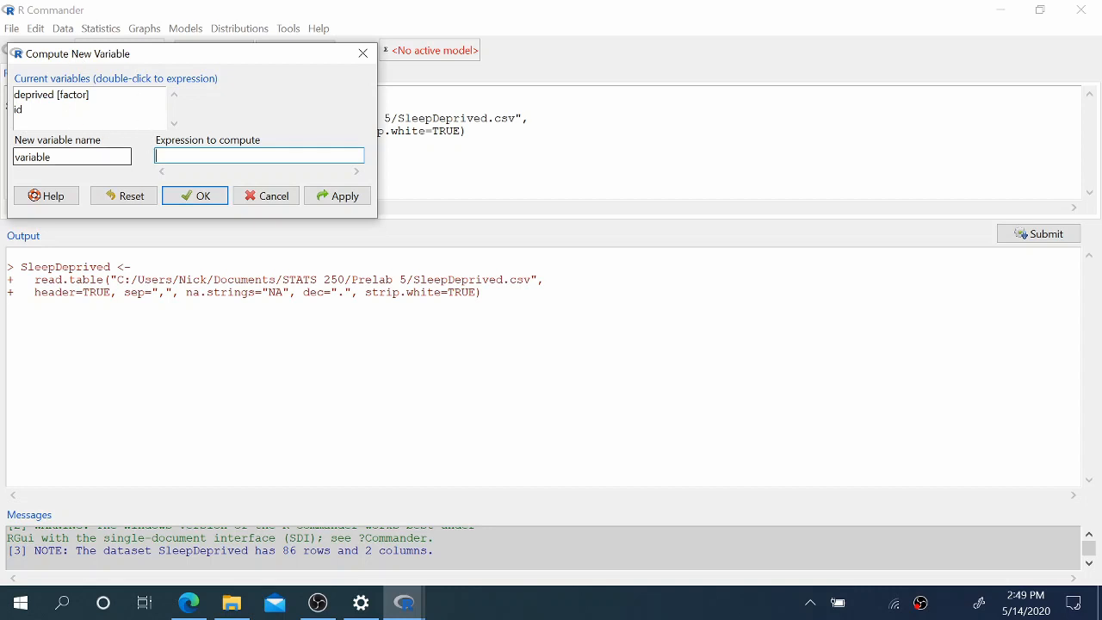
# - Create variable deprived.cat with expression as.factor(deprived)
pyautogui.tripleClick(72, 155)
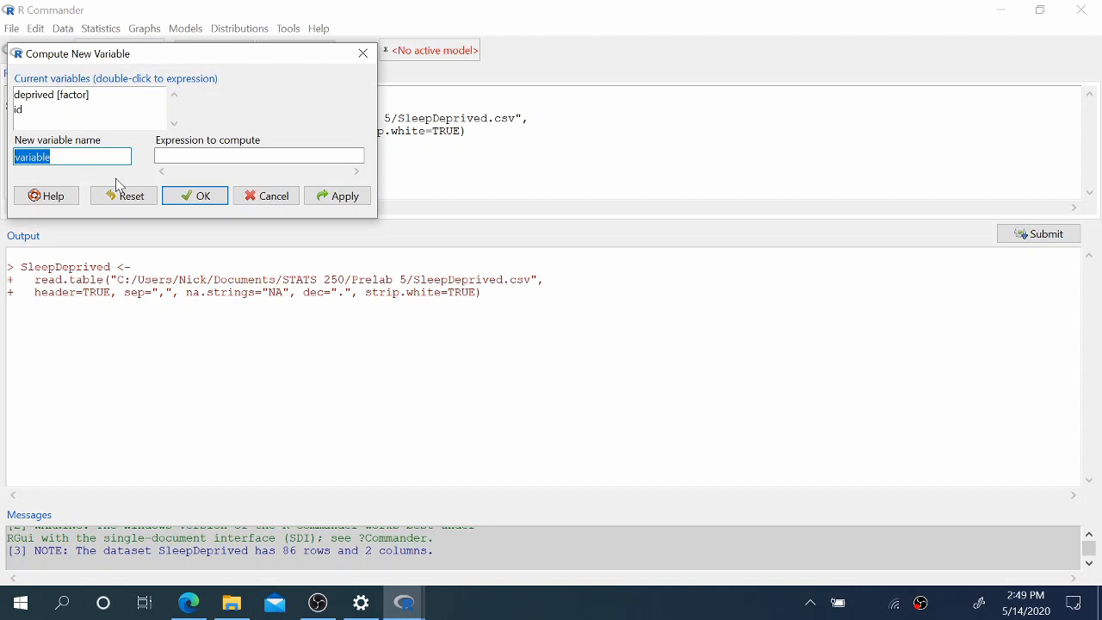
pyautogui.moveTo(134, 188)
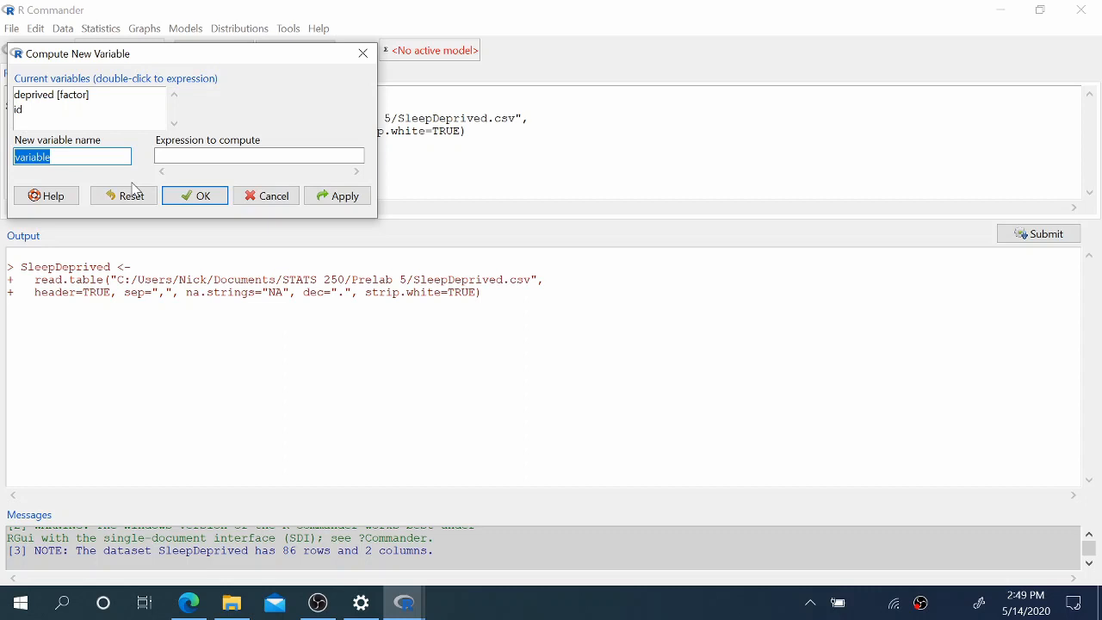
pyautogui.write('deprived')
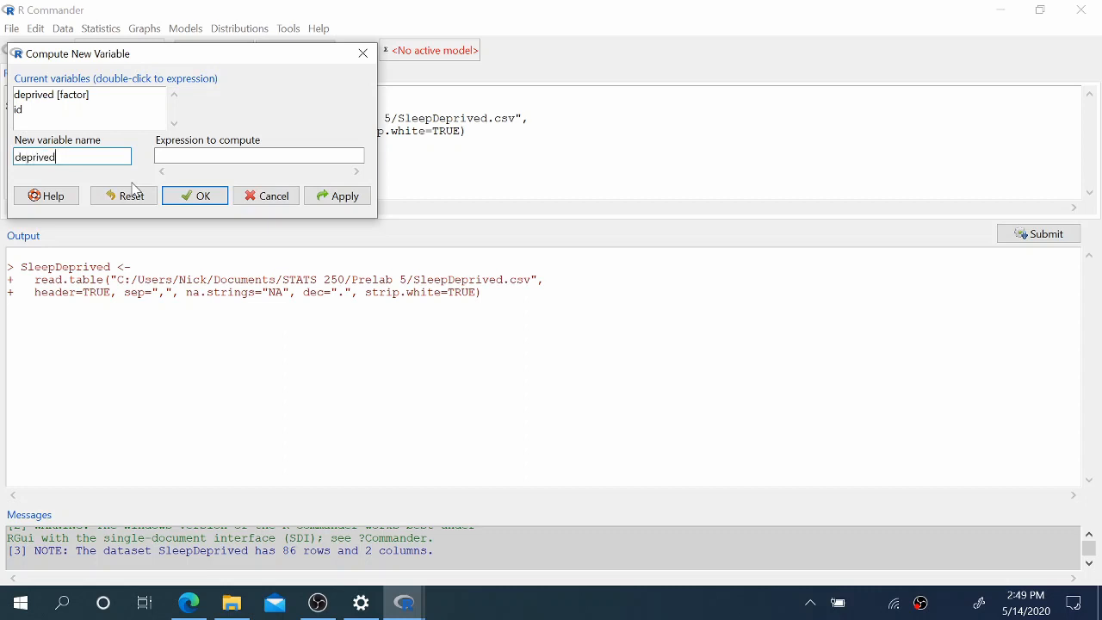
pyautogui.write('.cat')
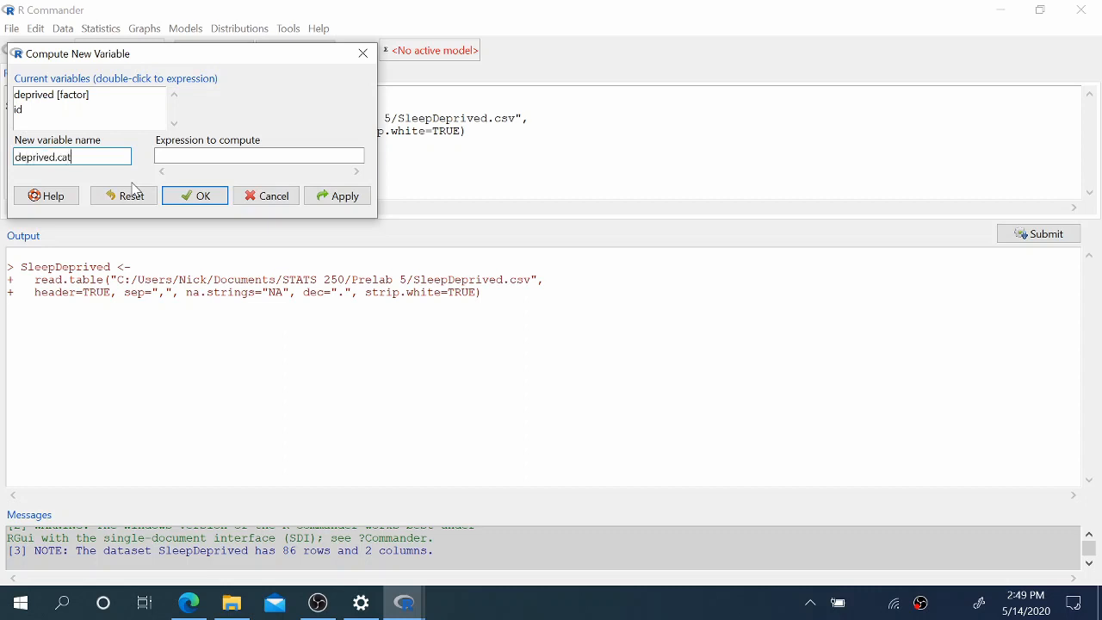
pyautogui.click(258, 155)
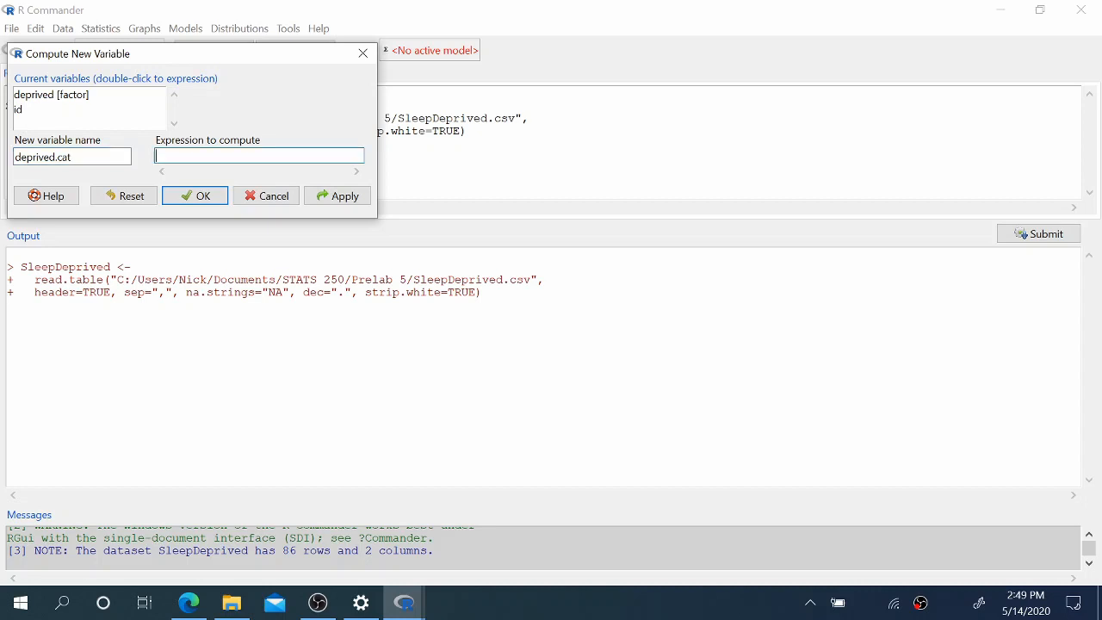
pyautogui.write('as')
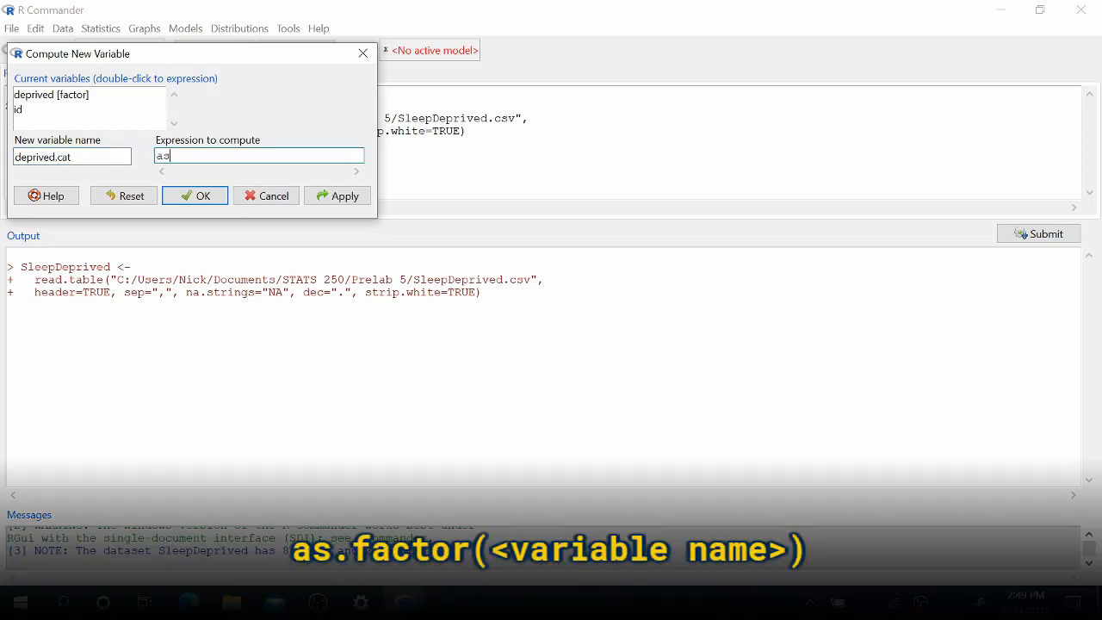
pyautogui.write('.')
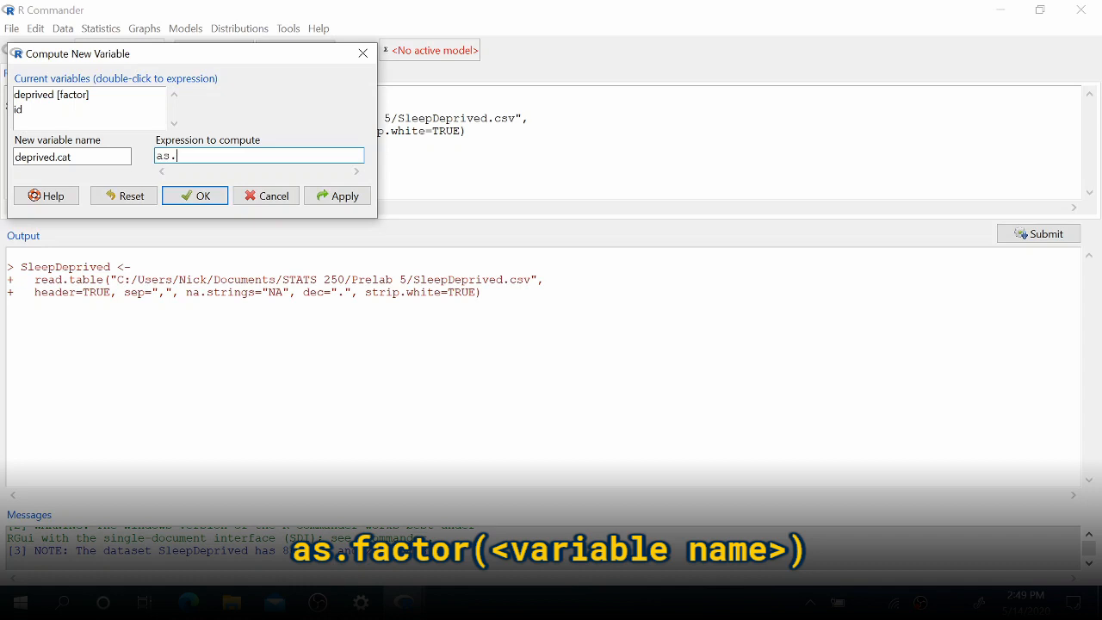
pyautogui.write('factor')
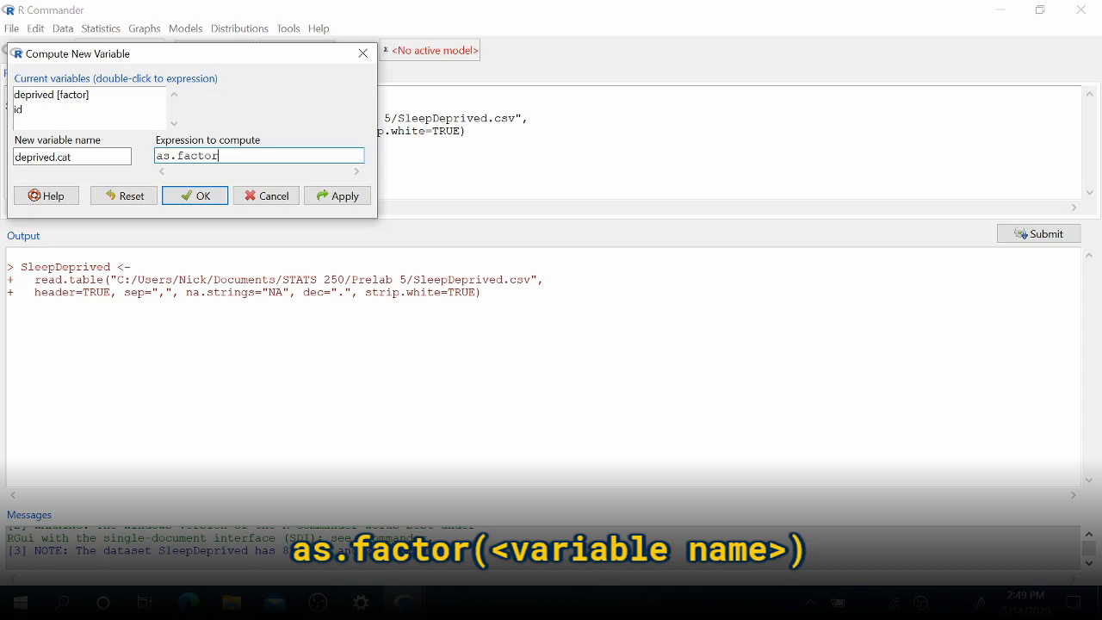
pyautogui.write('(')
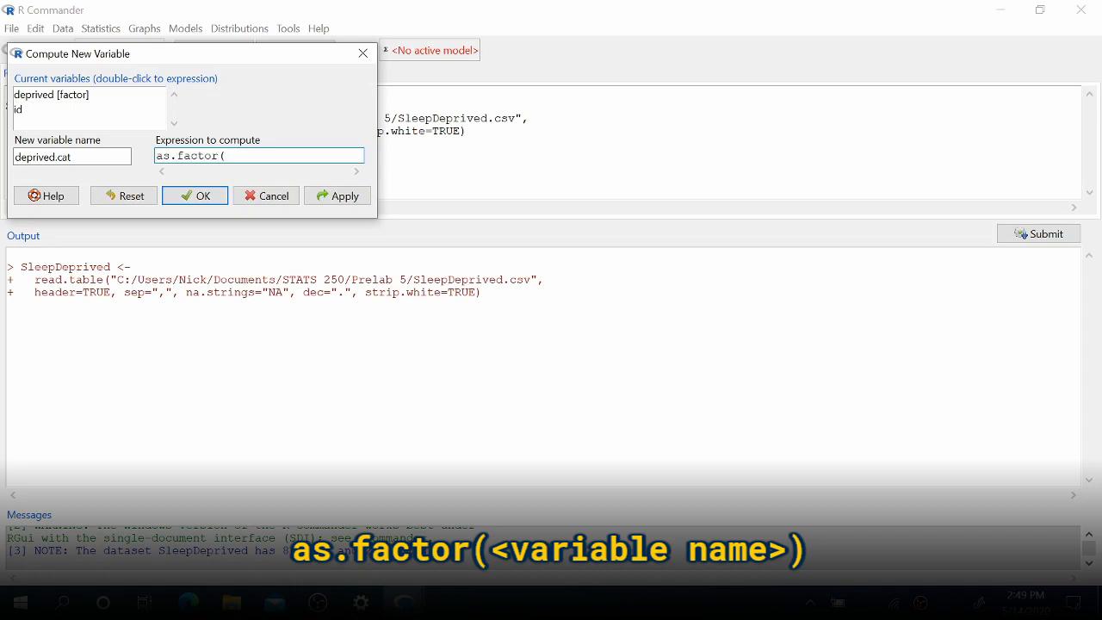
pyautogui.moveTo(67, 101)
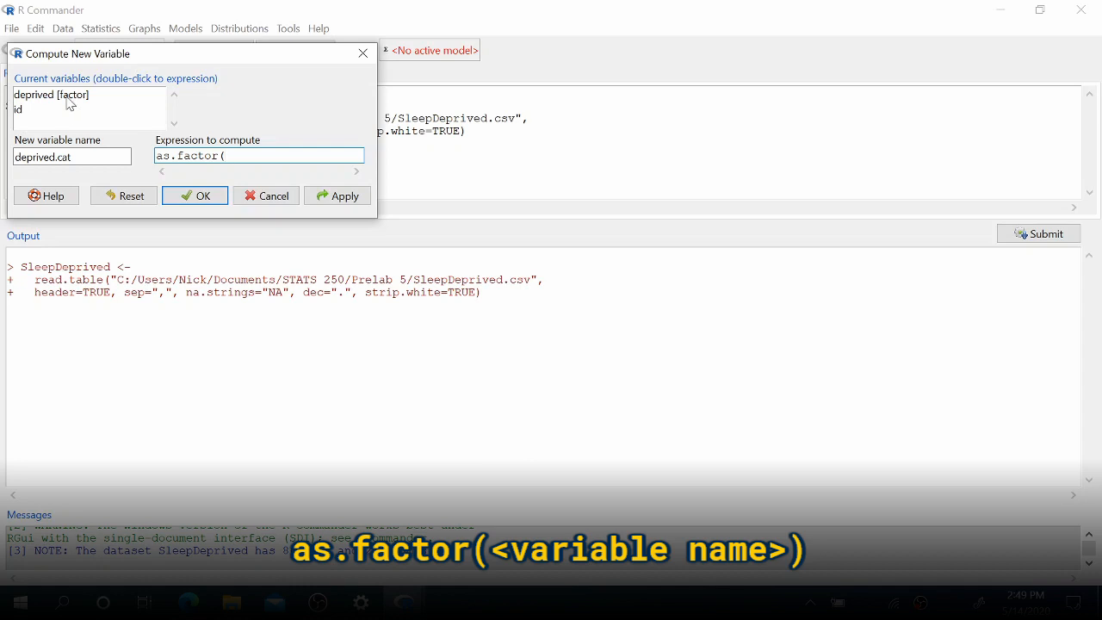
pyautogui.doubleClick(51, 93)
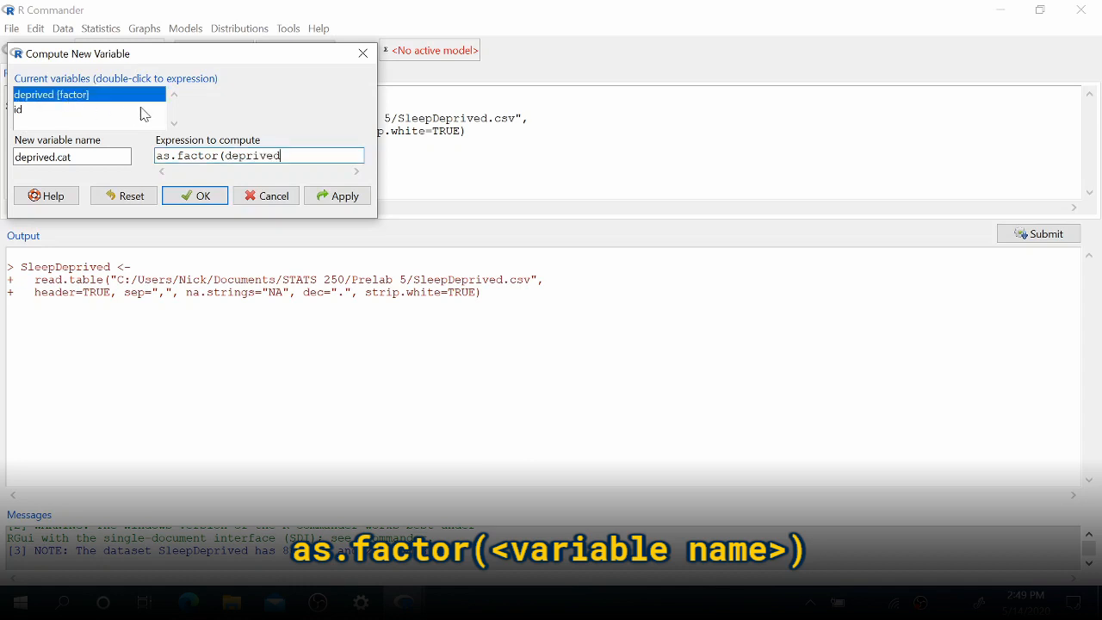
pyautogui.write(')')
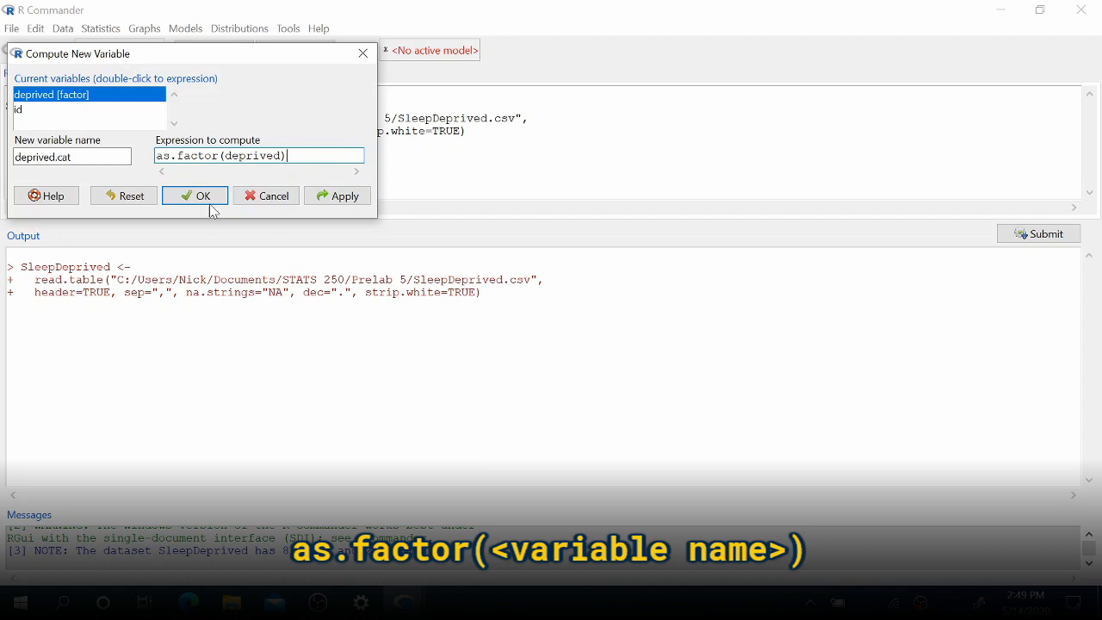
pyautogui.click(195, 196)
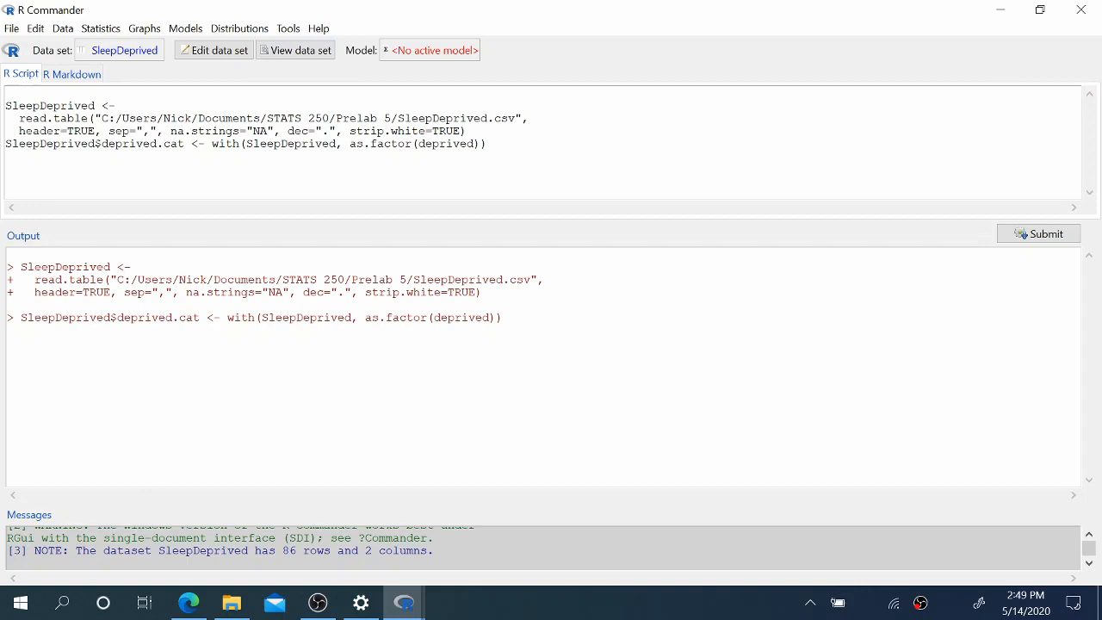
pyautogui.click(297, 50)
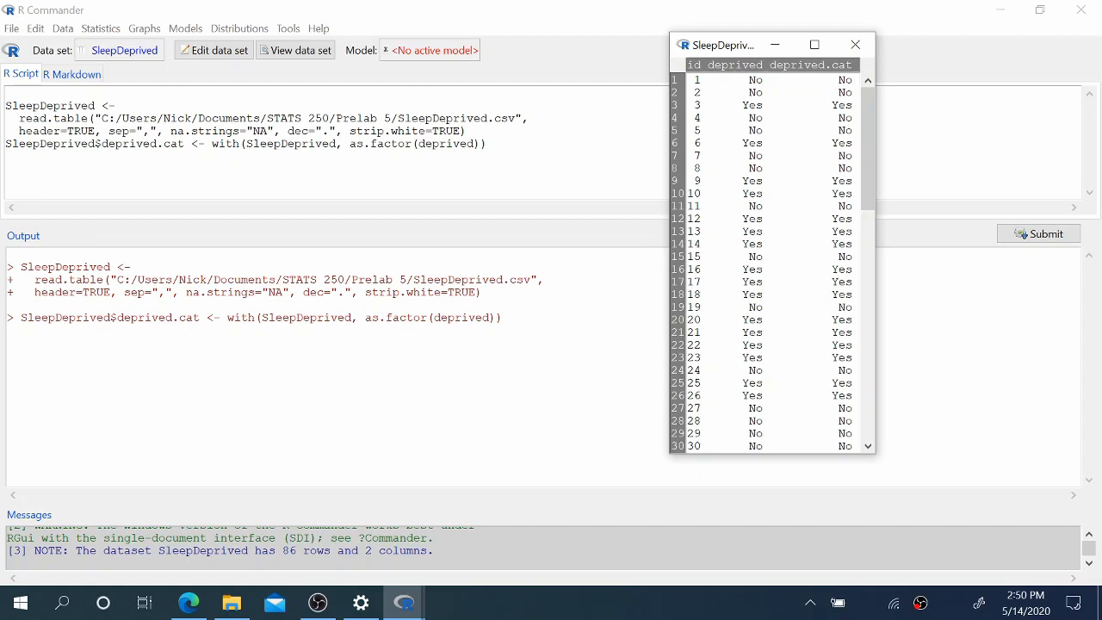
pyautogui.scroll(-3)
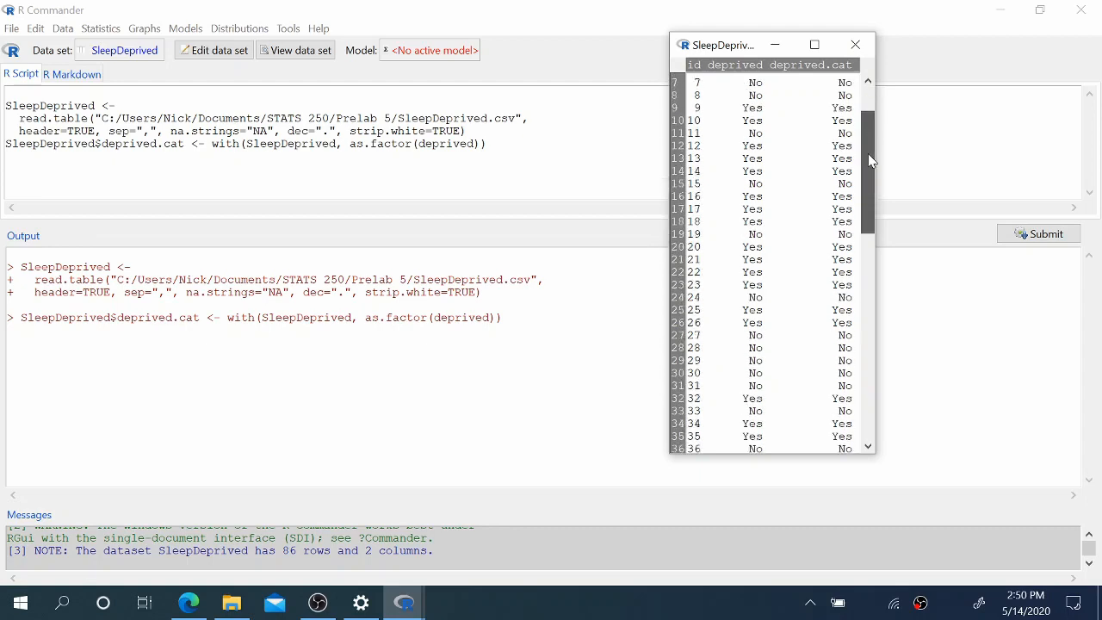
pyautogui.scroll(3)
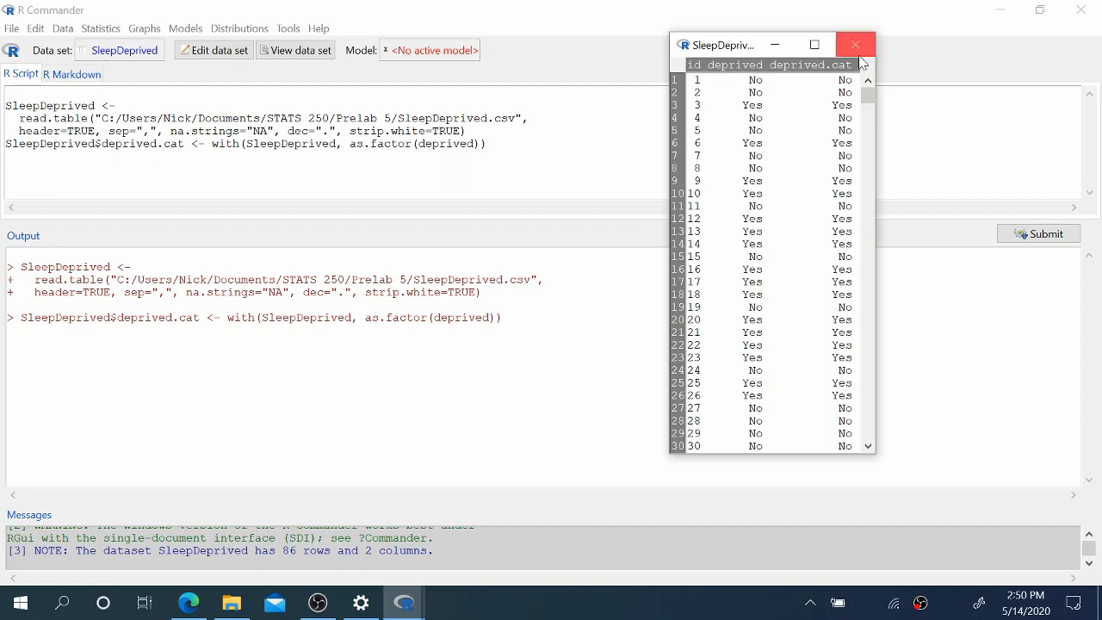
pyautogui.click(856, 44)
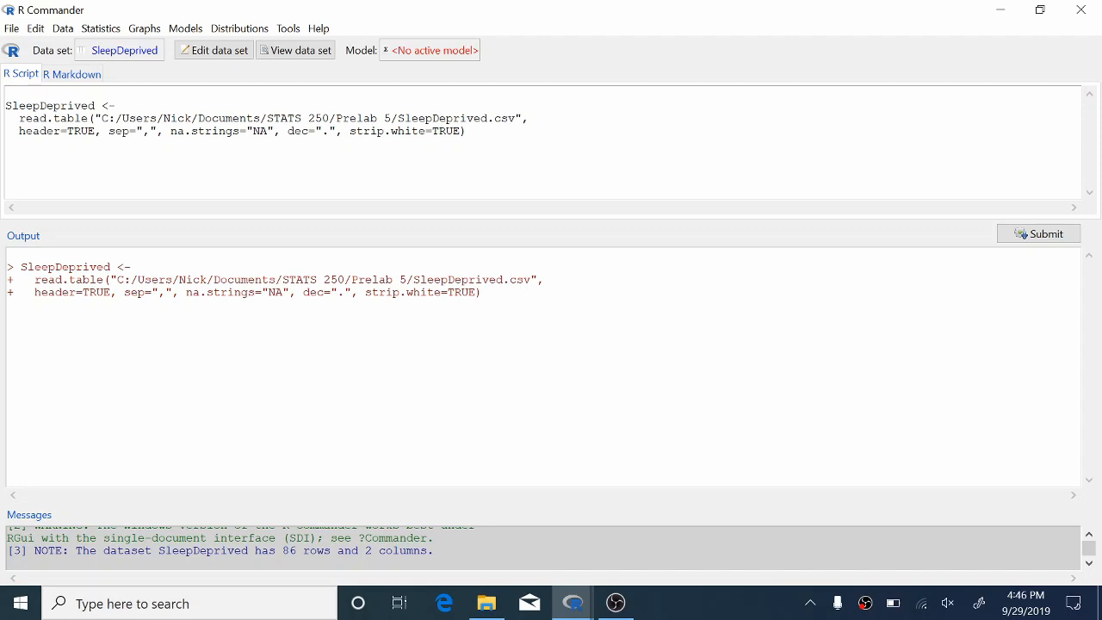
# - Start a bar graph of deprived and go to its label options
pyautogui.click(145, 27)
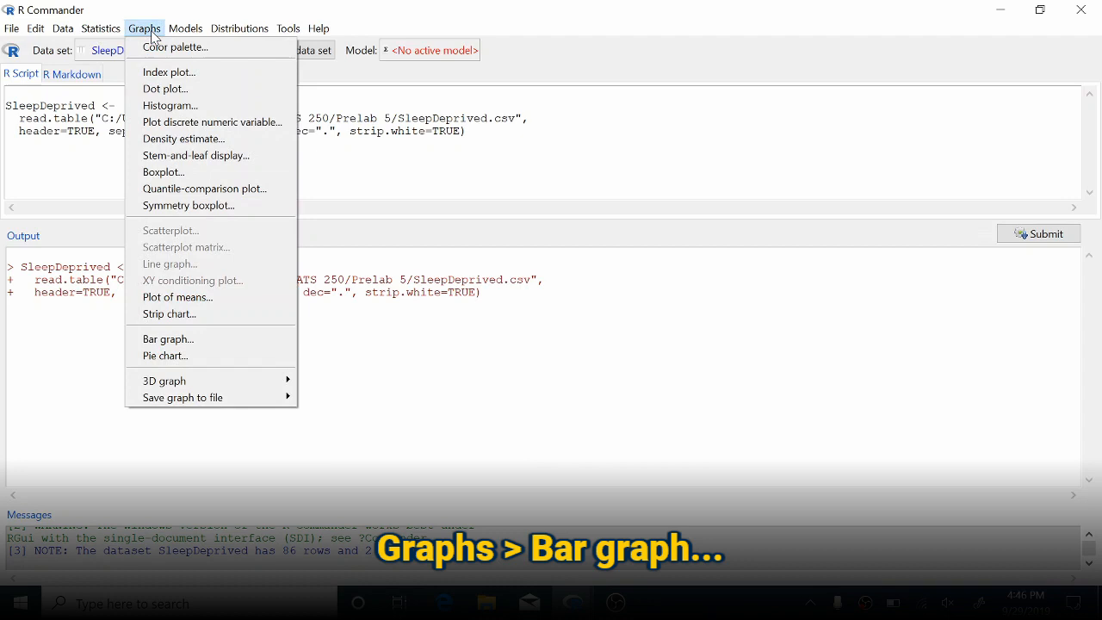
pyautogui.click(168, 338)
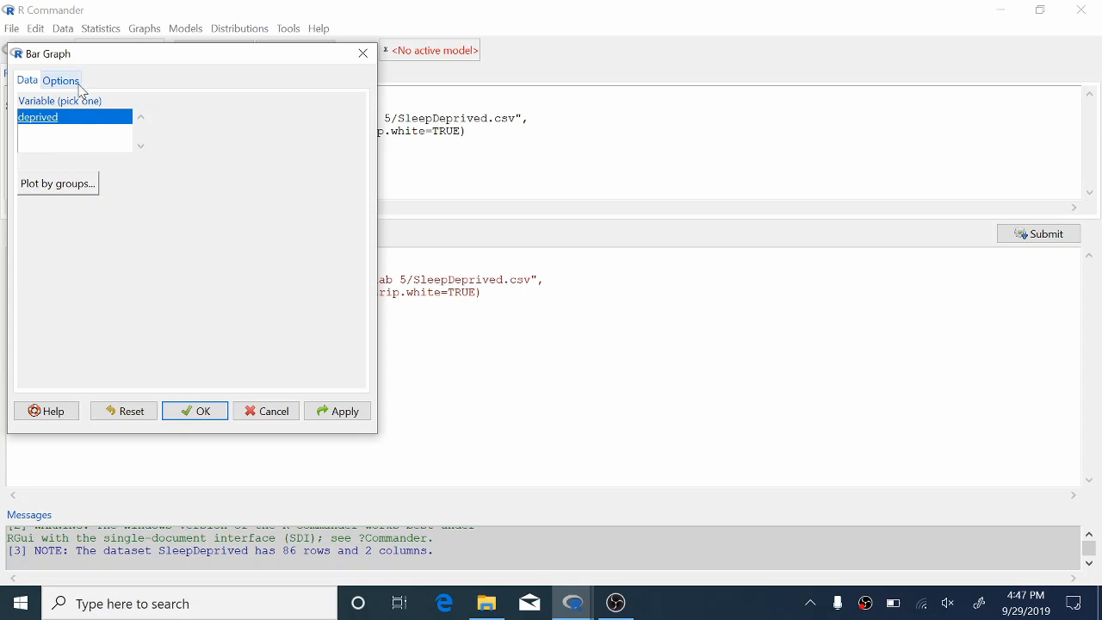
pyautogui.click(61, 81)
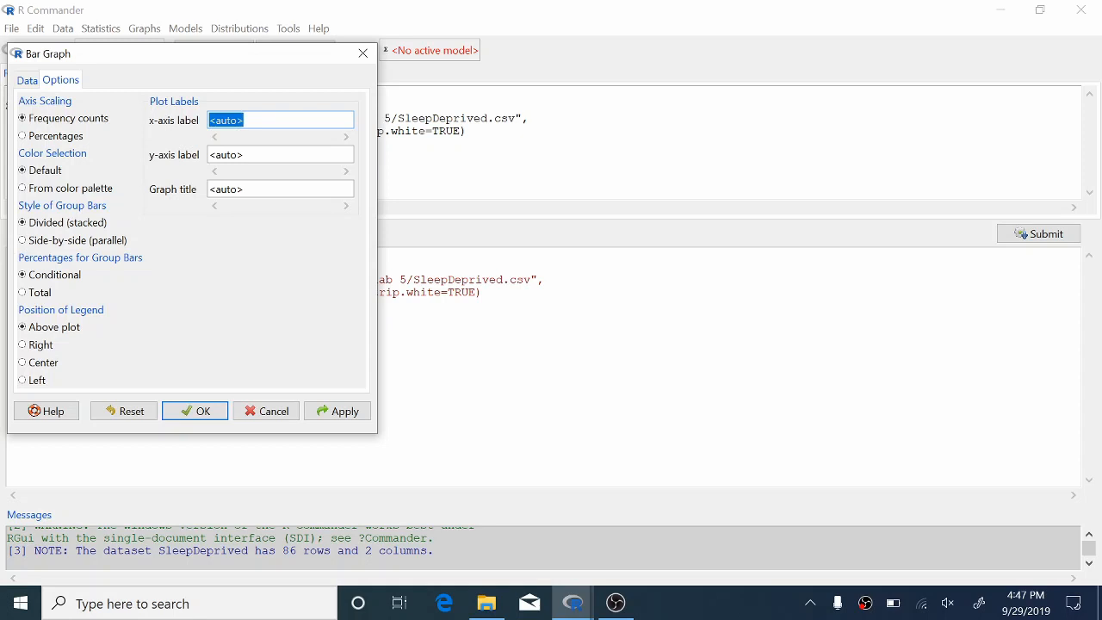
# - Label the x-axis Sleep Deprived, title it 'Bar Graph of Sleep D\n...', and draw it
pyautogui.write('S')
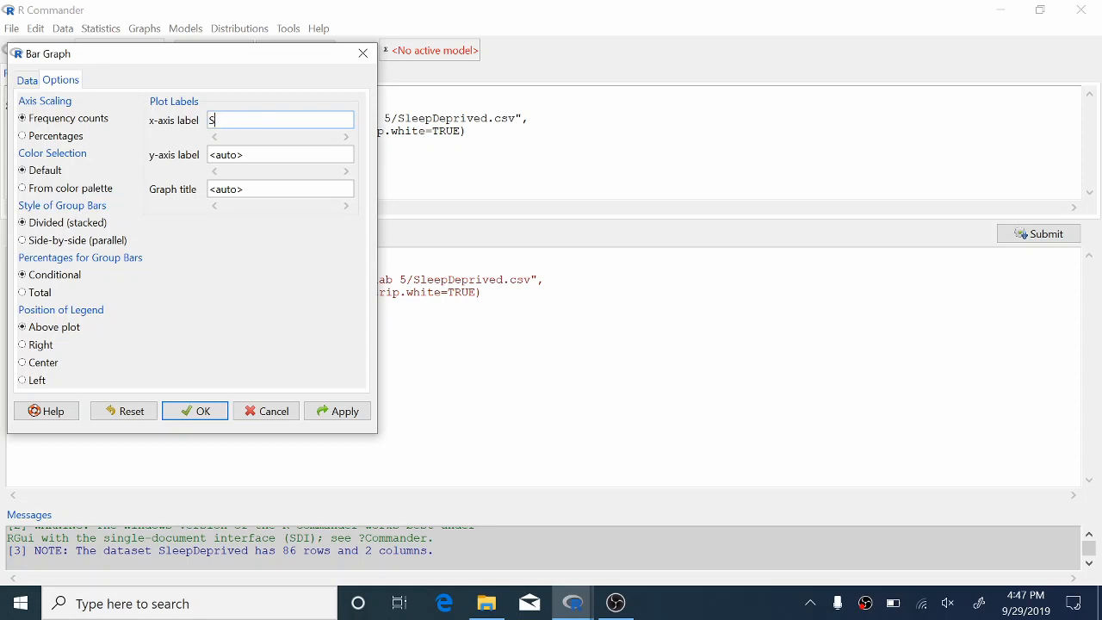
pyautogui.write('leep Deprived')
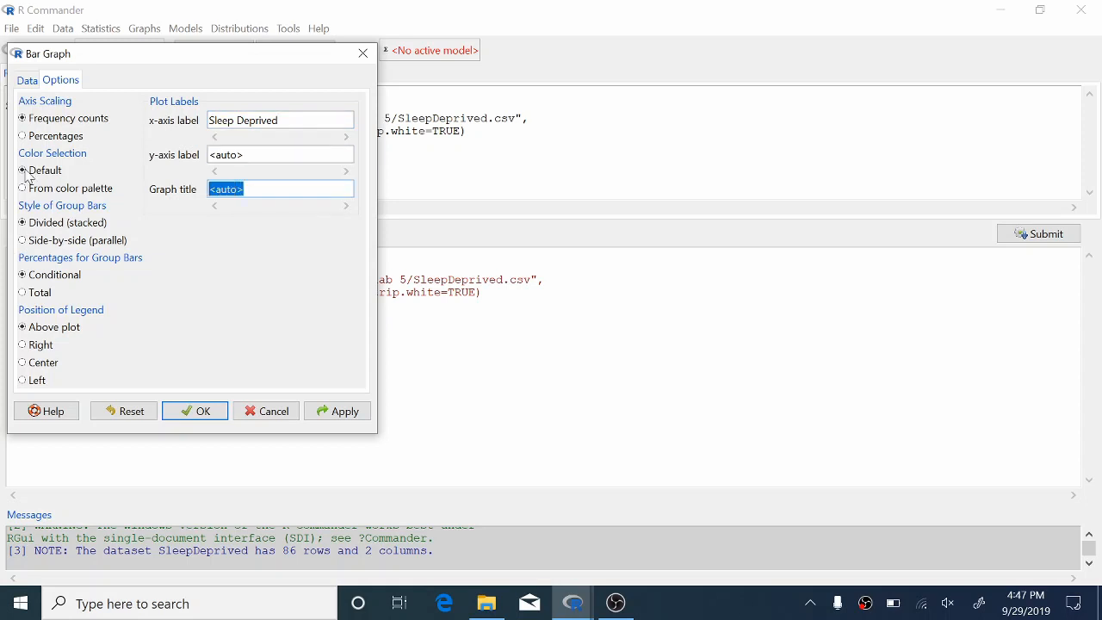
pyautogui.write('Bar')
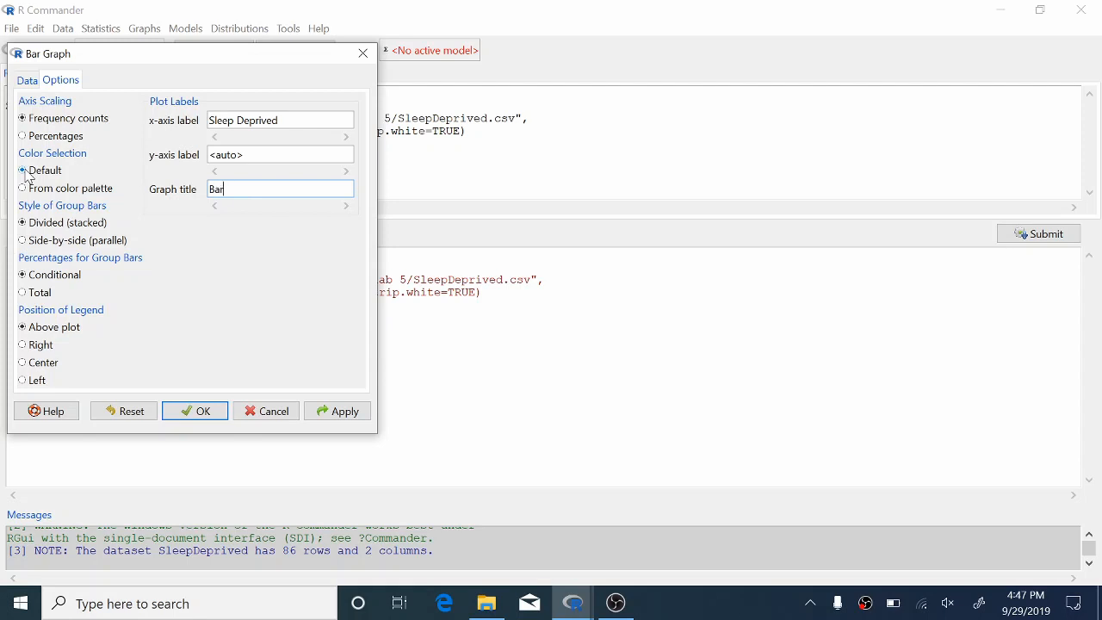
pyautogui.write('Graph of')
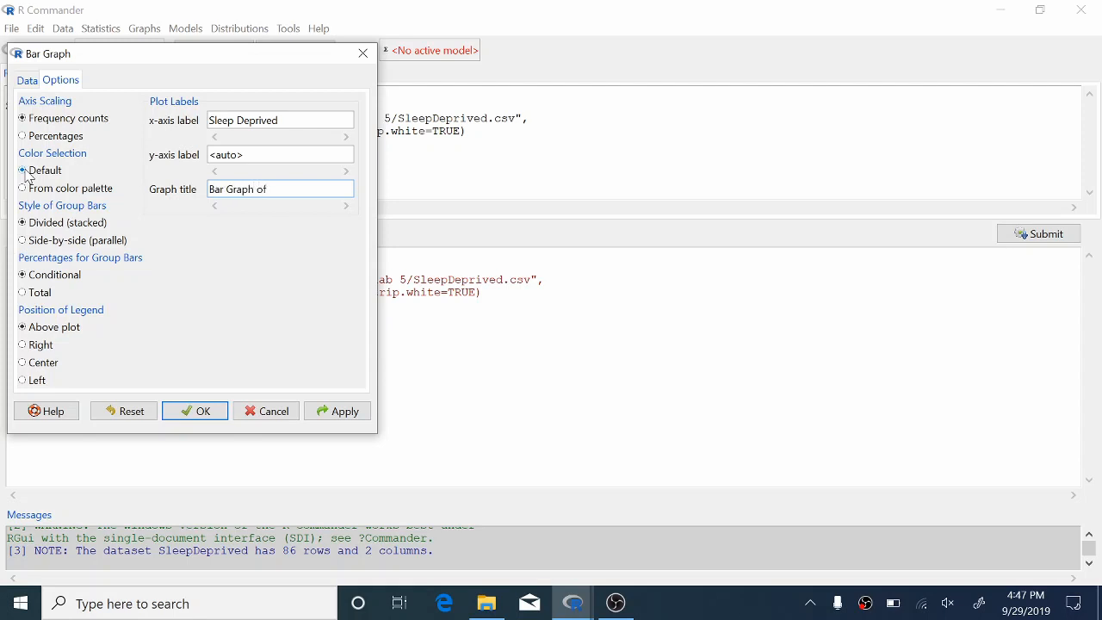
pyautogui.write('Sleep D')
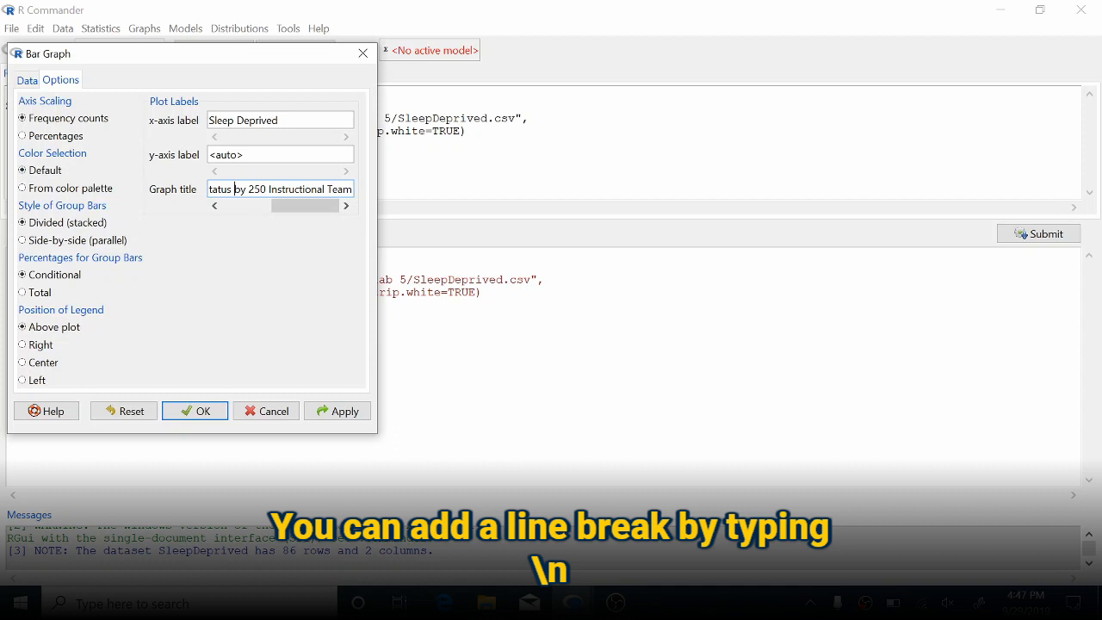
pyautogui.write('\\n')
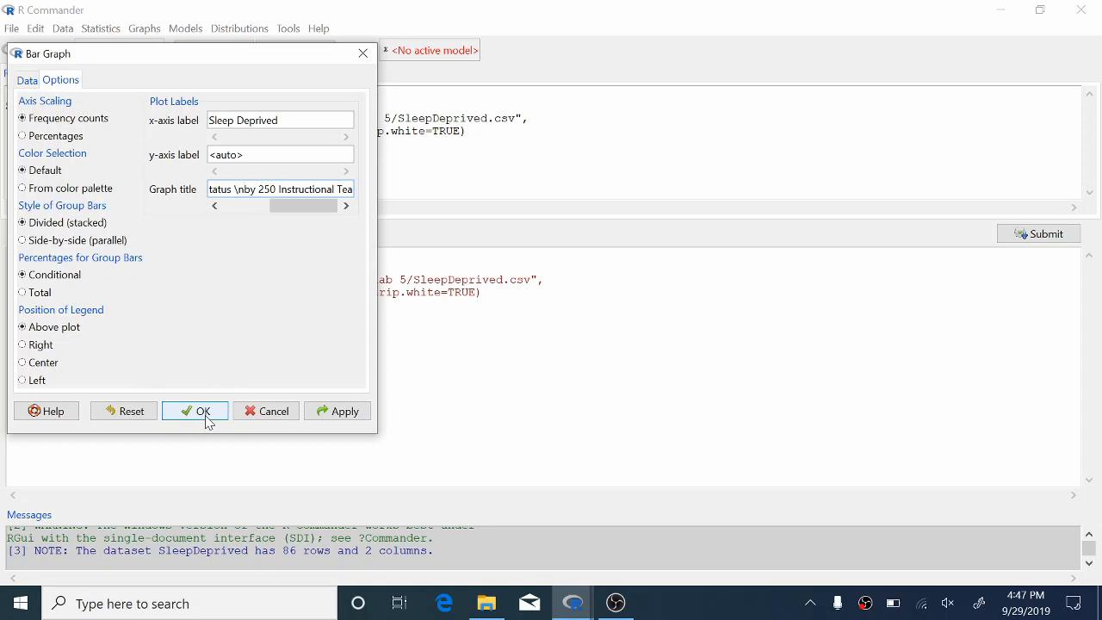
pyautogui.click(193, 410)
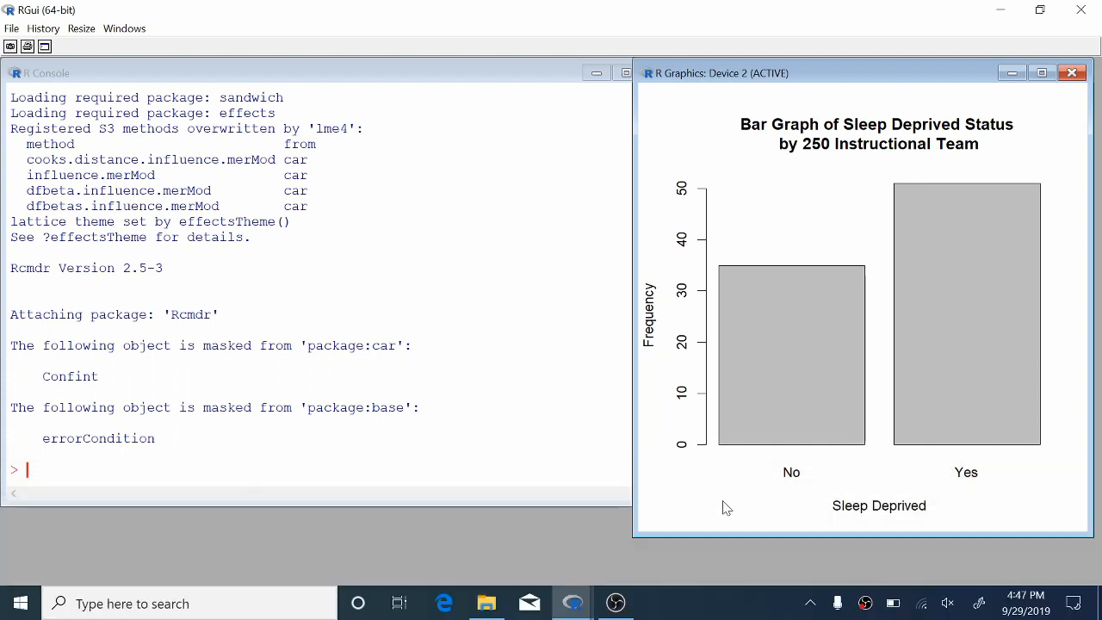
pyautogui.moveTo(721, 471)
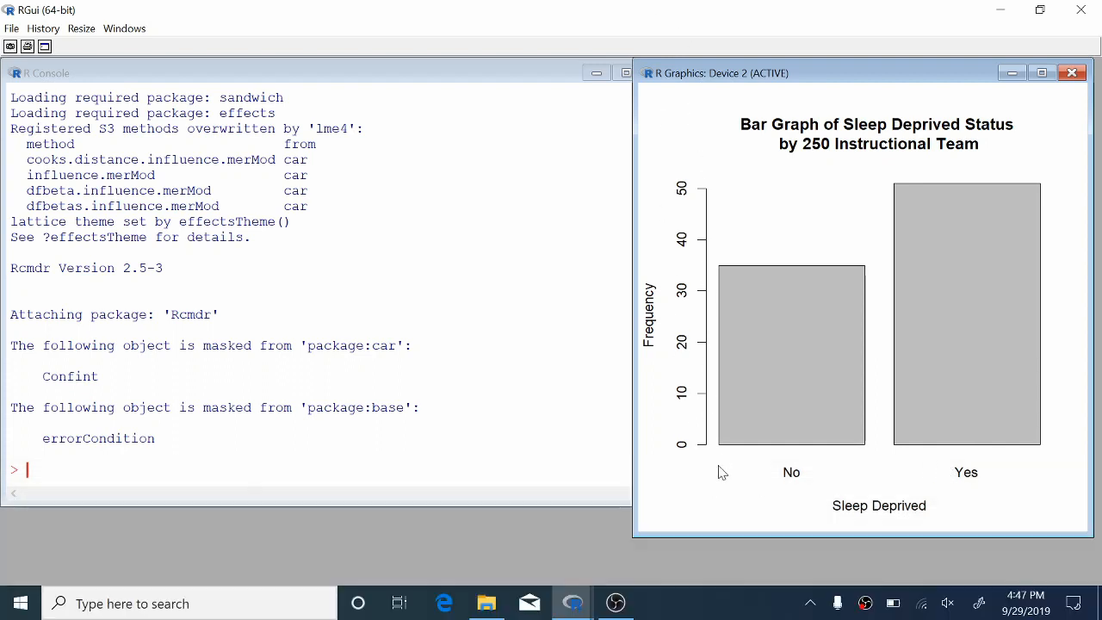
pyautogui.moveTo(984, 480)
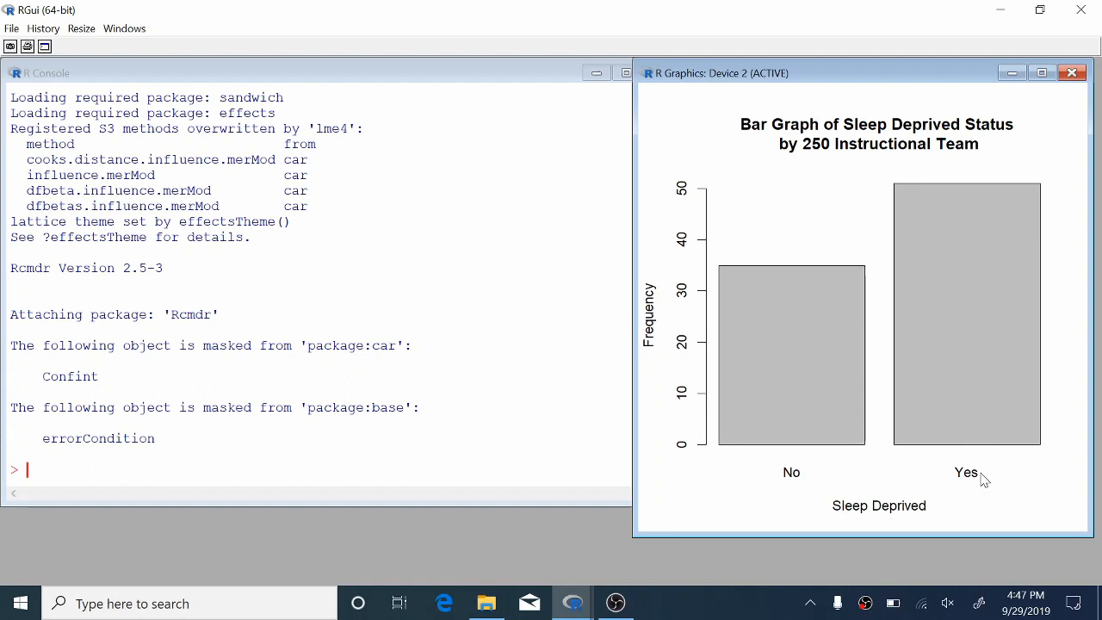
pyautogui.moveTo(978, 237)
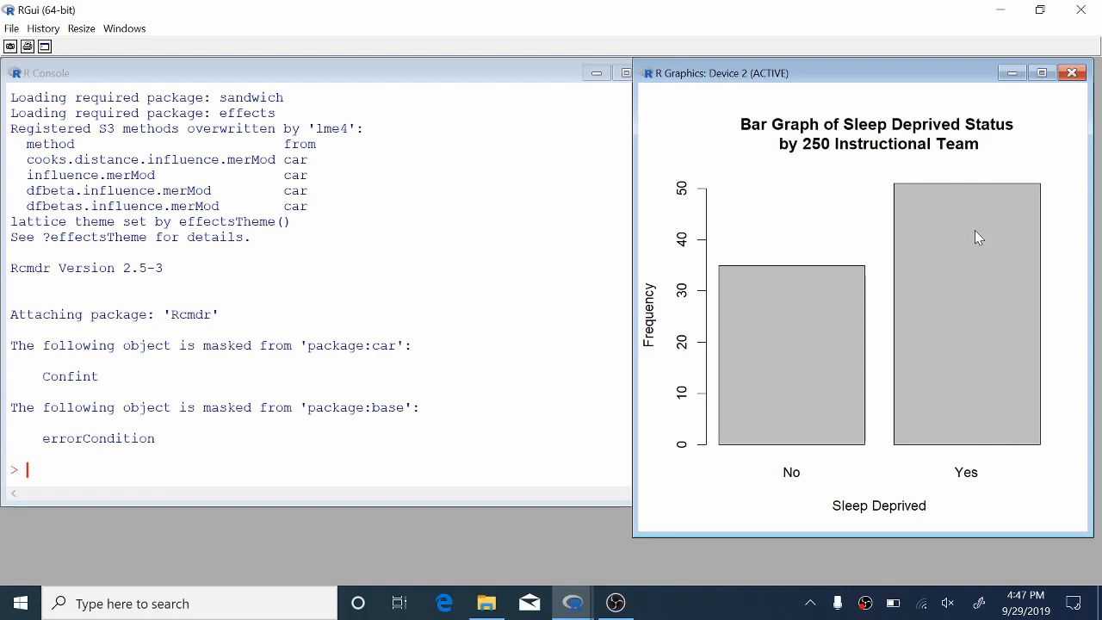
pyautogui.moveTo(766, 286)
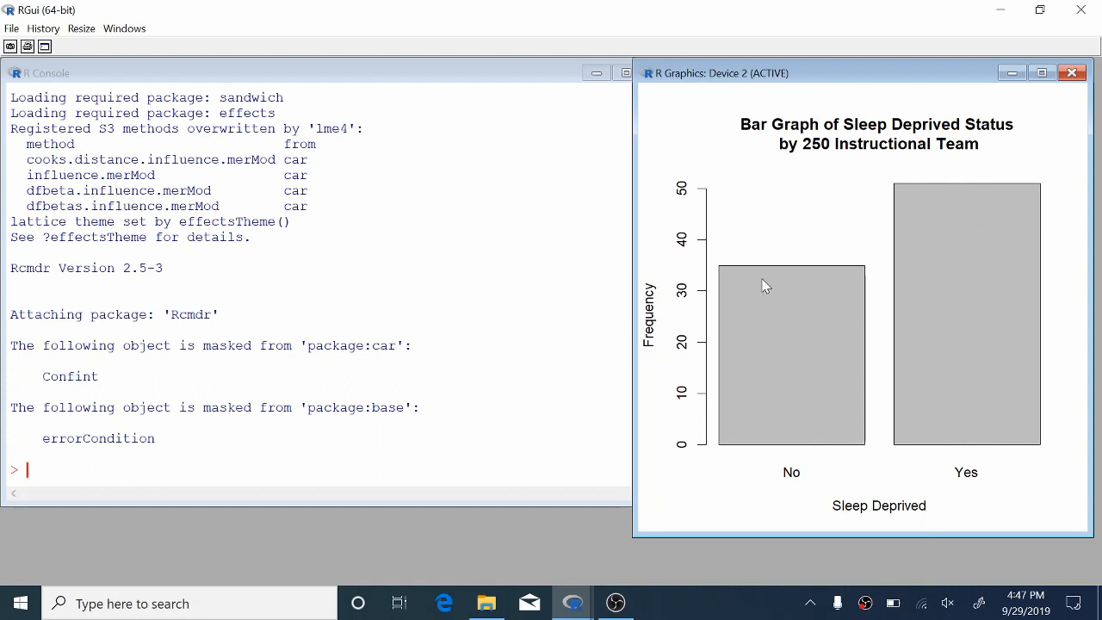
pyautogui.moveTo(754, 274)
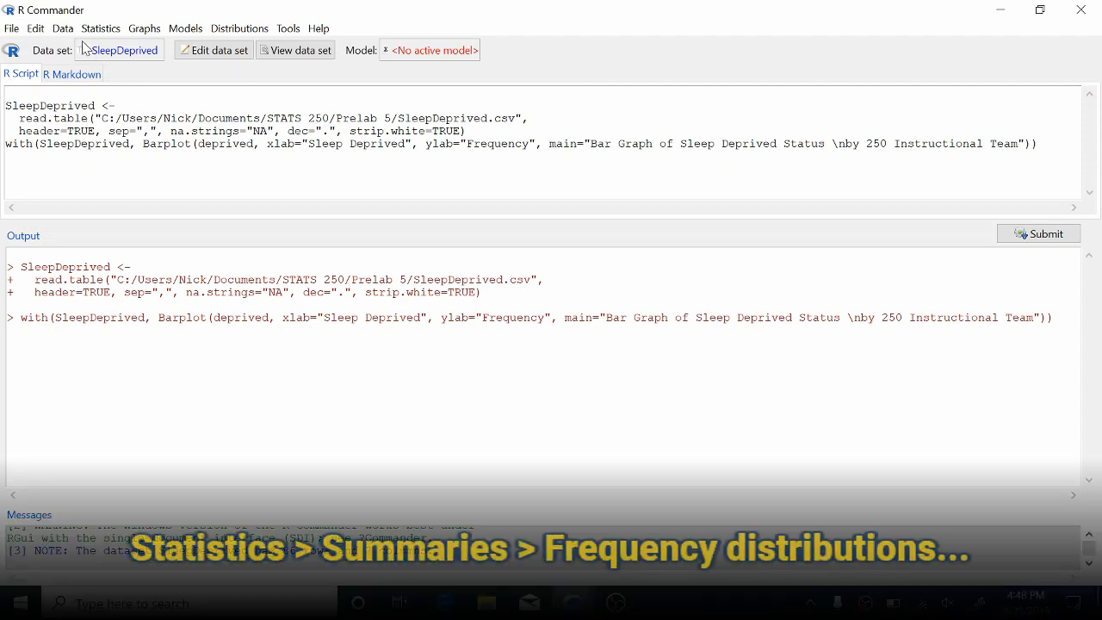
# - Run a frequency distribution of deprived giving No/Yes counts and percentages
pyautogui.click(100, 28)
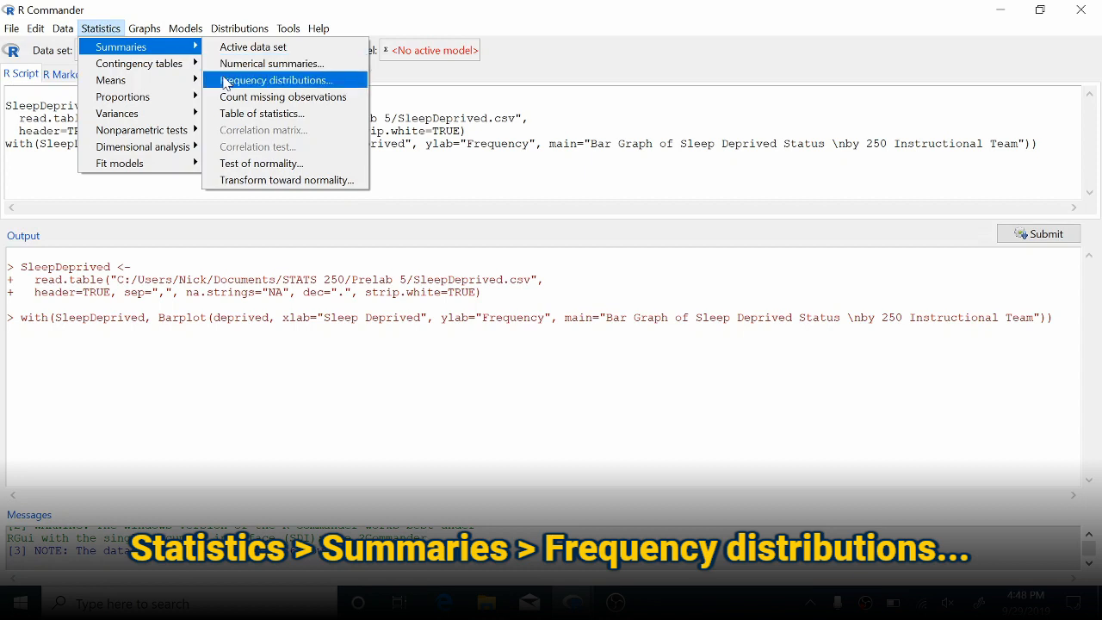
pyautogui.click(276, 79)
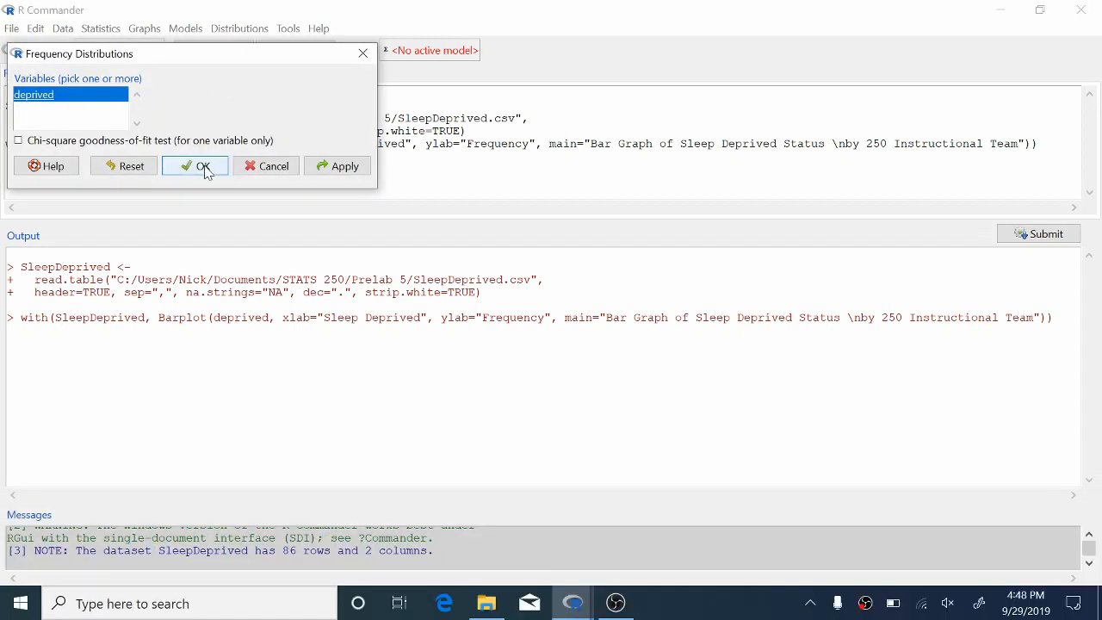
pyautogui.click(196, 165)
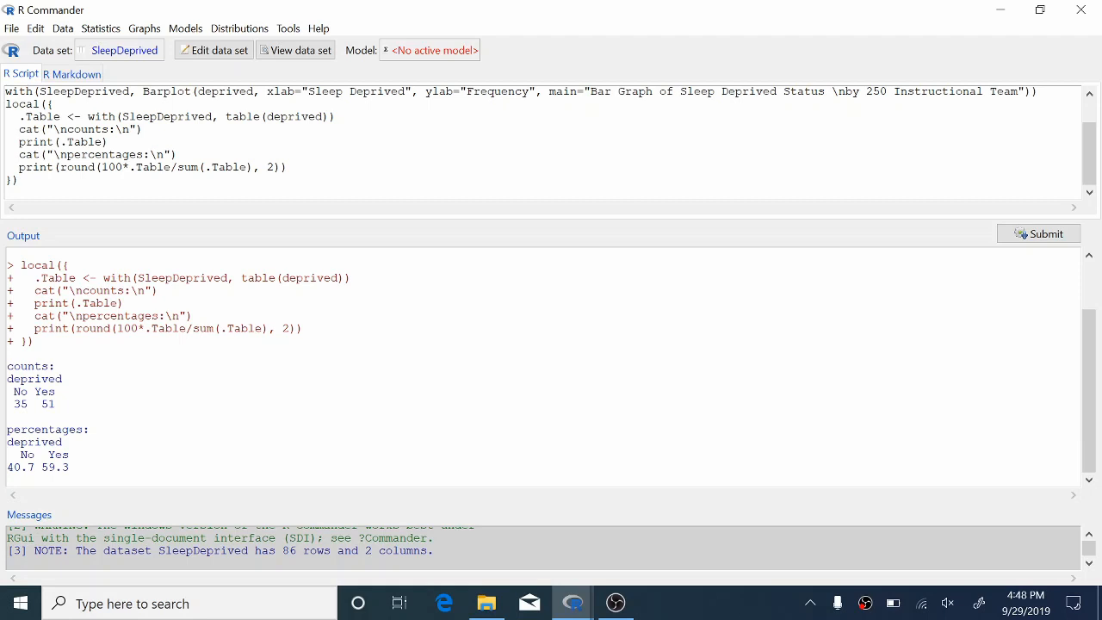
pyautogui.doubleClick(57, 467)
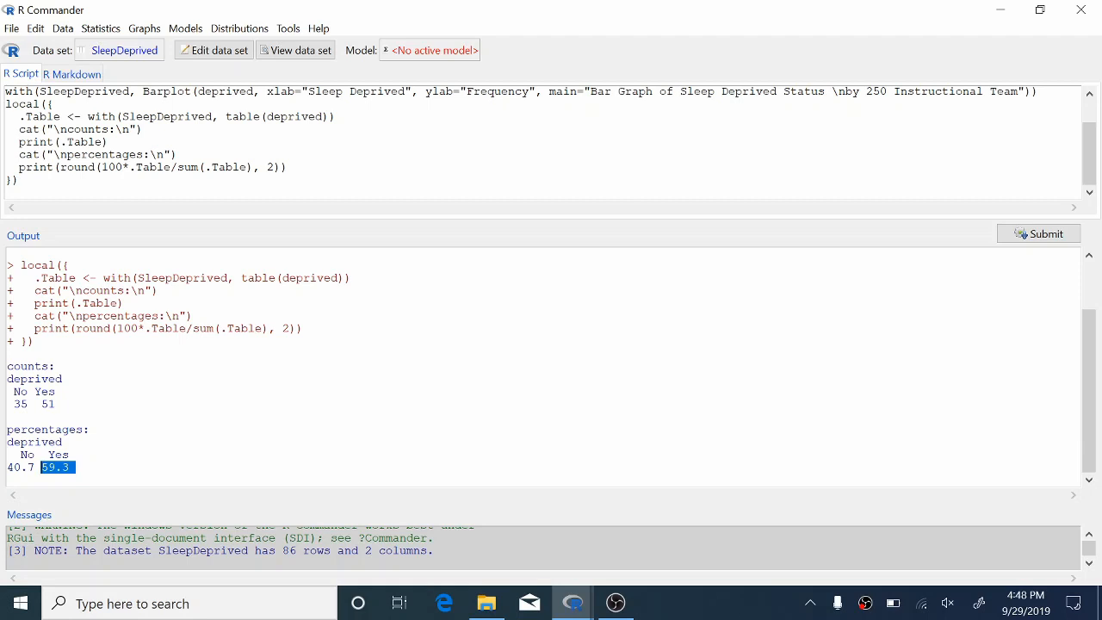
pyautogui.moveTo(117, 207)
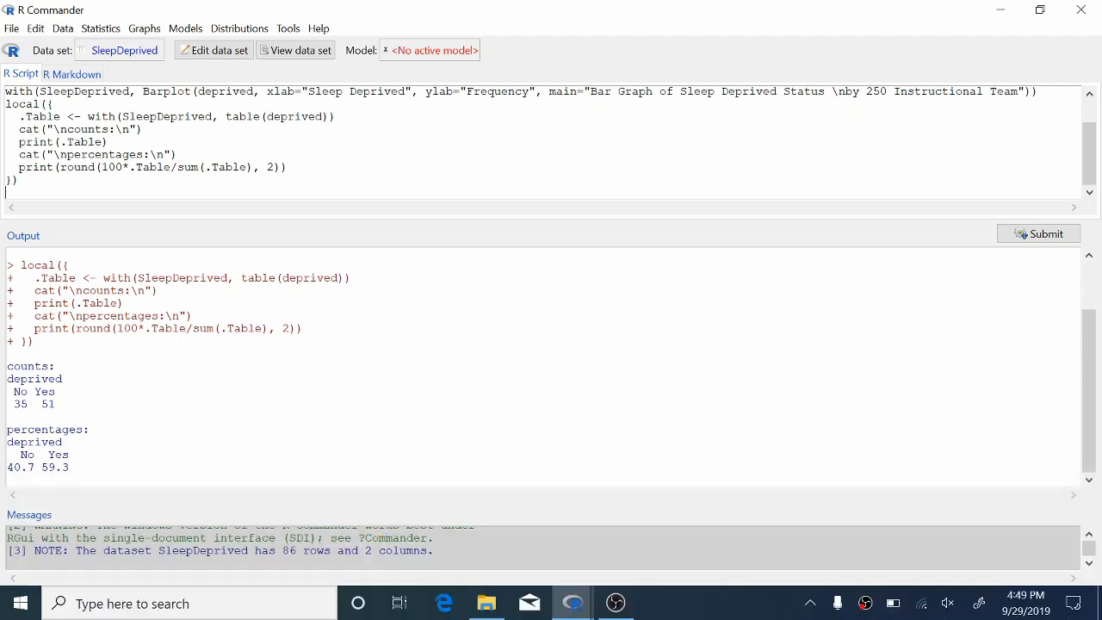
# - Enter the lower-bound formula 0.593 - 1.96*sqrt(0.593*(1-0.593)/86) in the R Script tab
pyautogui.write('0.')
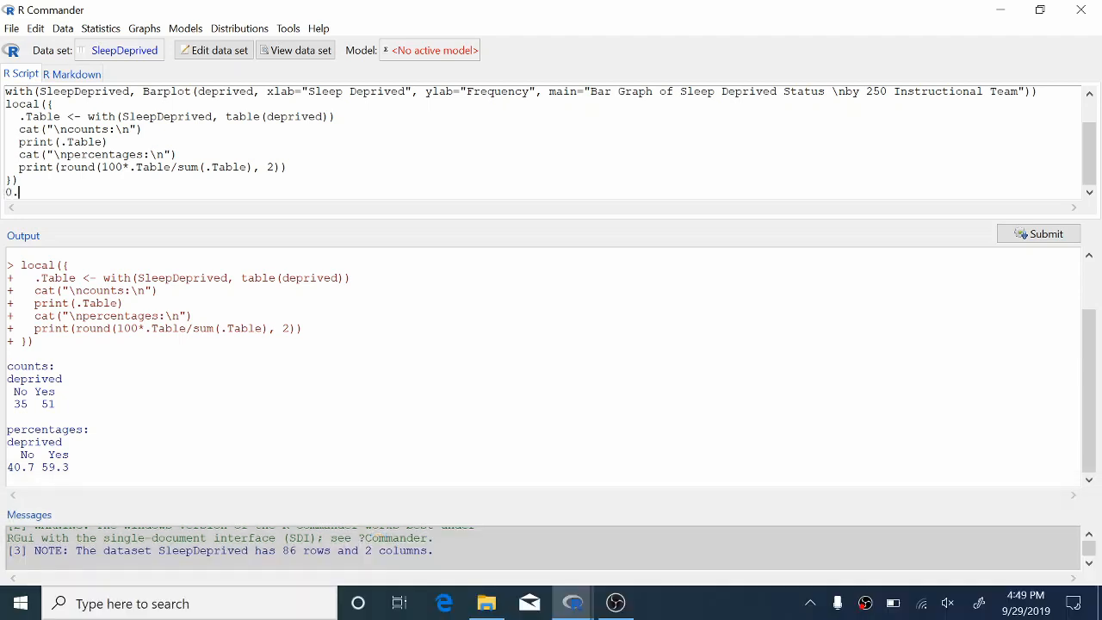
pyautogui.write('593 -')
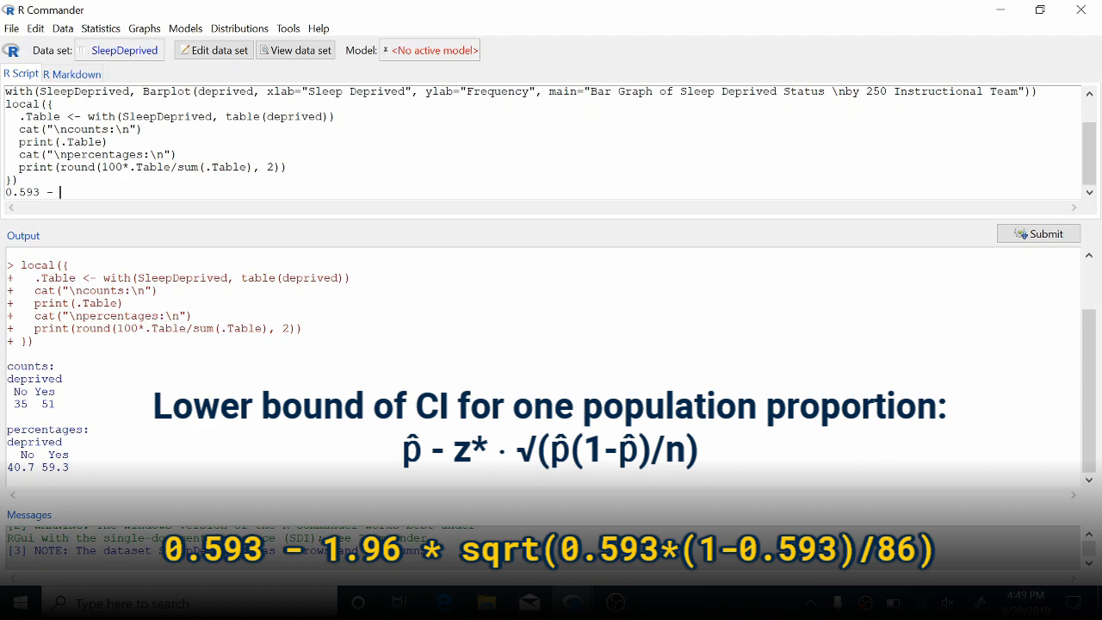
pyautogui.write('1.96 *')
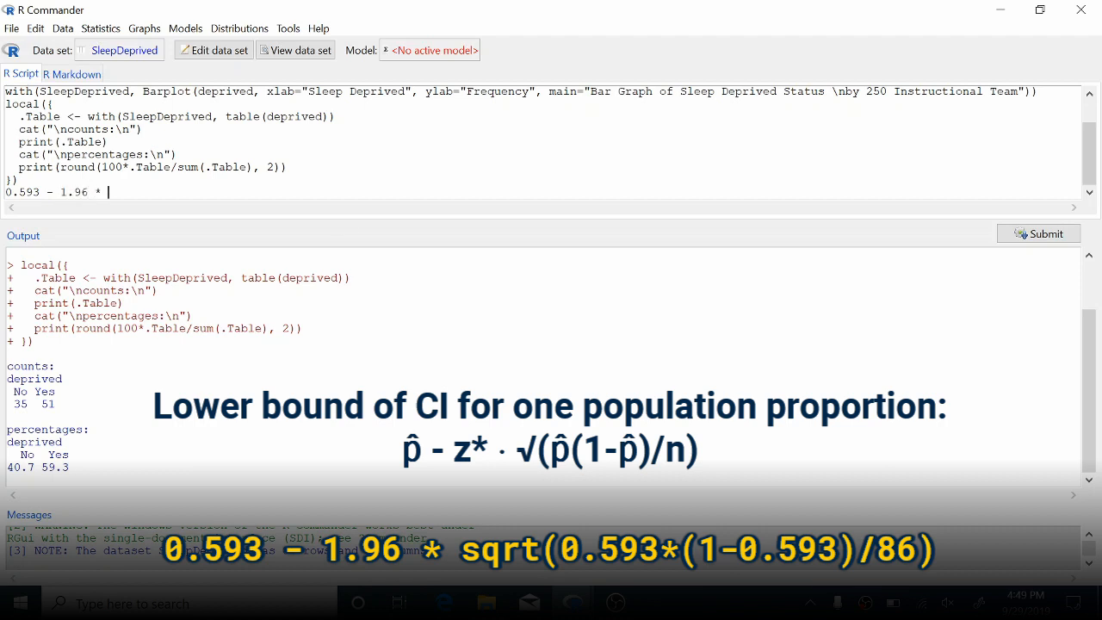
pyautogui.write('sqrt')
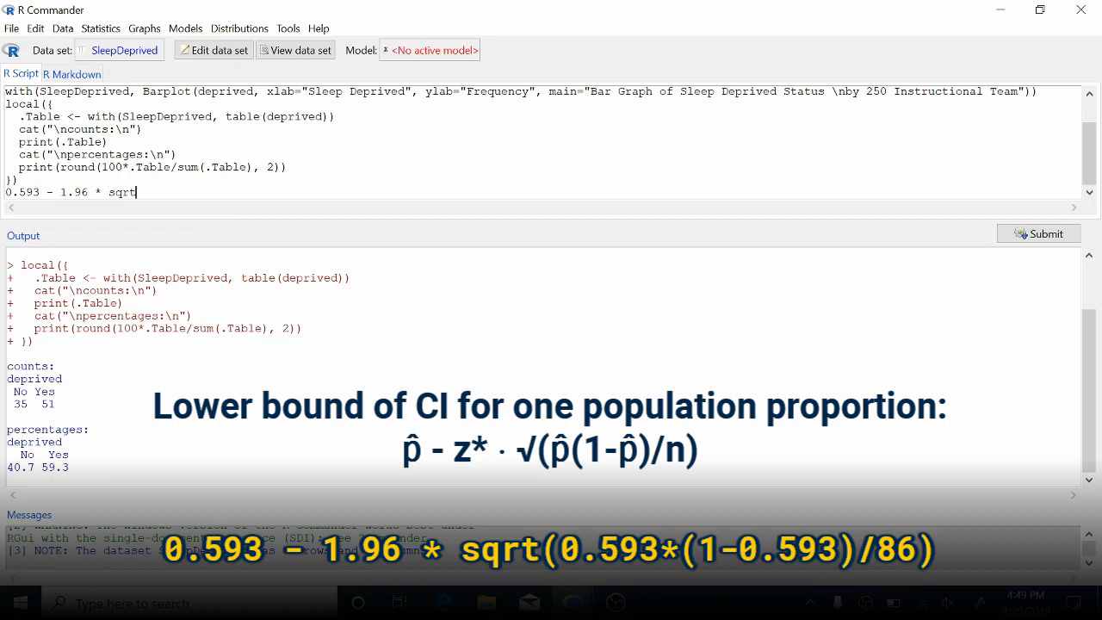
pyautogui.write('(')
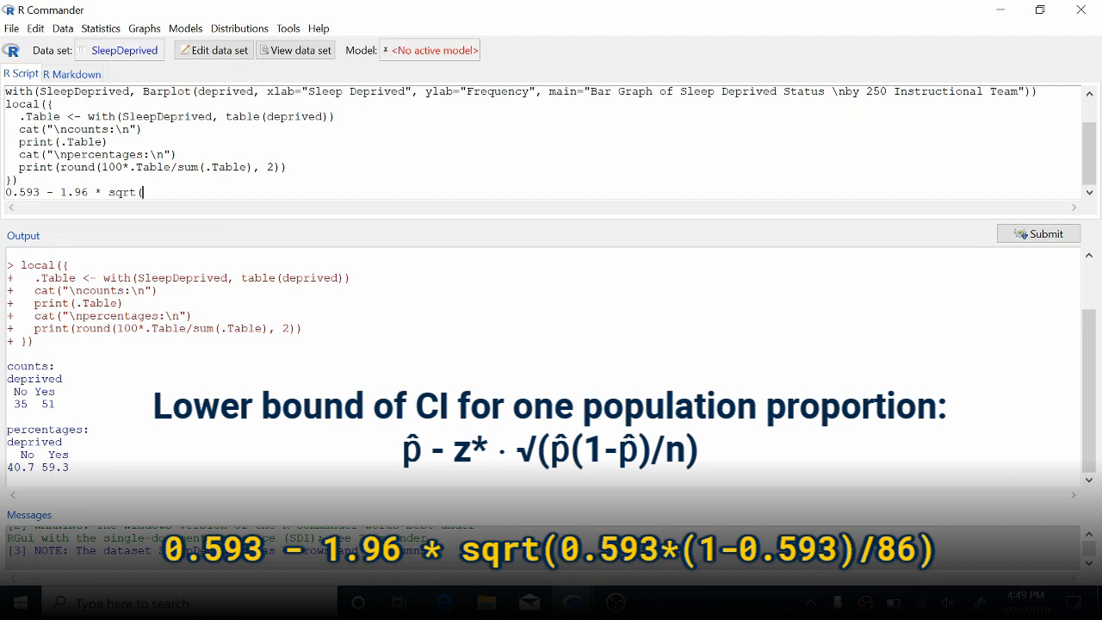
pyautogui.write('0')
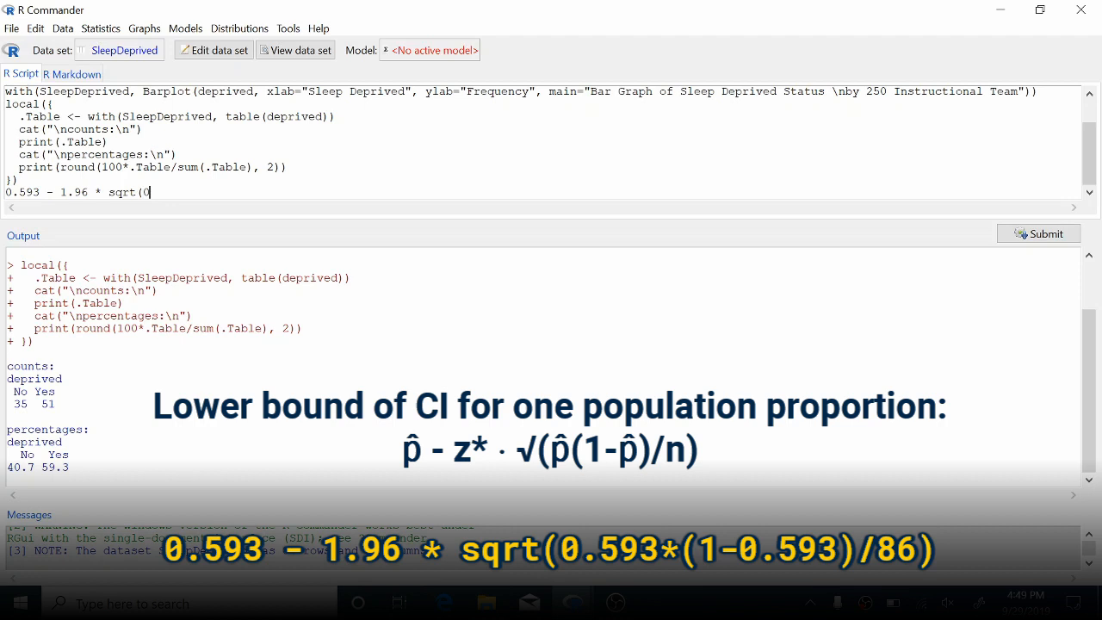
pyautogui.write('0.593 *')
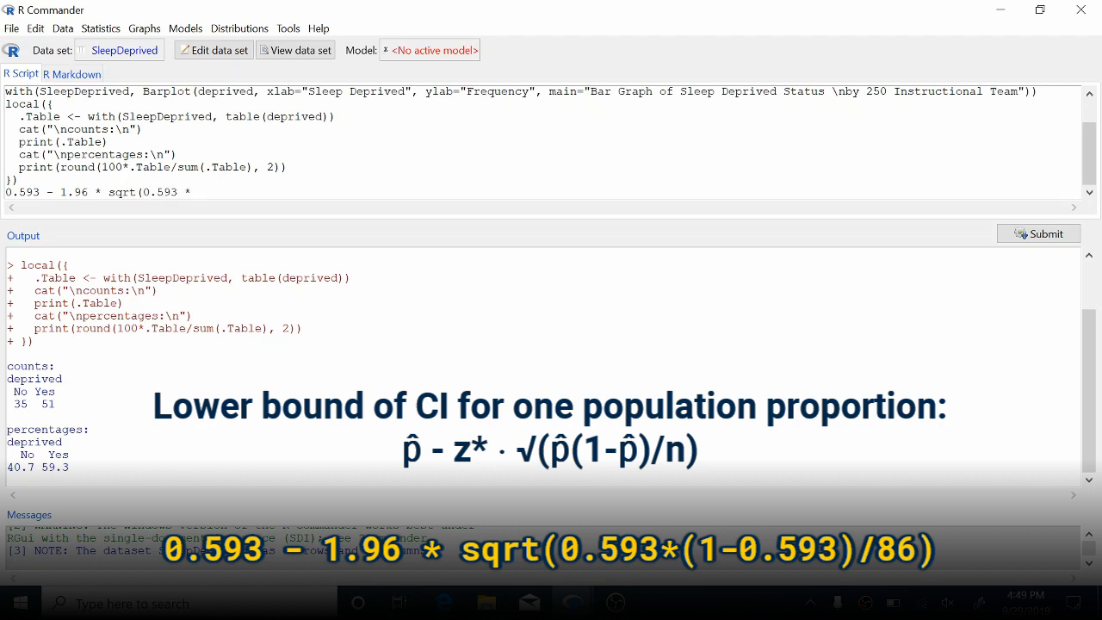
pyautogui.write('(1-0.')
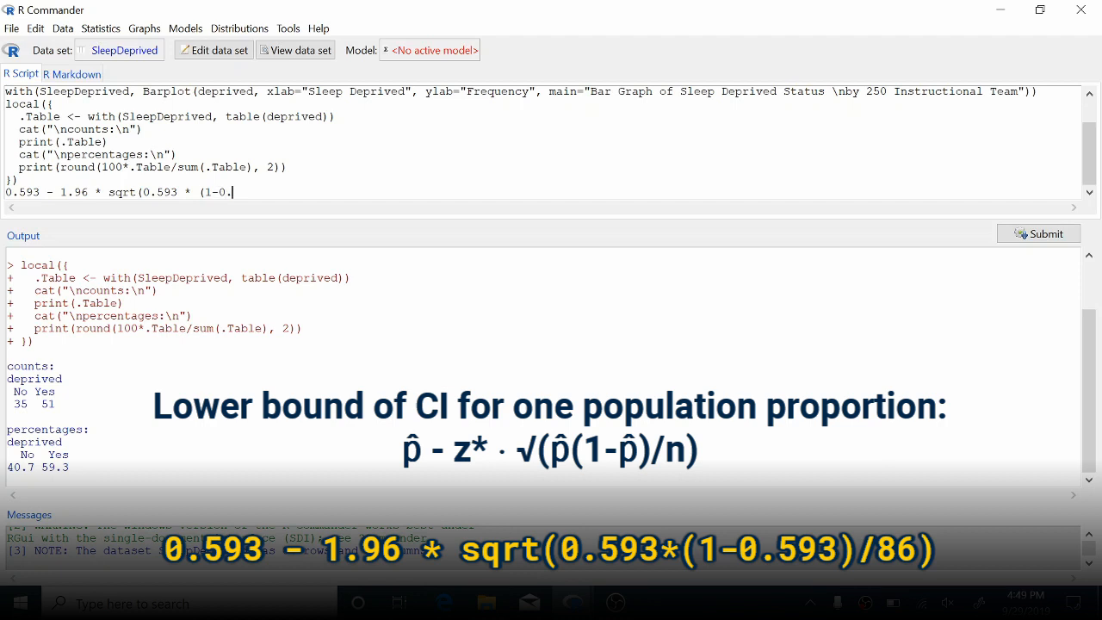
pyautogui.write('593)')
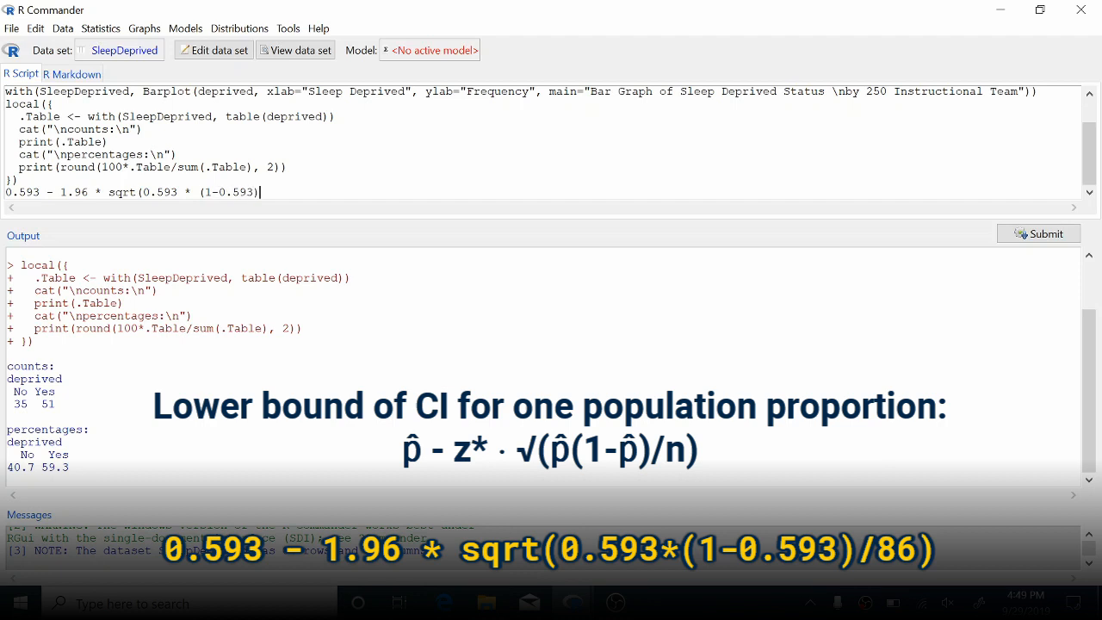
pyautogui.write('/')
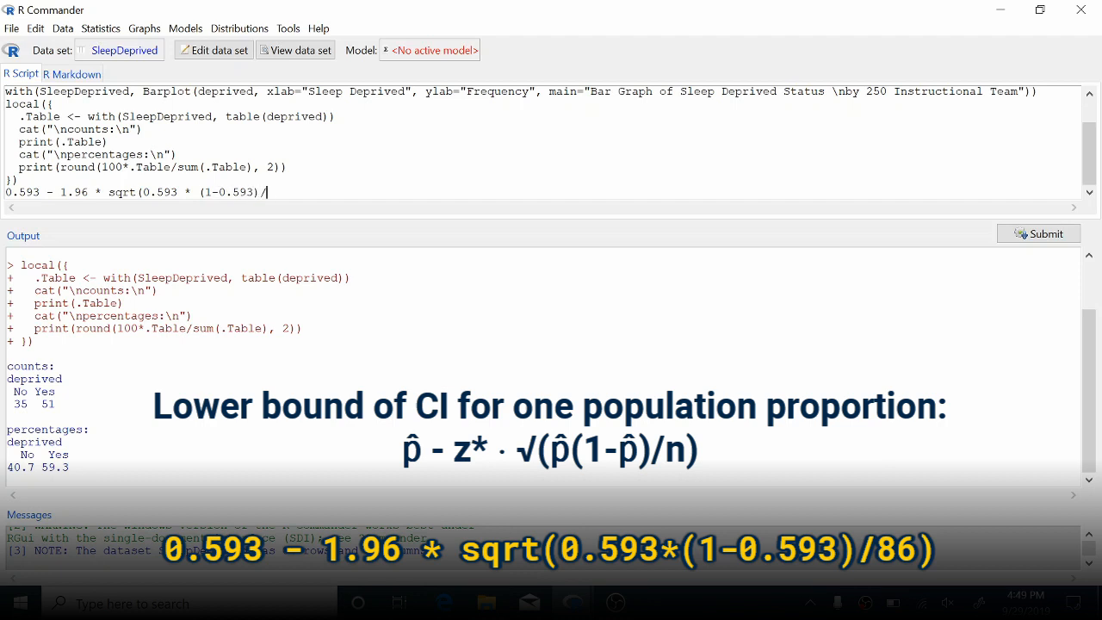
pyautogui.write('86')
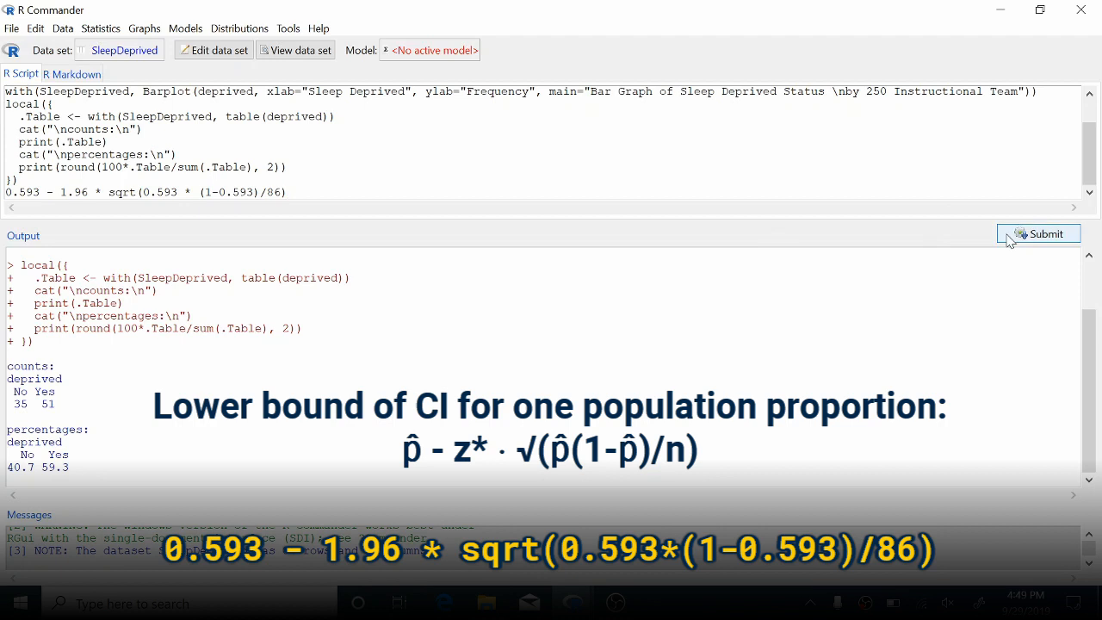
# - Submit the formula to get the lower bound 0.489168 and start selecting the line
pyautogui.click(1038, 234)
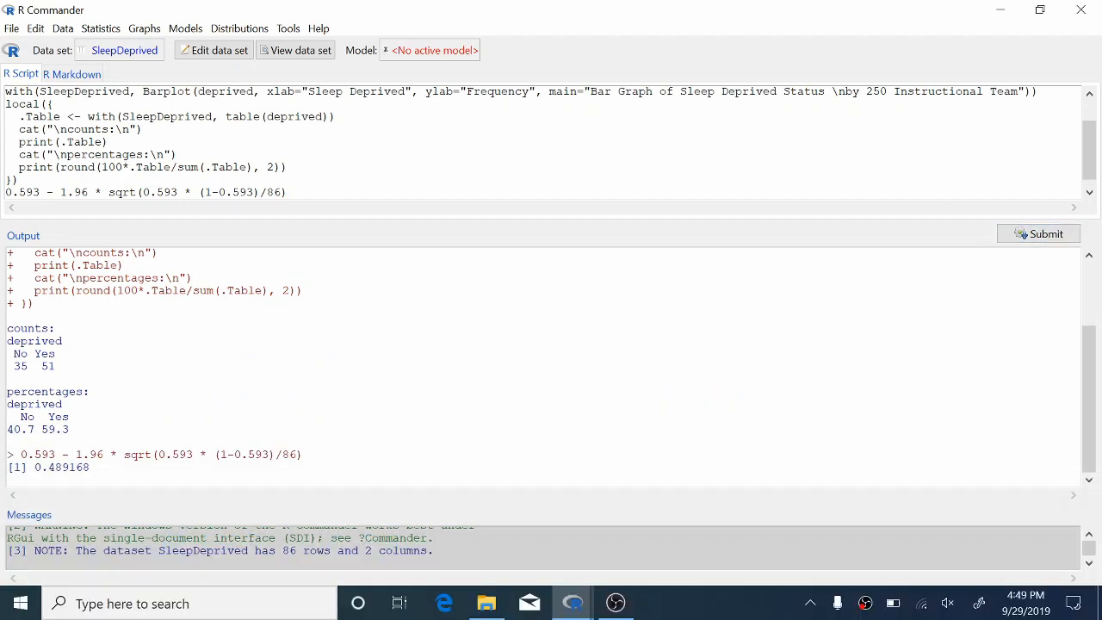
pyautogui.doubleClick(62, 466)
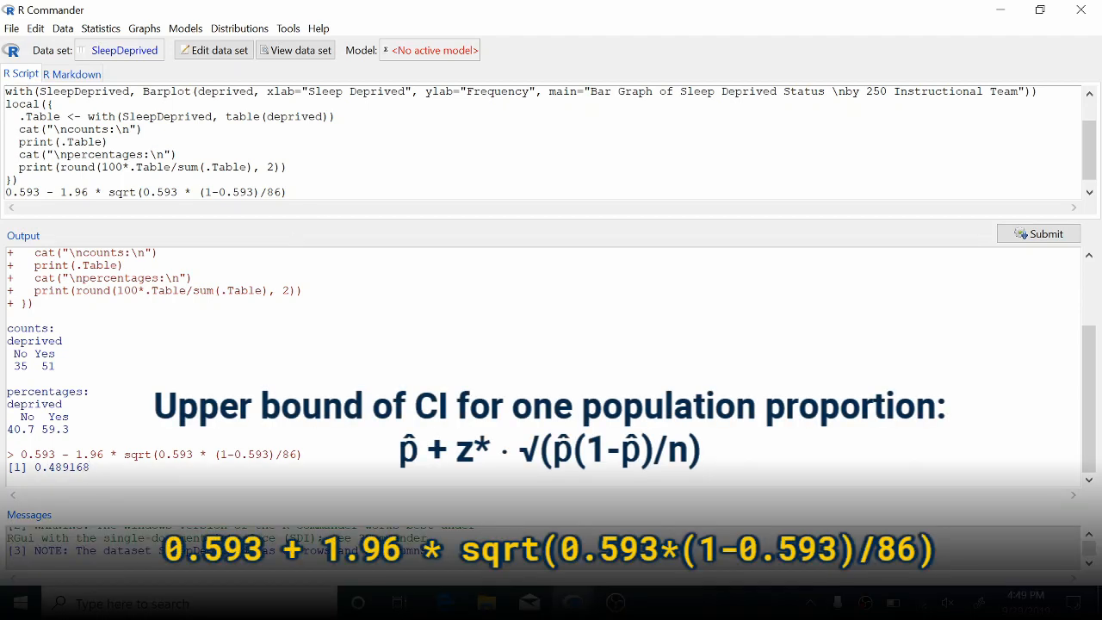
# - Duplicate the formula line with + instead of - and submit it, getting upper bound 0.696832
pyautogui.tripleClick(147, 193)
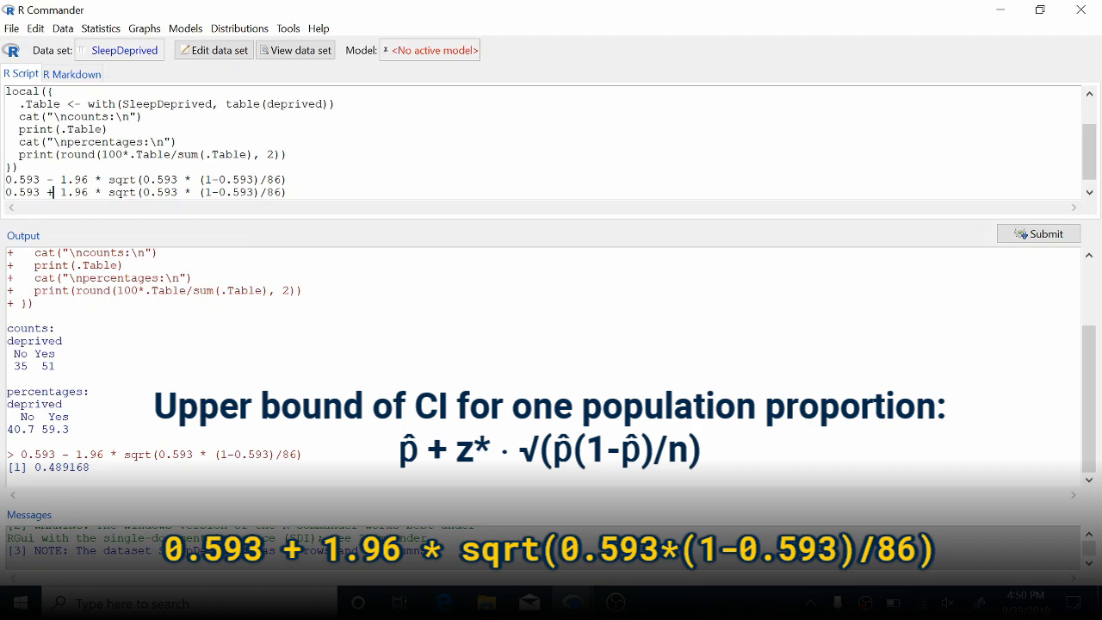
pyautogui.click(1038, 234)
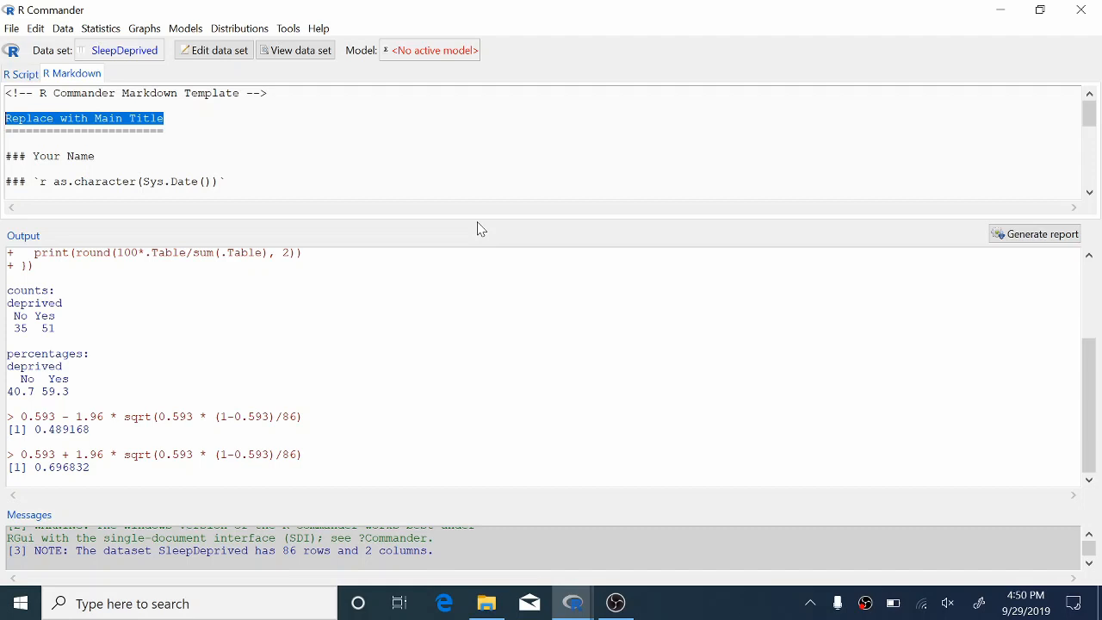
# - Set the report title to 'Prelab 5 Working with Categorical Data' and author to '250 Instructional Team'
pyautogui.write('Prelab 5')
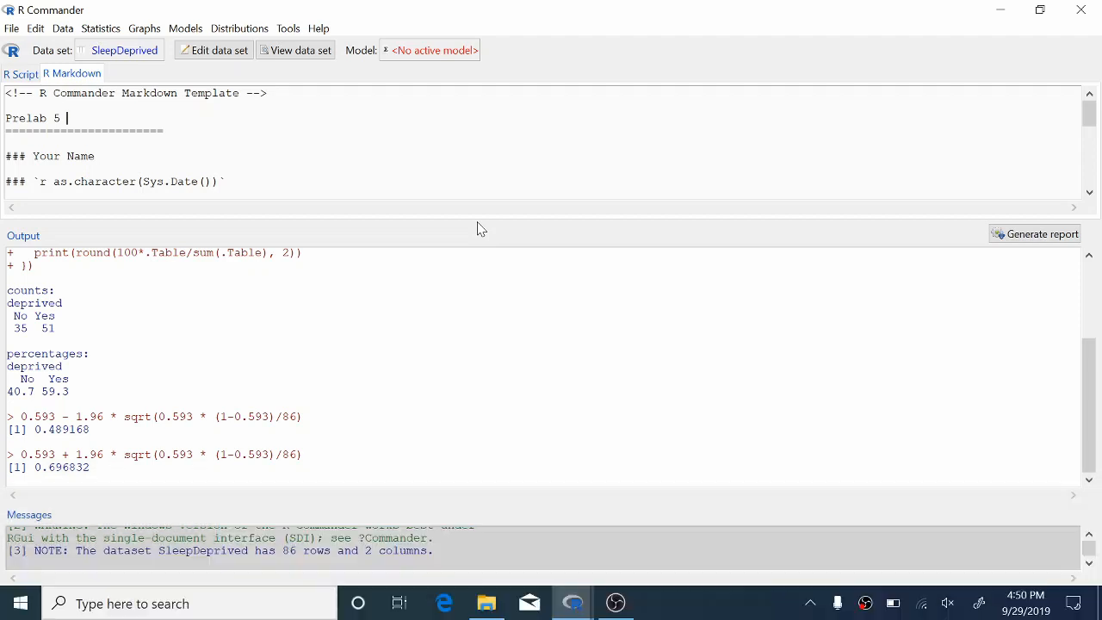
pyautogui.write('Working with V')
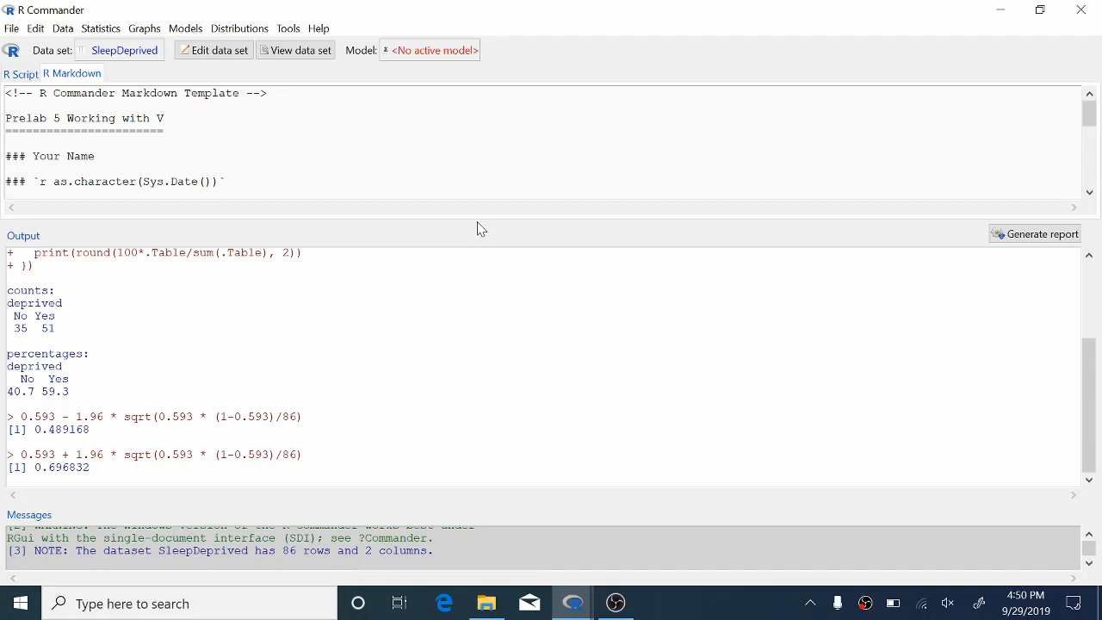
pyautogui.write('ategorical')
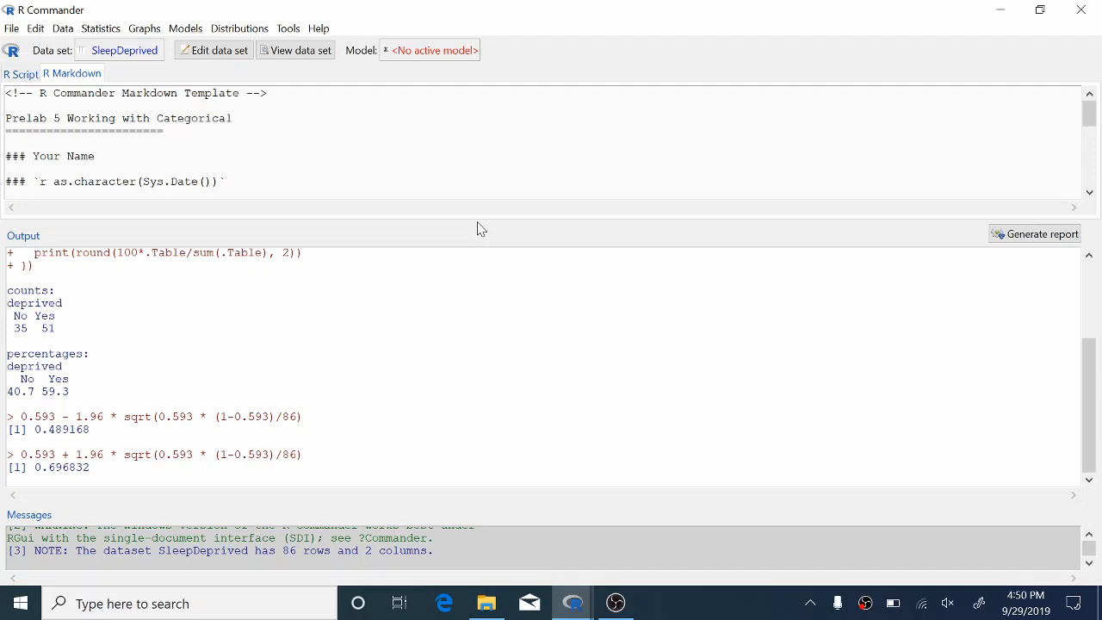
pyautogui.write('Data')
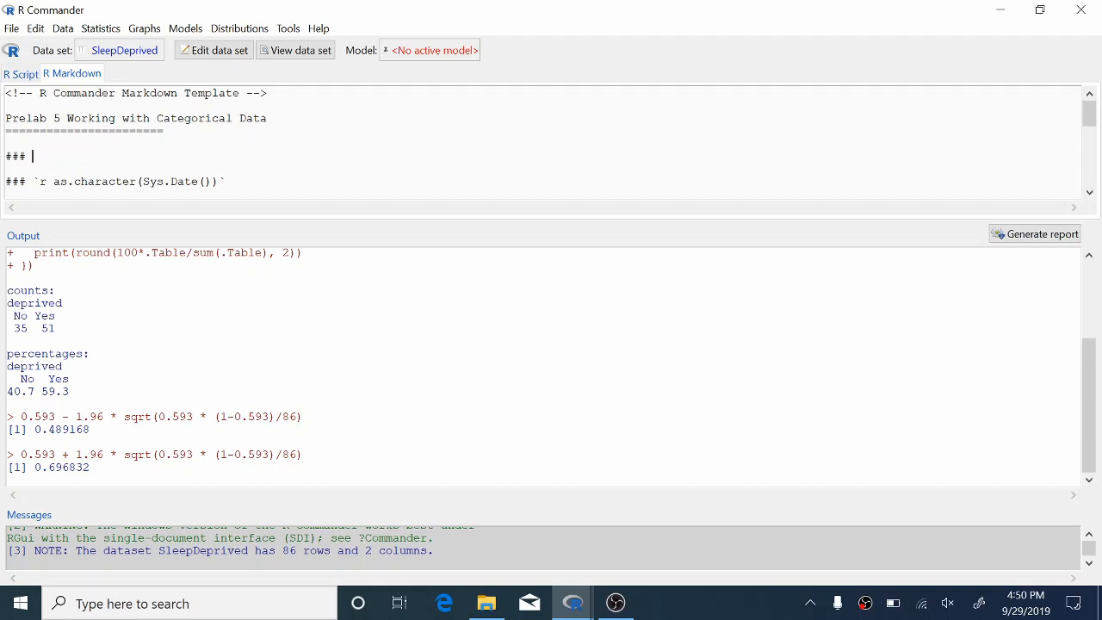
pyautogui.write('250 Instru')
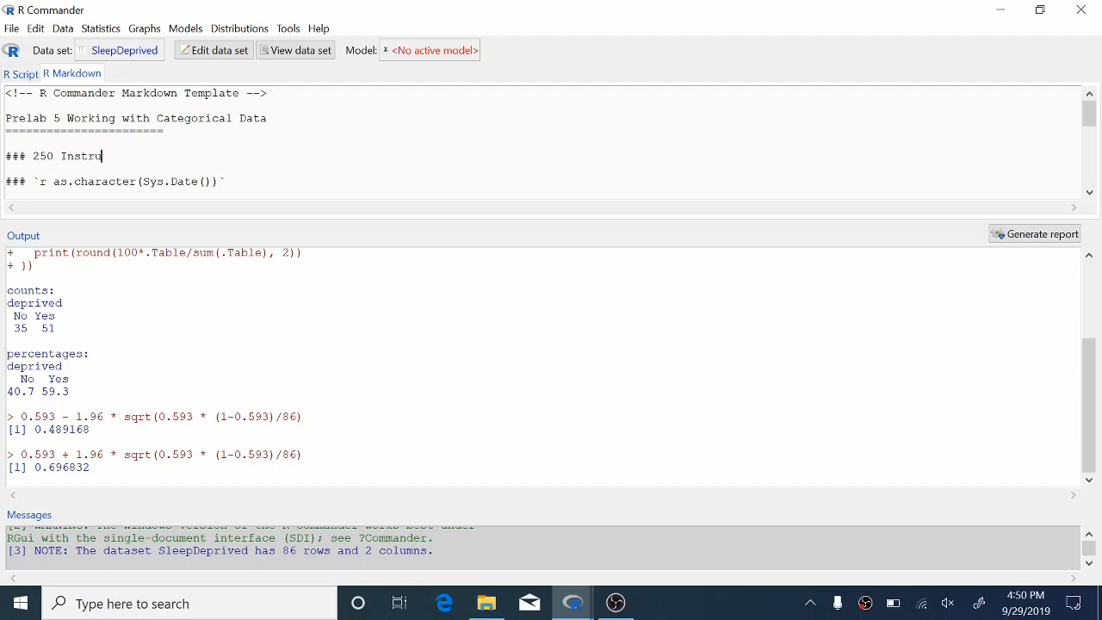
pyautogui.write('ctional Team')
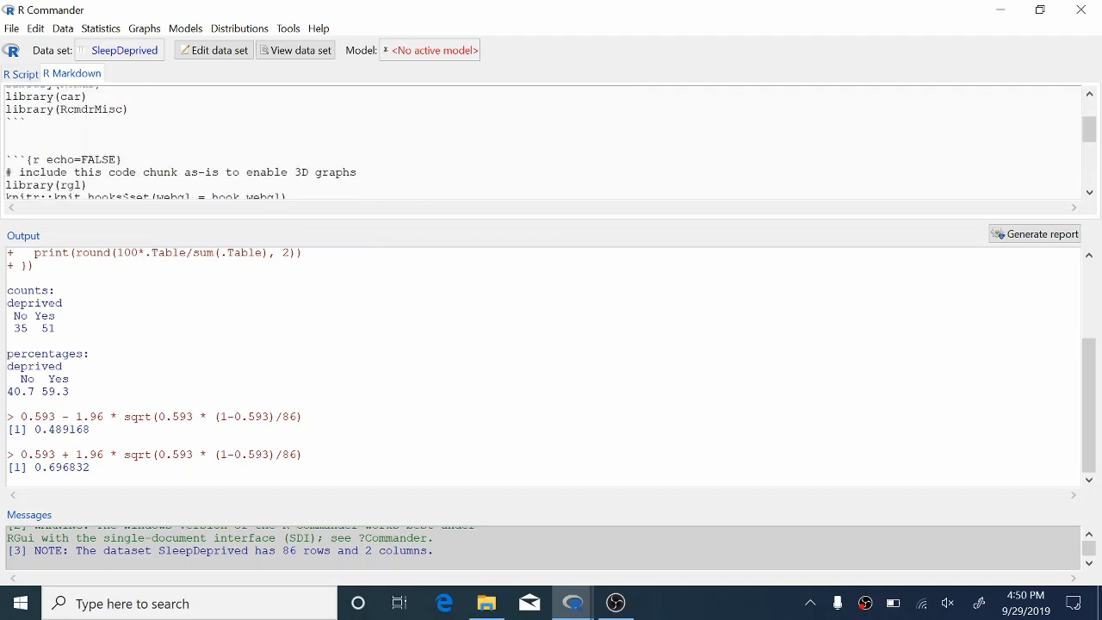
# - Write the 95% confidence interpretation sentence with bounds 0.4892 and 0.6968 at the document's end
pyautogui.scroll(3)
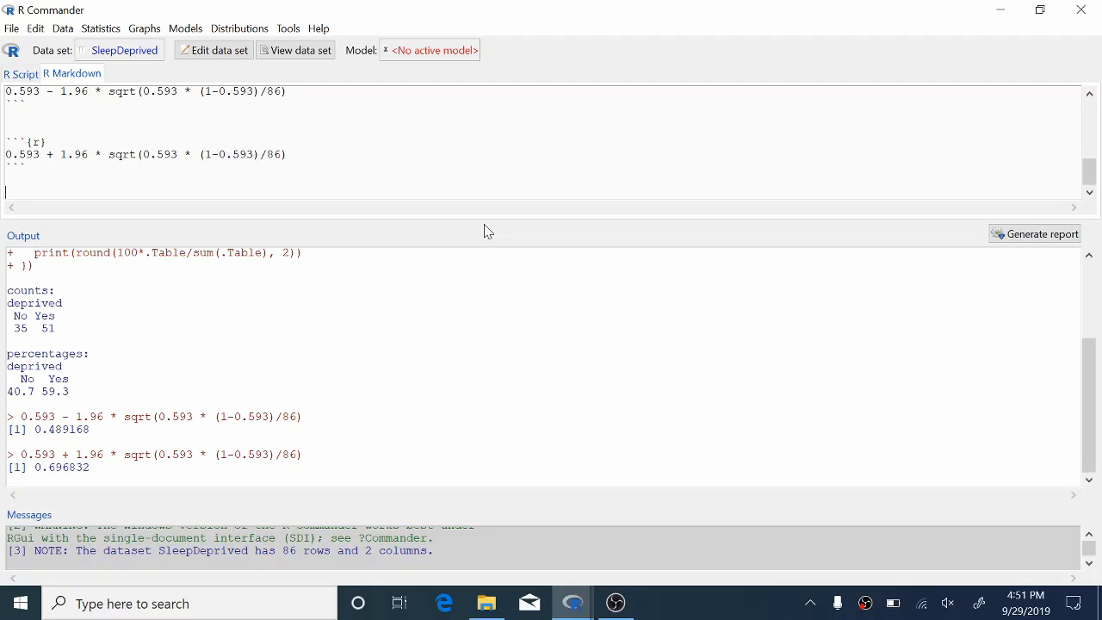
pyautogui.write('We estimate,')
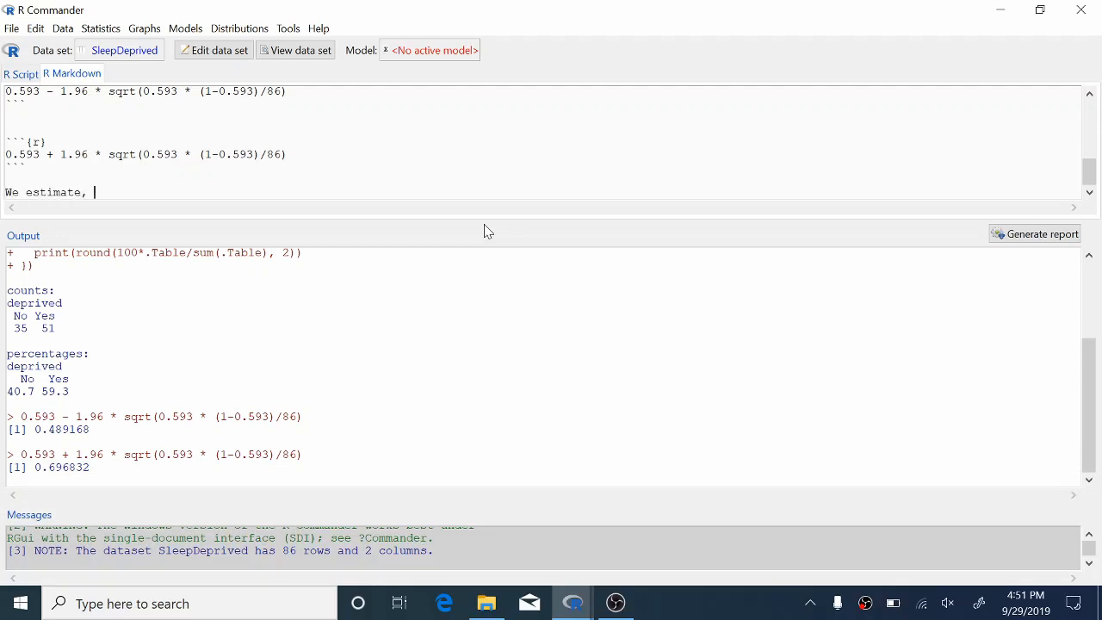
pyautogui.write('with 95% con')
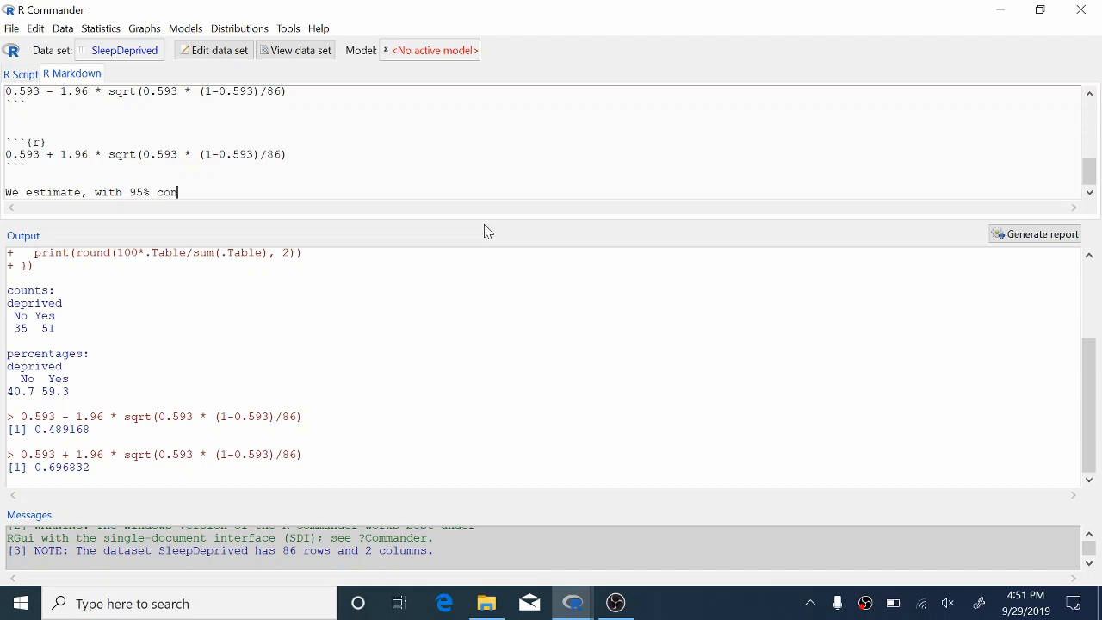
pyautogui.write('fidence, that')
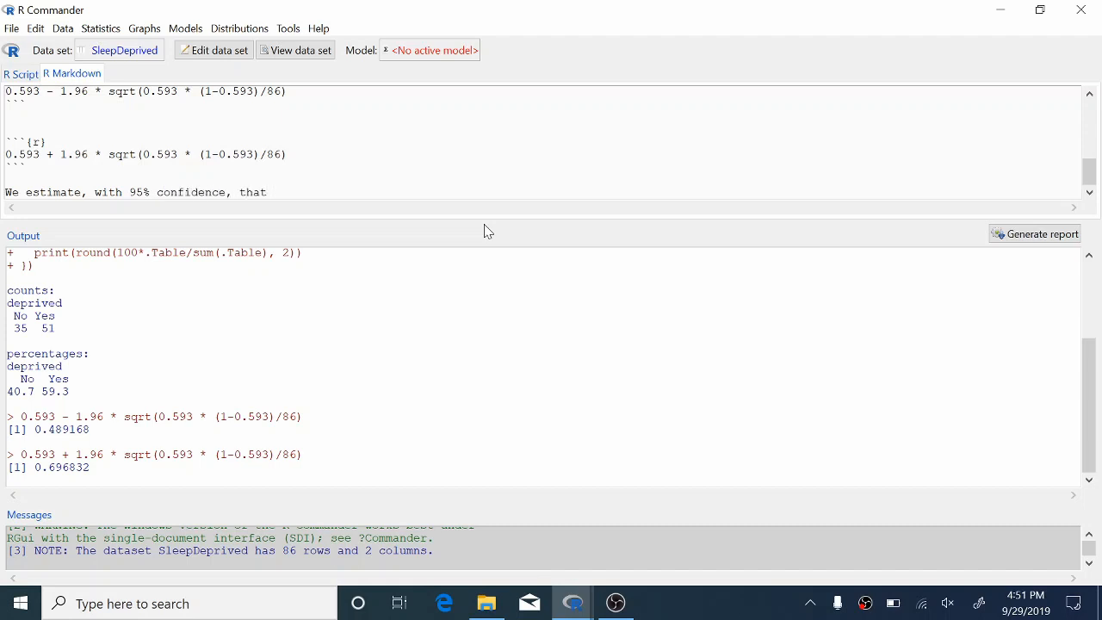
pyautogui.write('the tru')
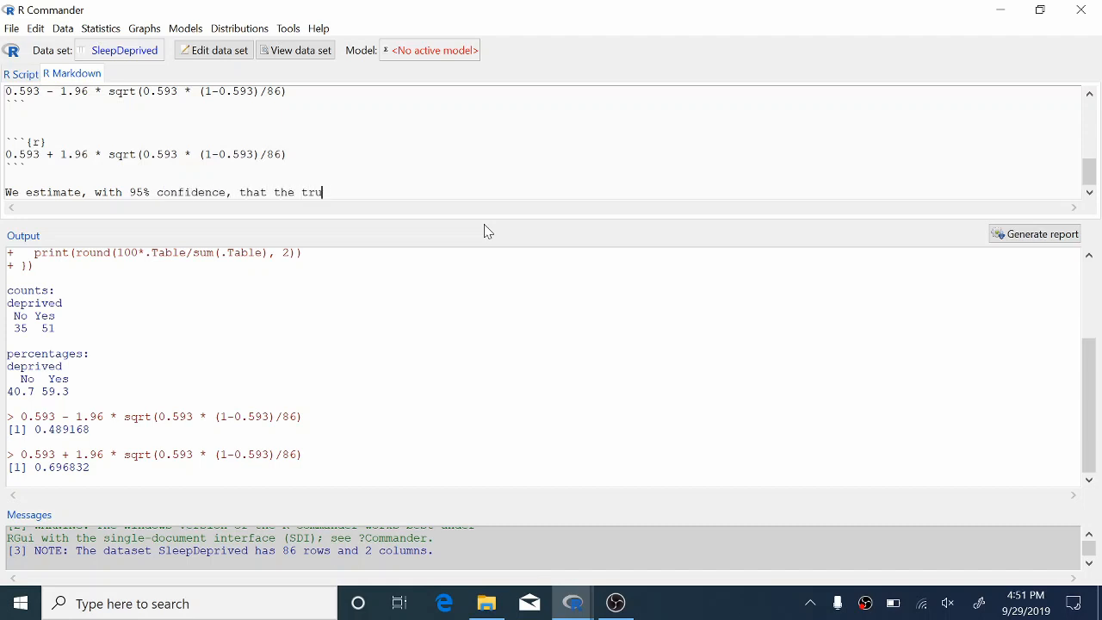
pyautogui.write('e population propor')
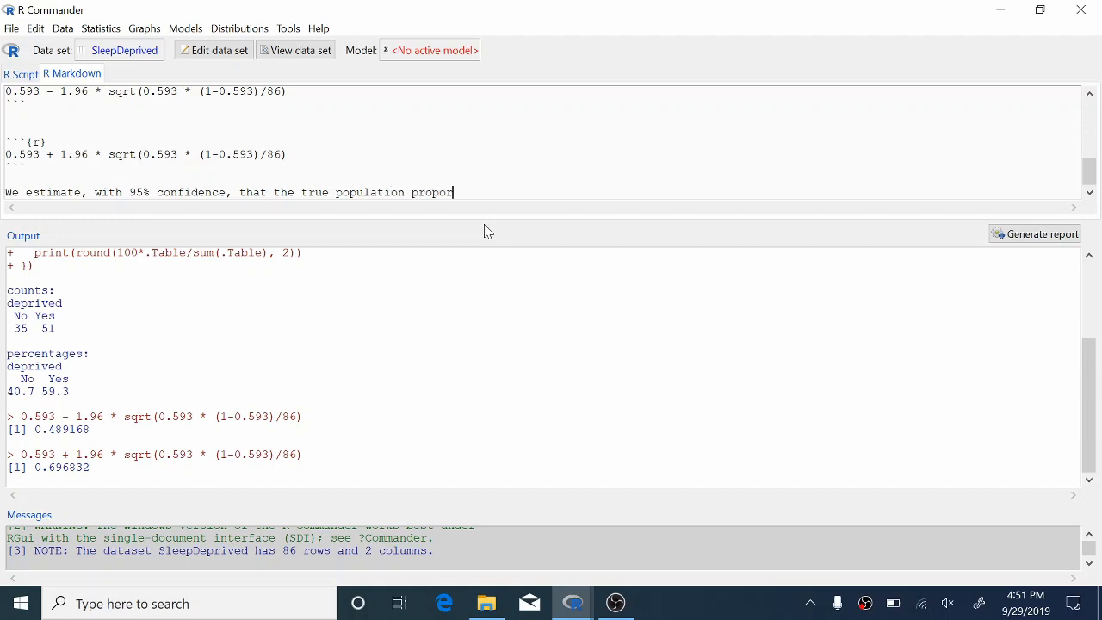
pyautogui.write('tion of individual who are sleep deprived falls between')
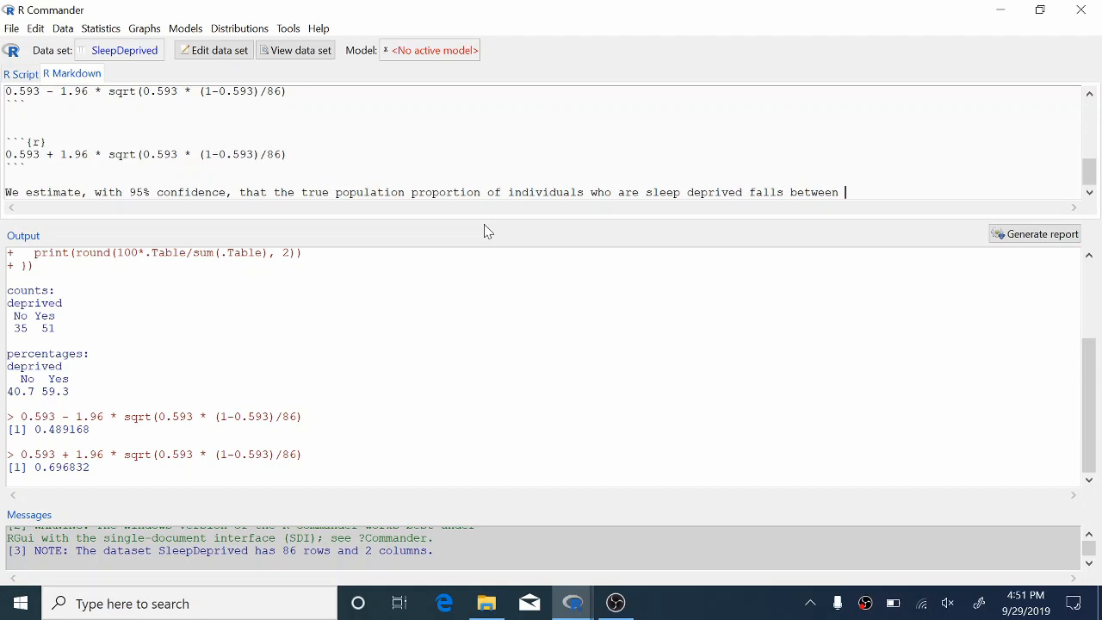
pyautogui.write('0.4')
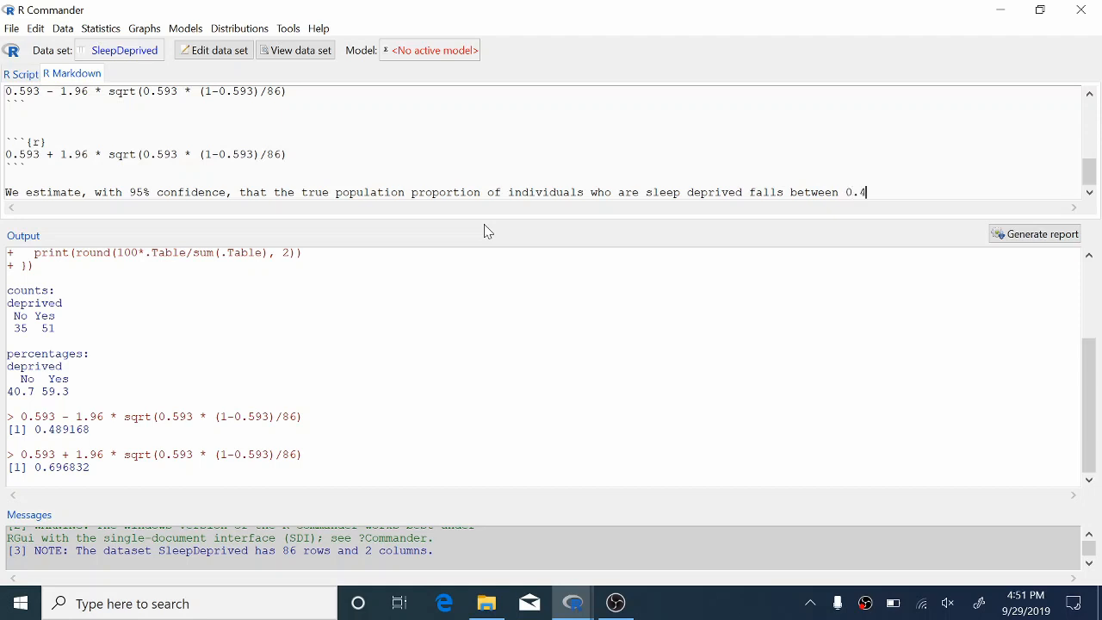
pyautogui.write('89')
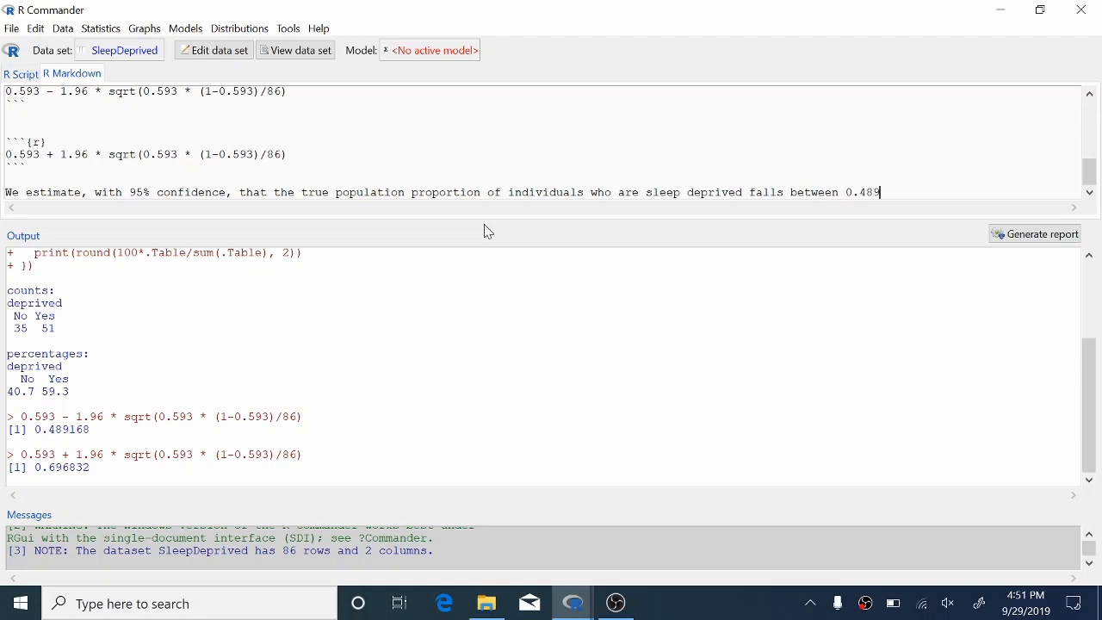
pyautogui.write('2 and 0.6968.')
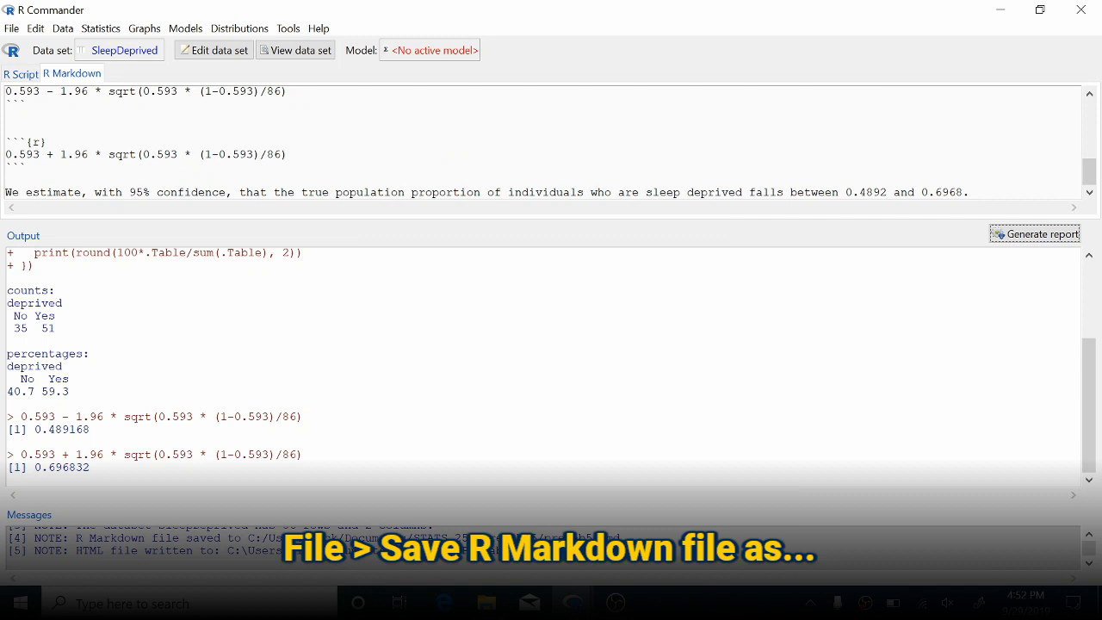
# - Save the R Markdown file as 'prelab 5' in the Prelab 5 folder
pyautogui.click(10, 28)
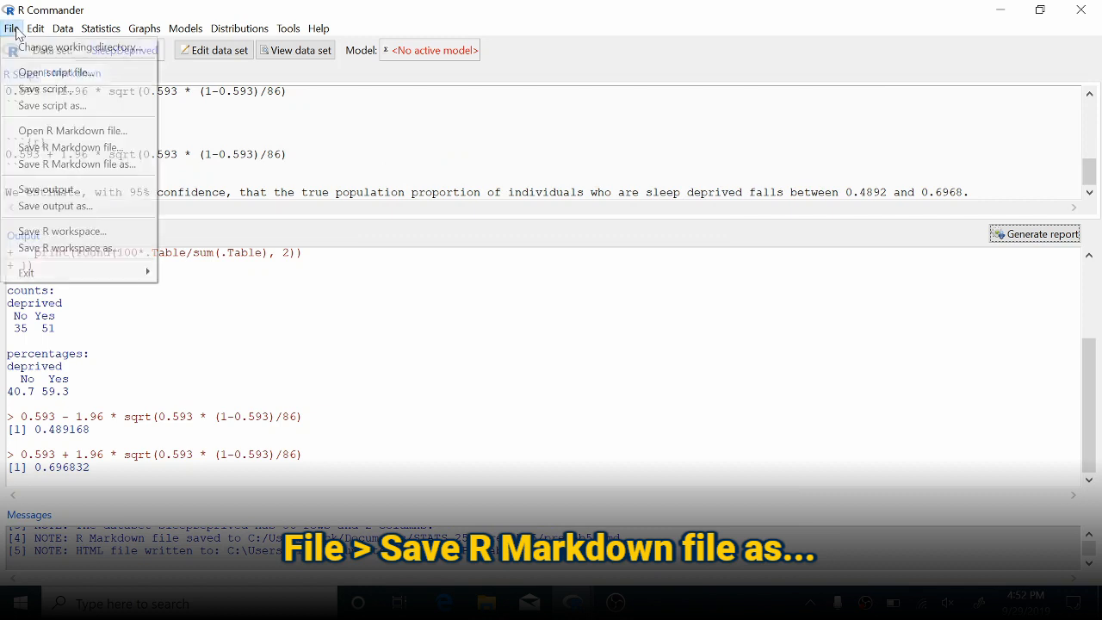
pyautogui.click(75, 164)
pyautogui.write('p')
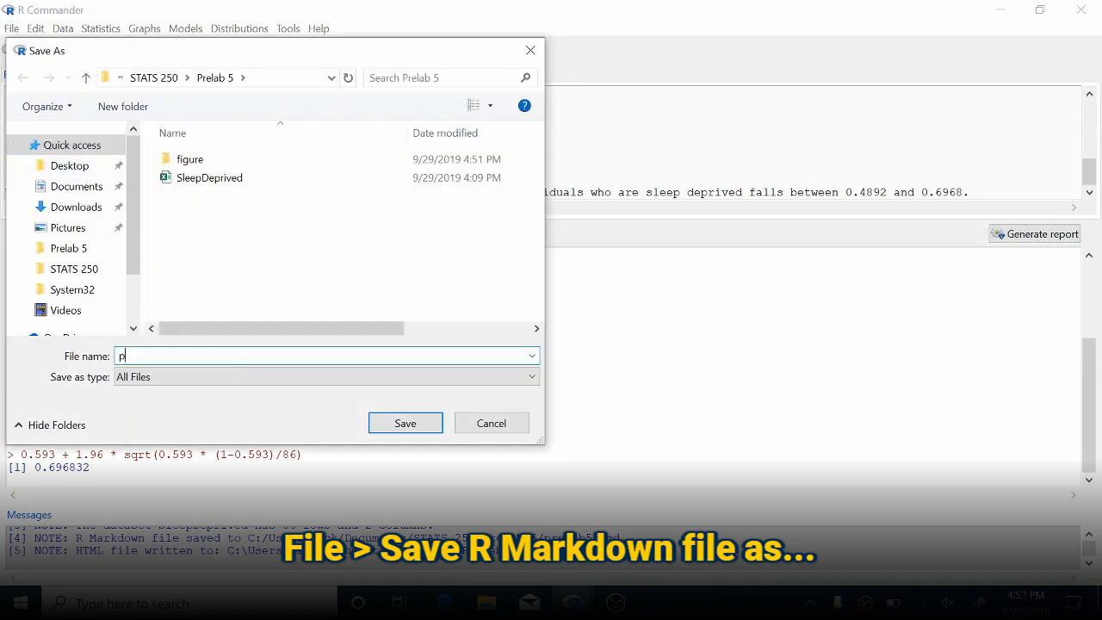
pyautogui.write('relab 5')
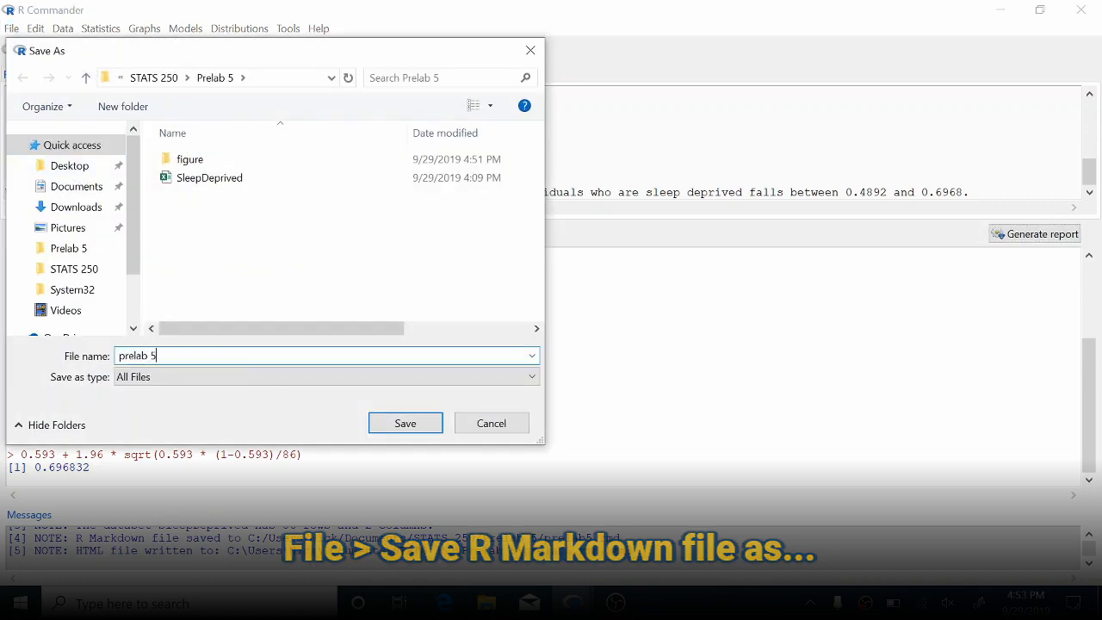
pyautogui.click(404, 424)
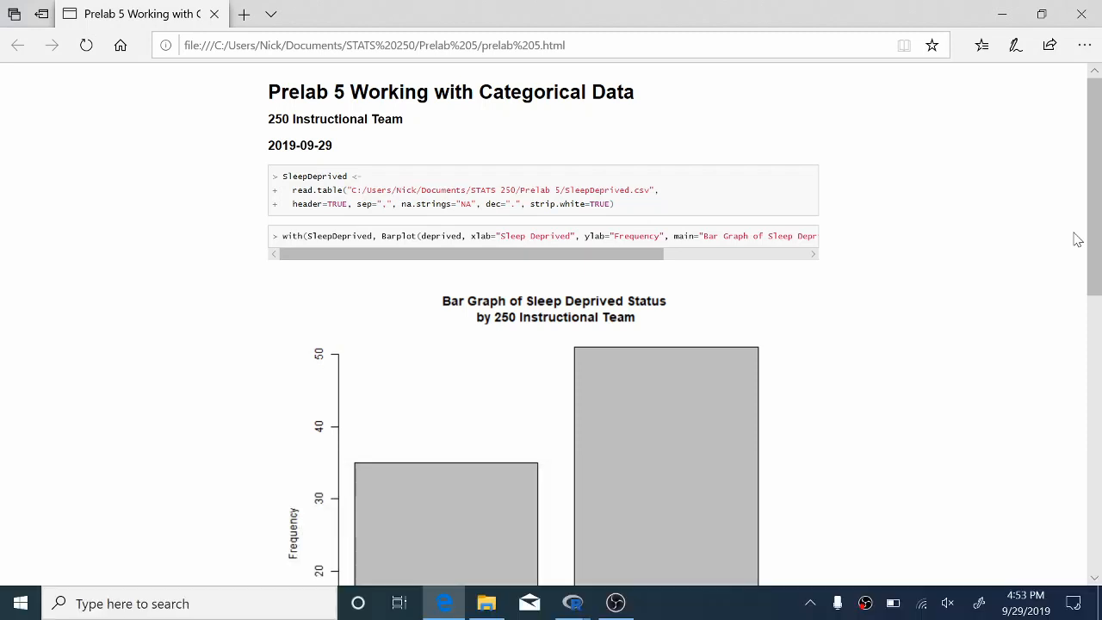
# - Scroll the prelab 5.html report in Edge past the table and calculations to the interpretation sentence
pyautogui.scroll(-3)
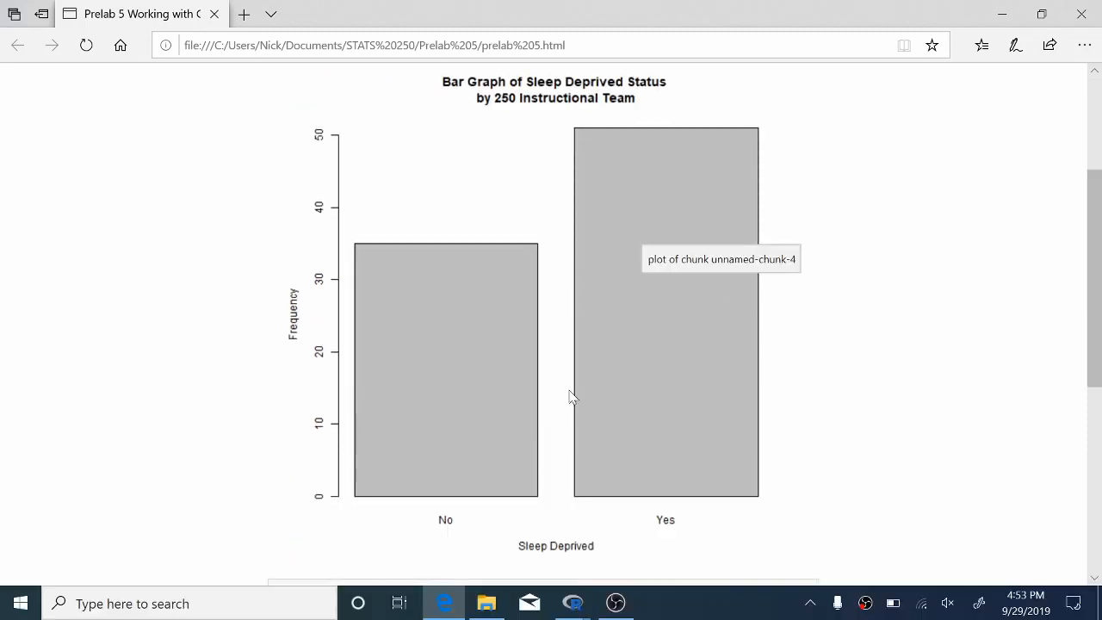
pyautogui.scroll(-3)
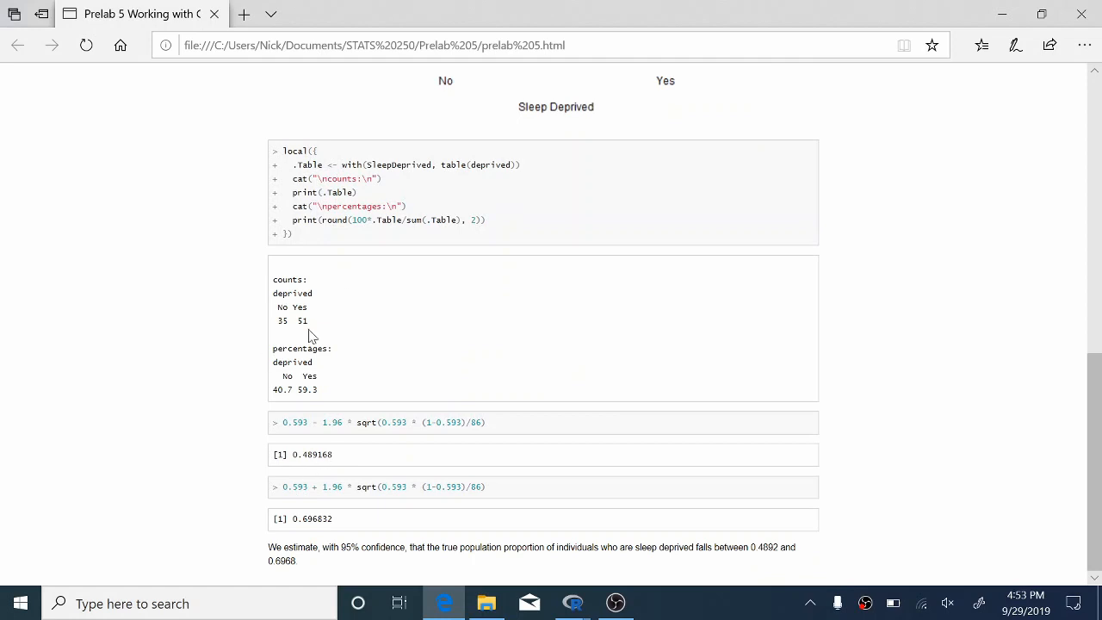
pyautogui.moveTo(344, 520)
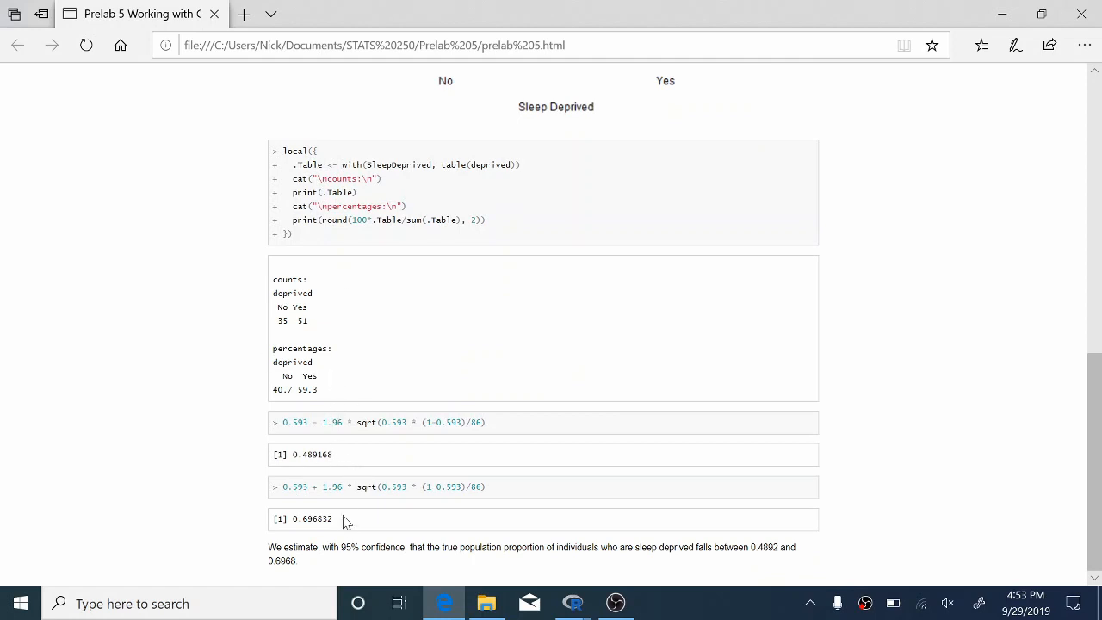
pyautogui.moveTo(255, 570)
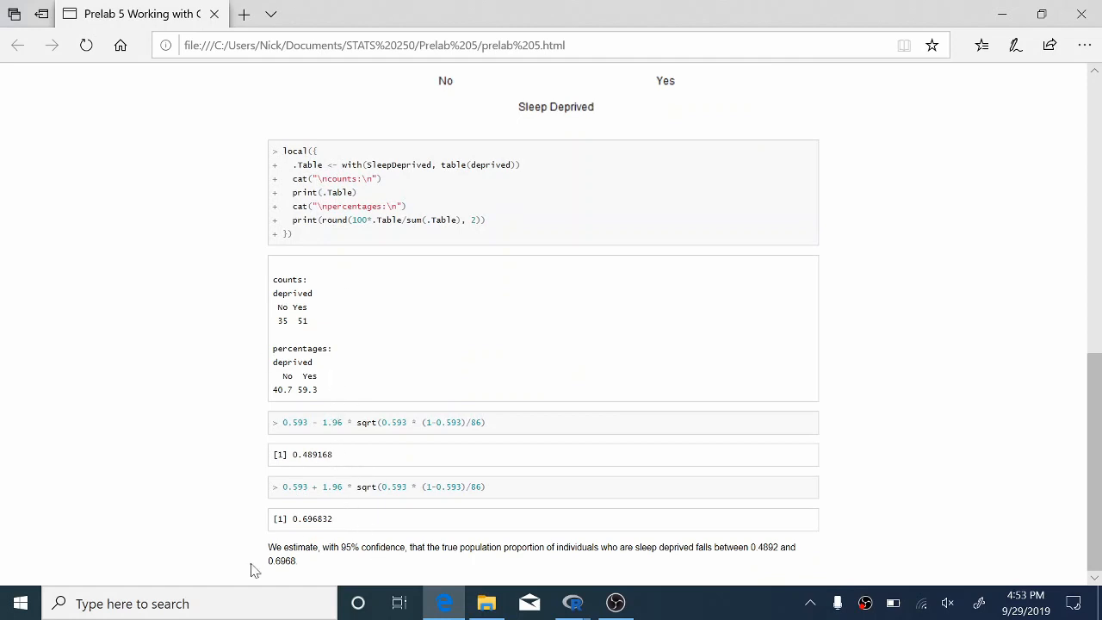
pyautogui.moveTo(343, 562)
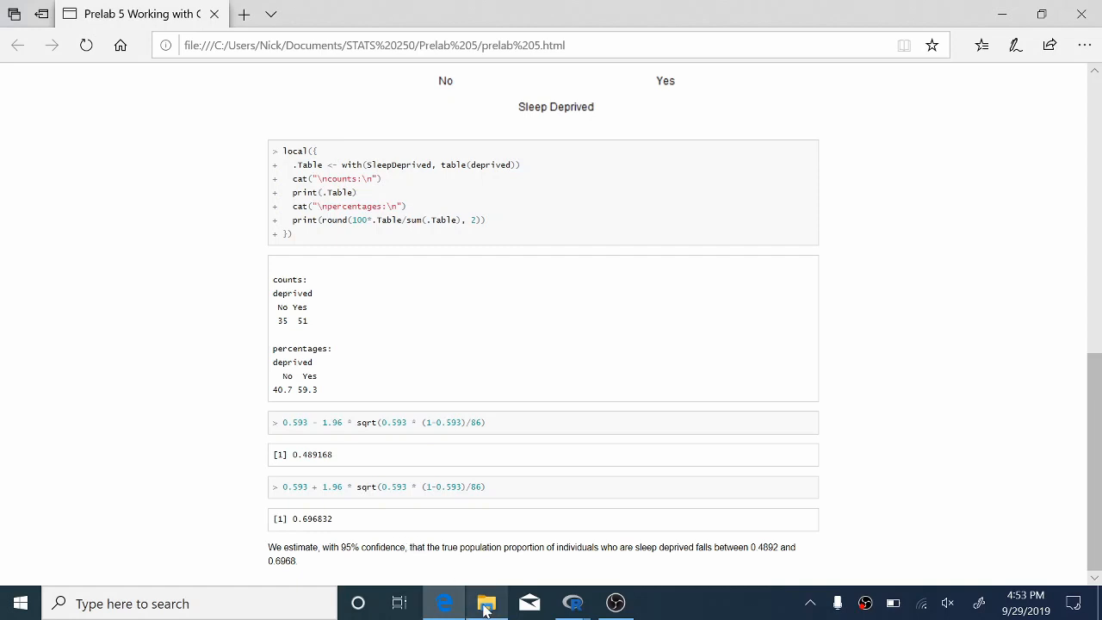
# - Show the Prelab 5 folder in File Explorer with the prelab 5 HTML, .md and .Rmd files
pyautogui.click(485, 603)
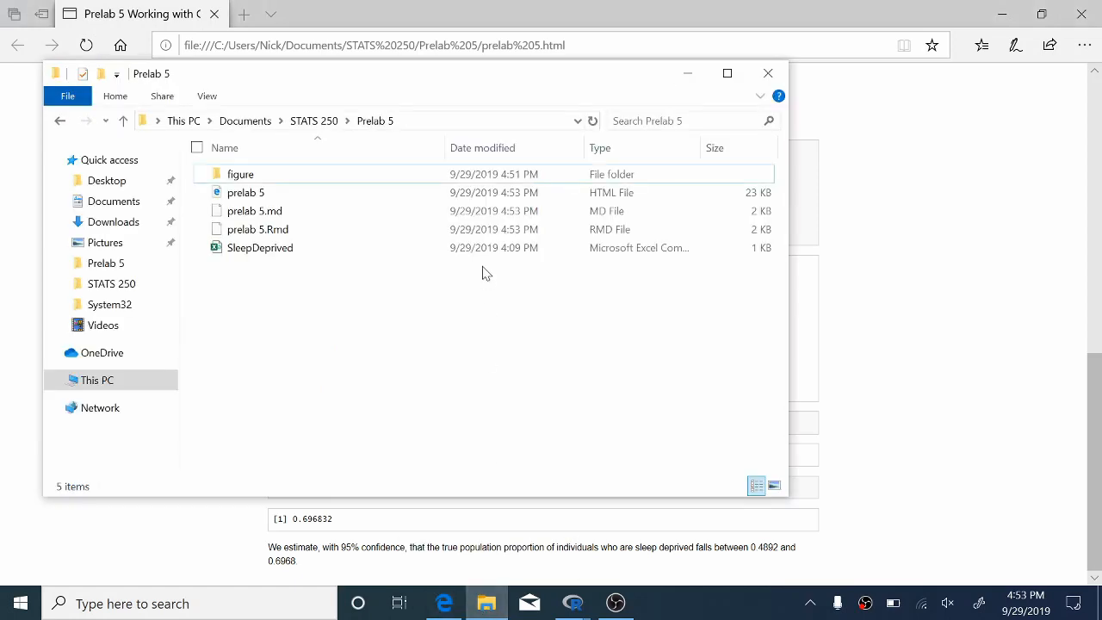
pyautogui.click(244, 193)
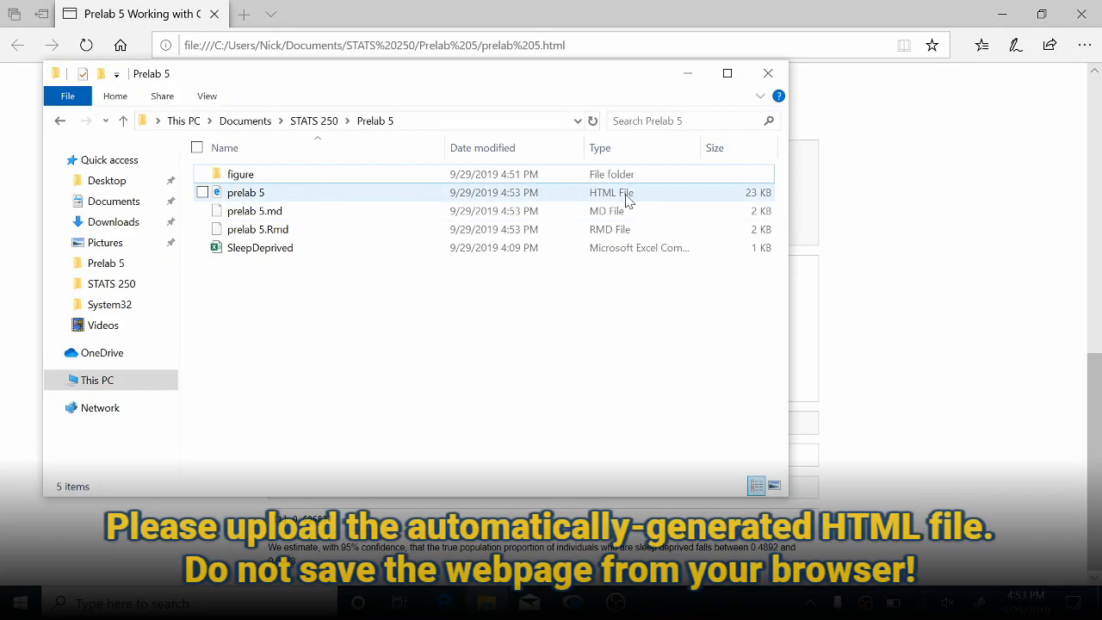
pyautogui.click(255, 210)
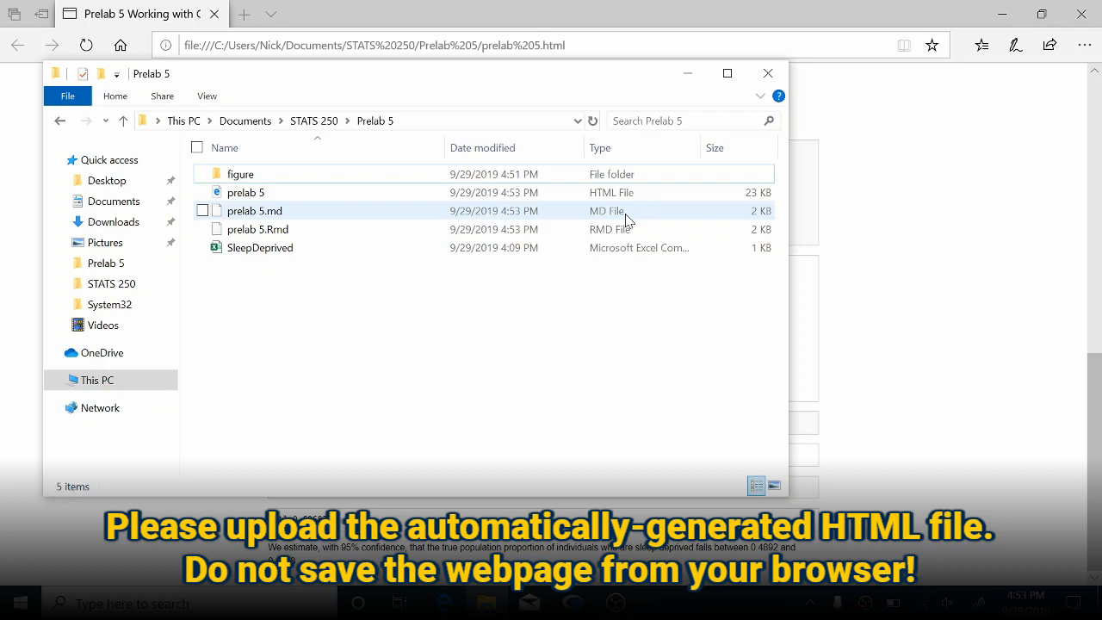
pyautogui.click(244, 192)
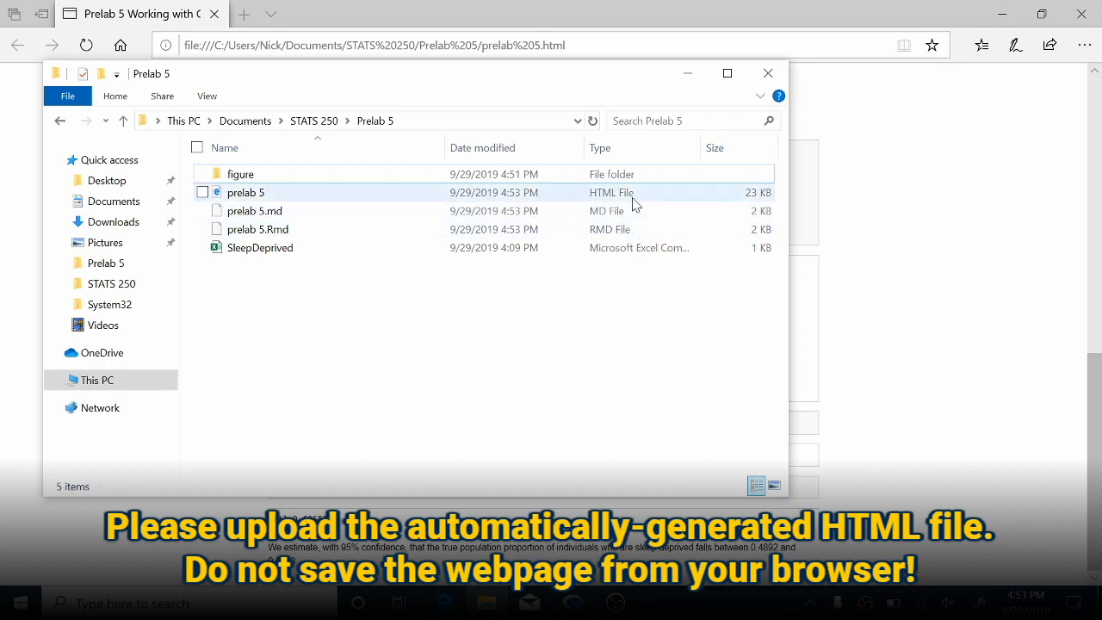